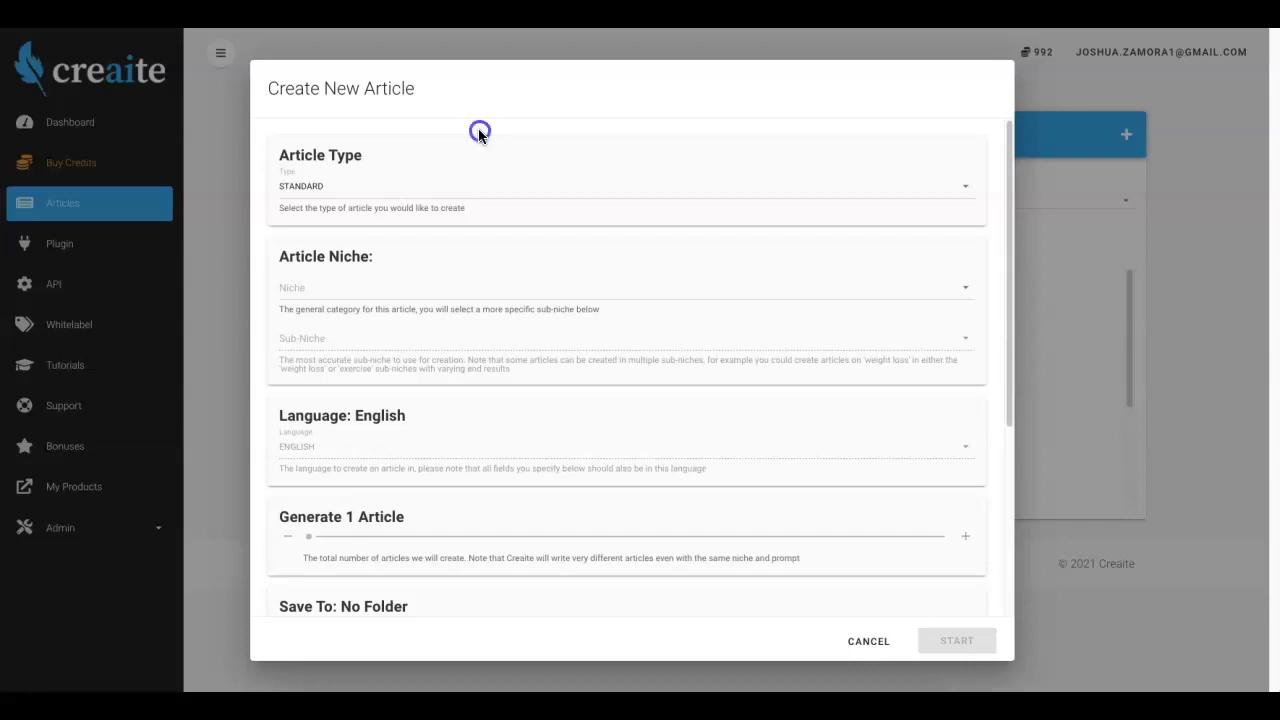
mouse_move(557, 131)
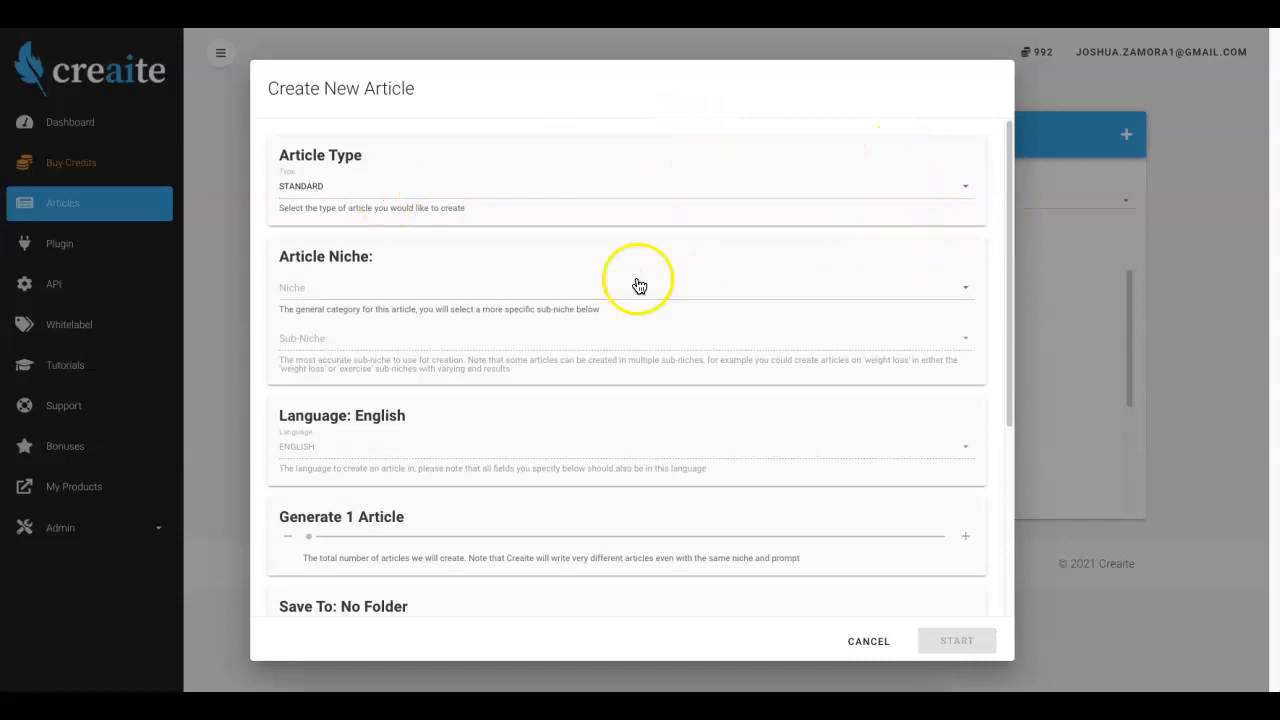
mouse_move(770, 325)
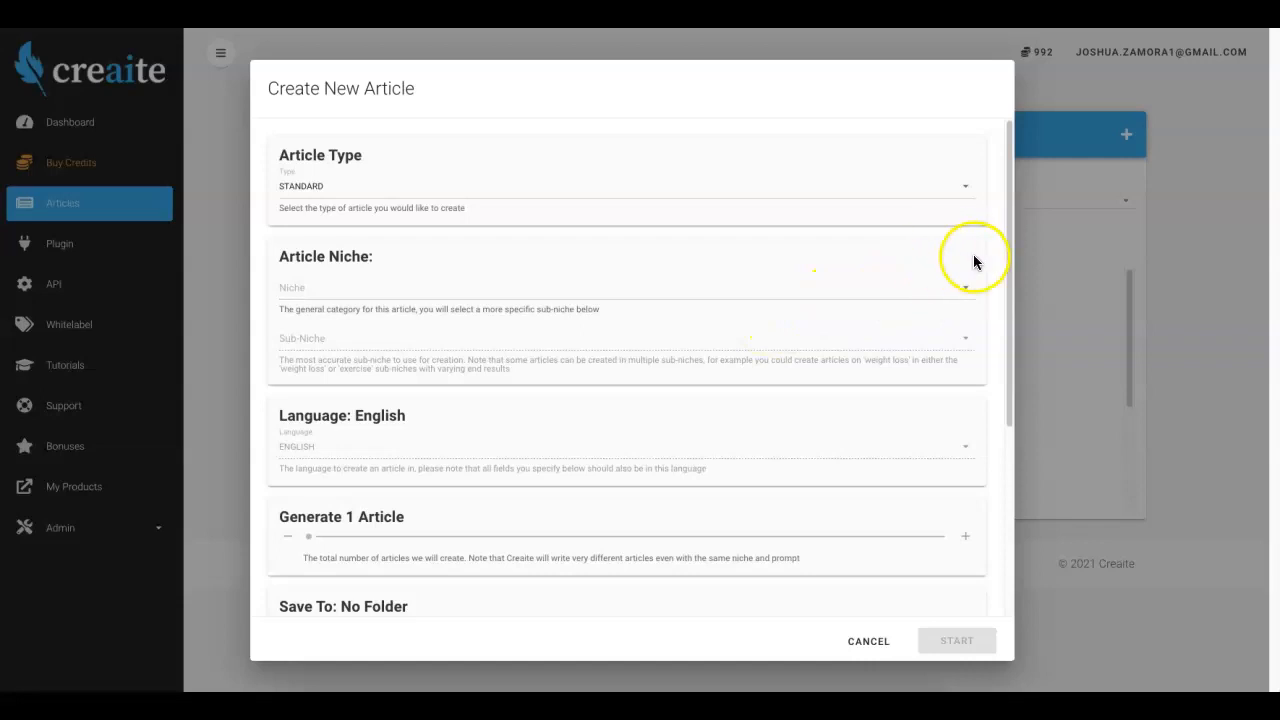
mouse_move(557, 333)
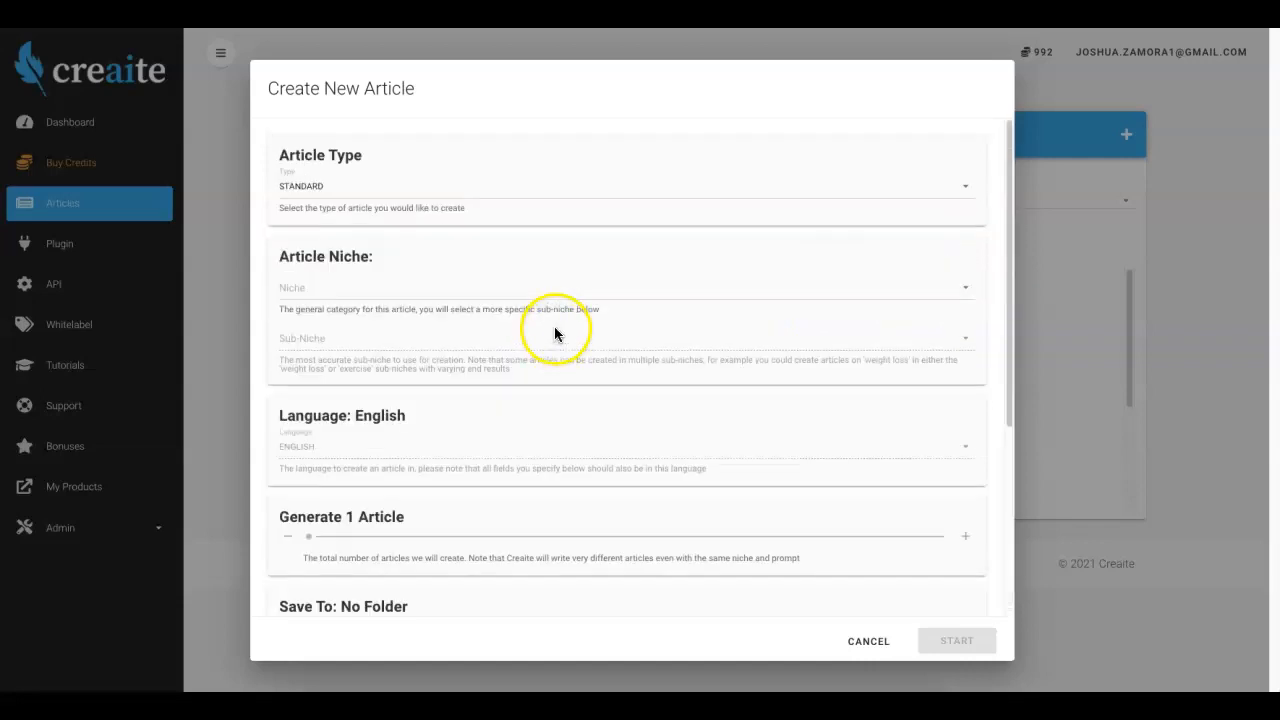
mouse_move(981, 252)
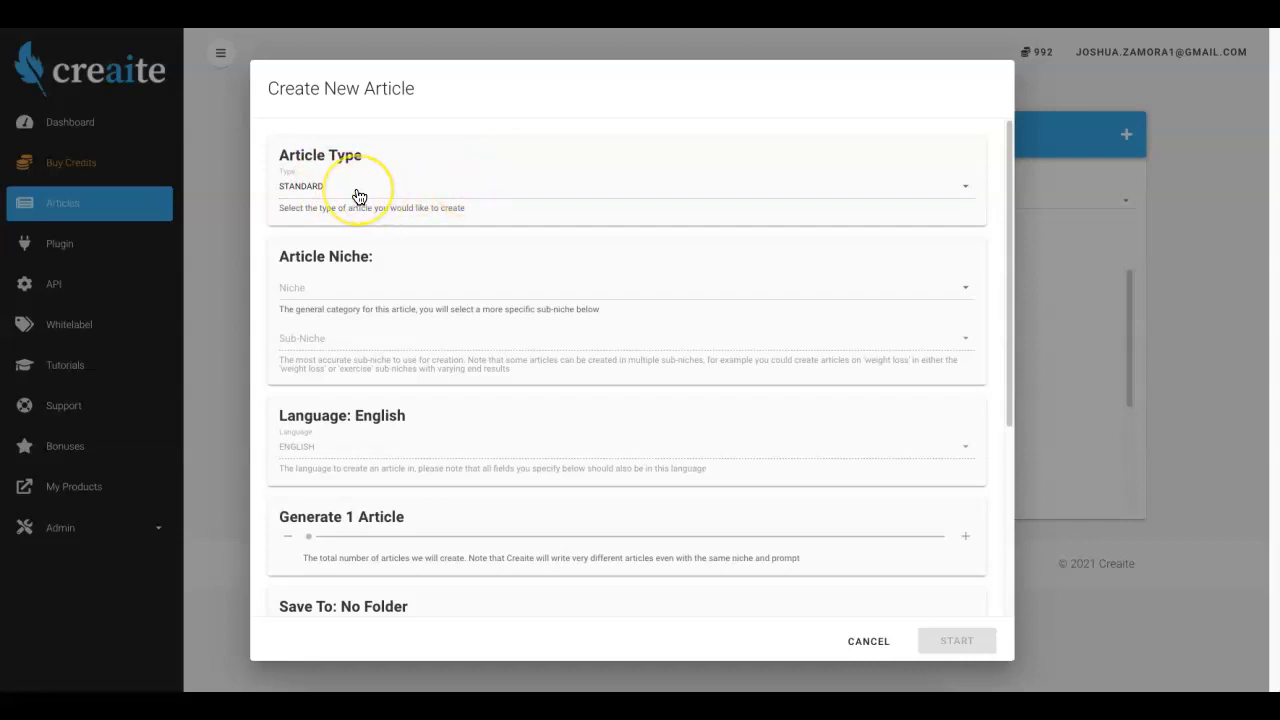
mouse_move(362, 191)
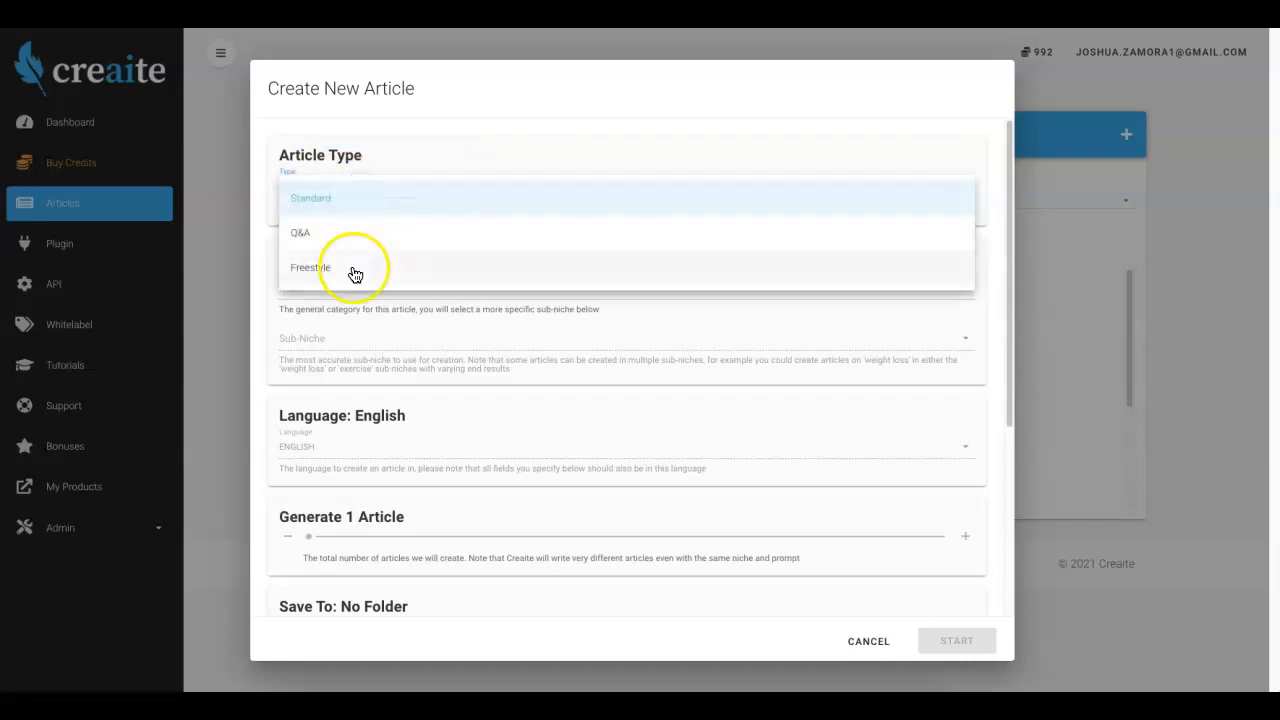
mouse_move(308, 235)
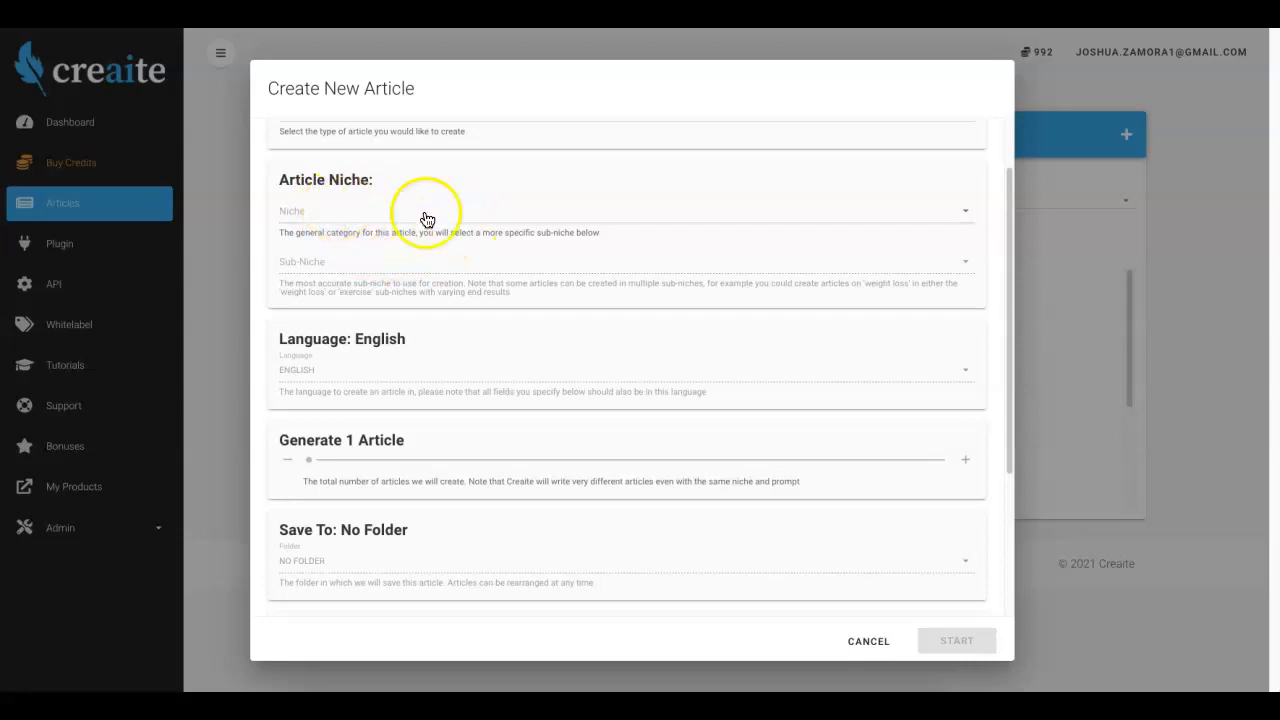
mouse_move(917, 223)
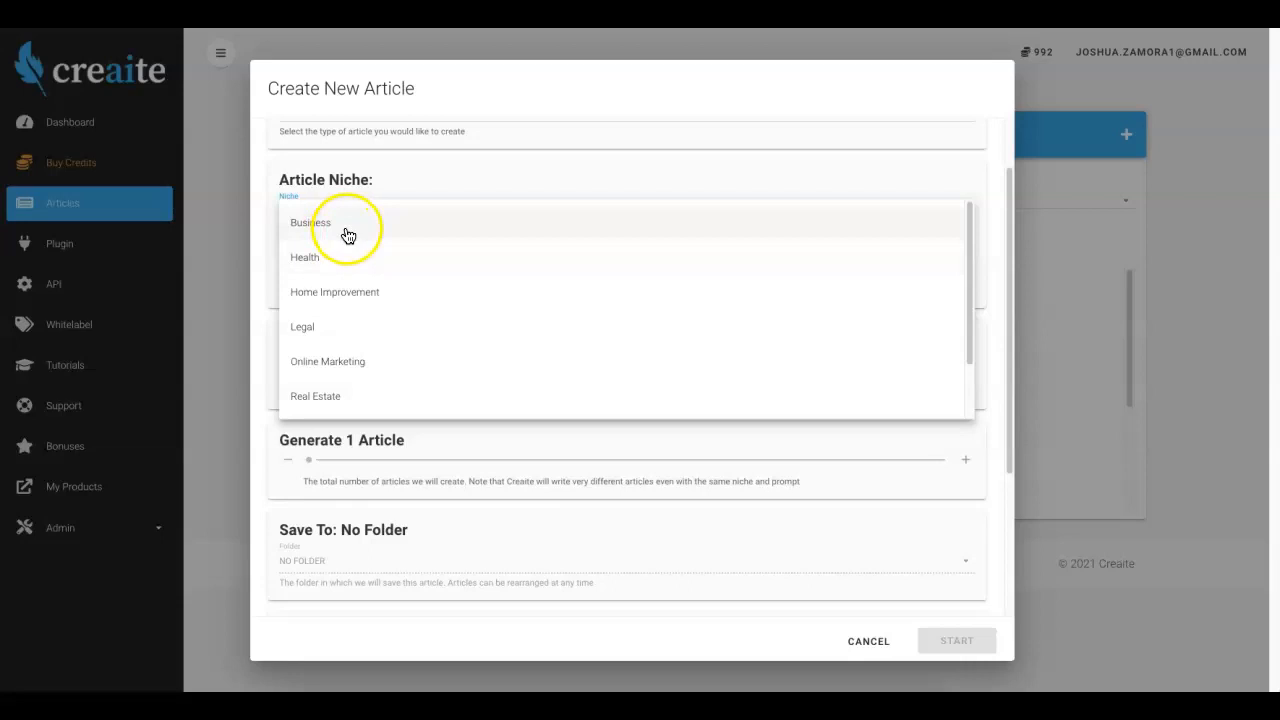
mouse_move(357, 323)
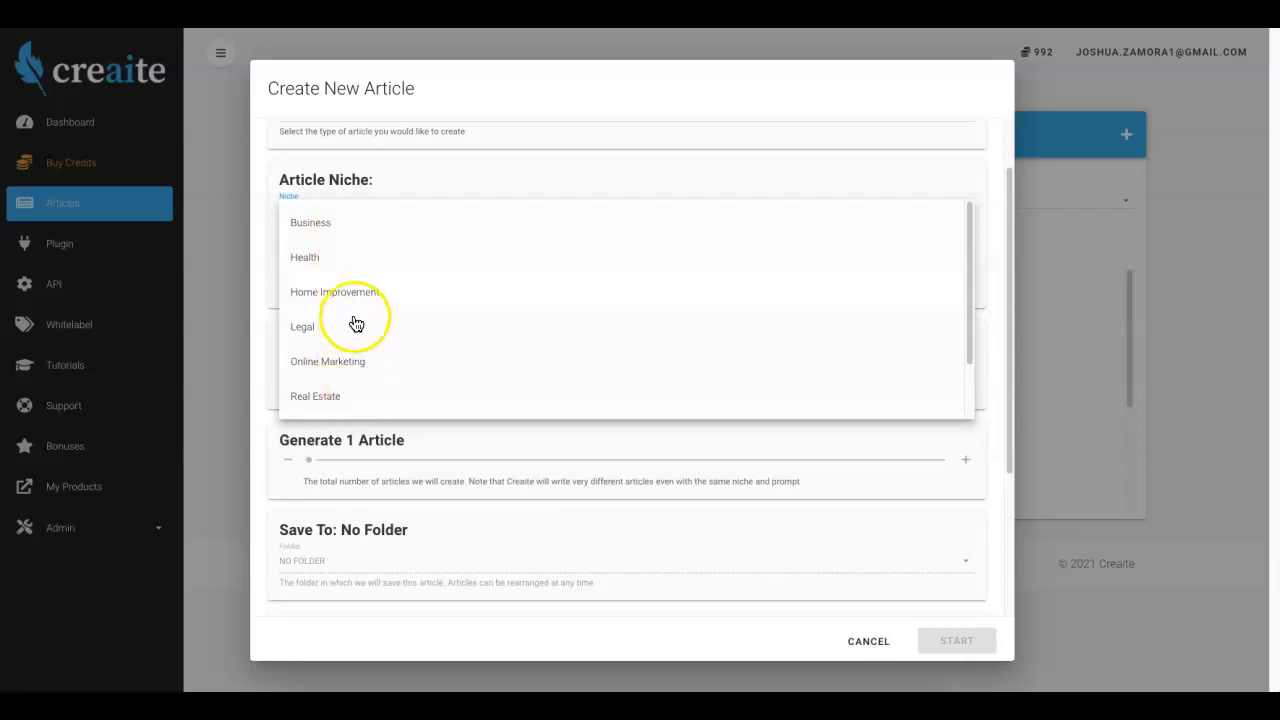
- Browse the niche list, from Business and Health through Relationships and Travel
scroll(down, 3)
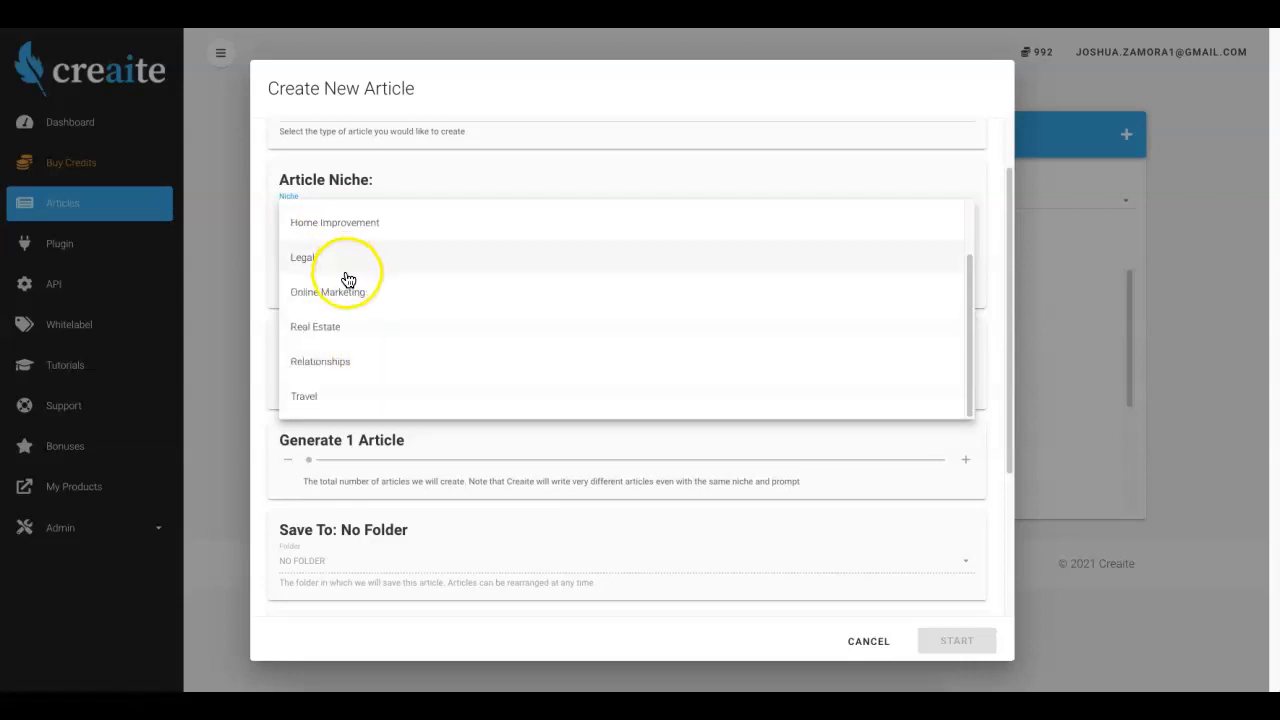
scroll(up, 3)
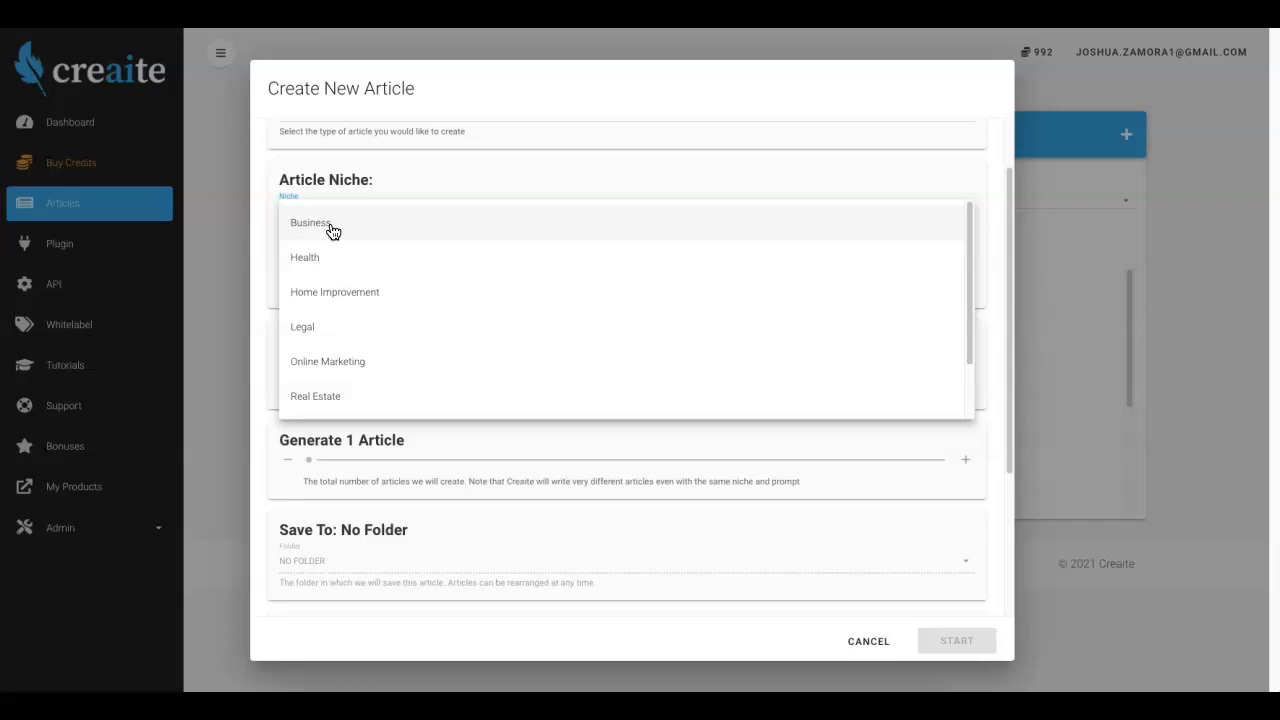
mouse_move(349, 249)
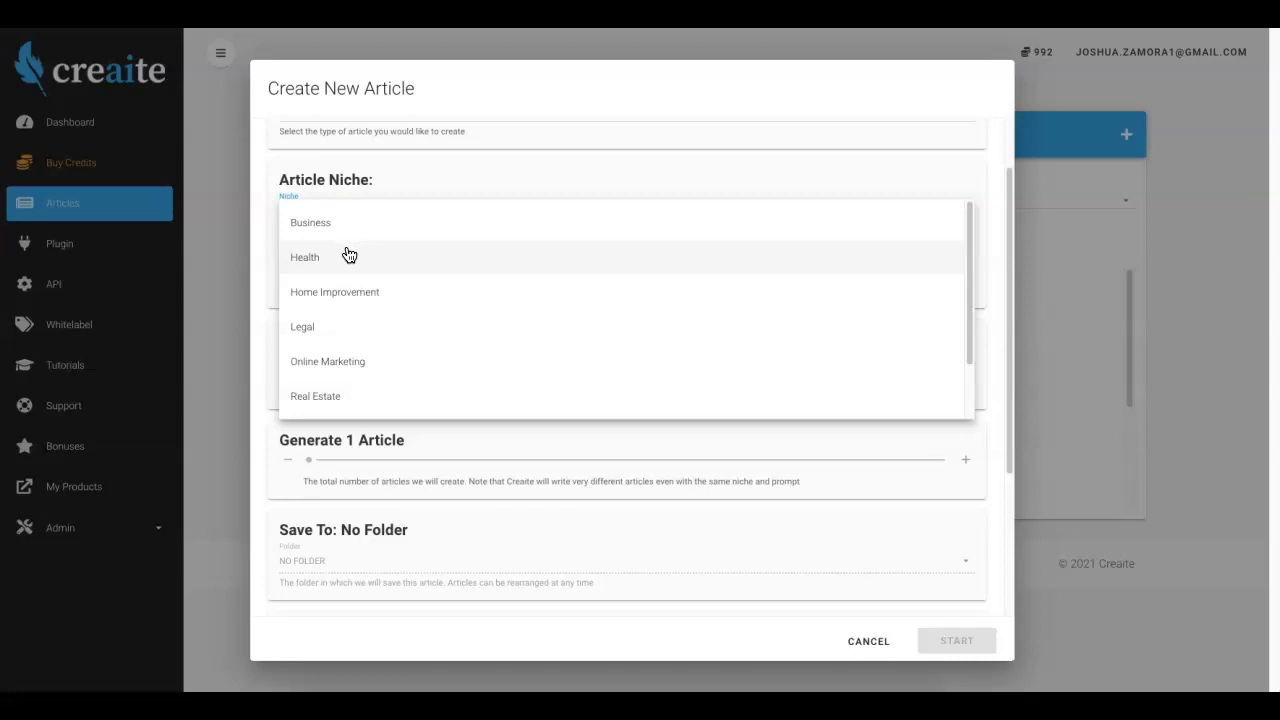
- Choose Health as the niche, then scroll the sub-niche list and pick Dental
click(305, 257)
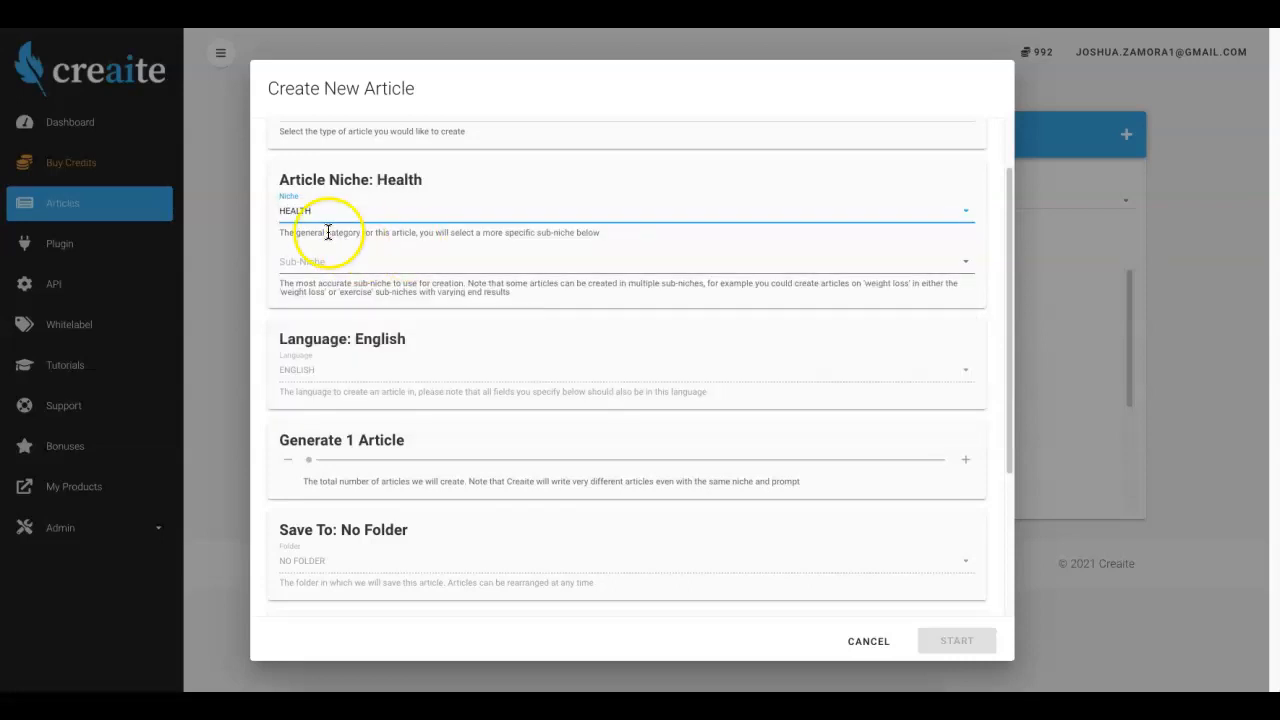
click(625, 261)
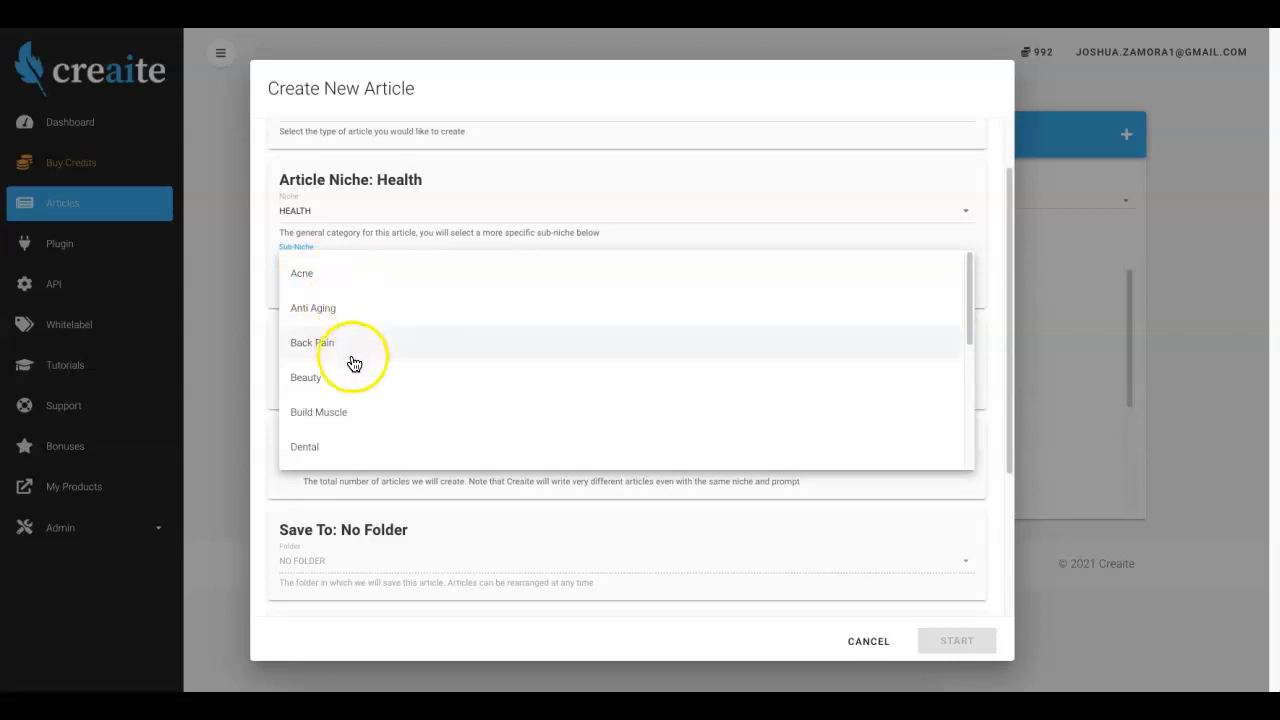
scroll(down, 3)
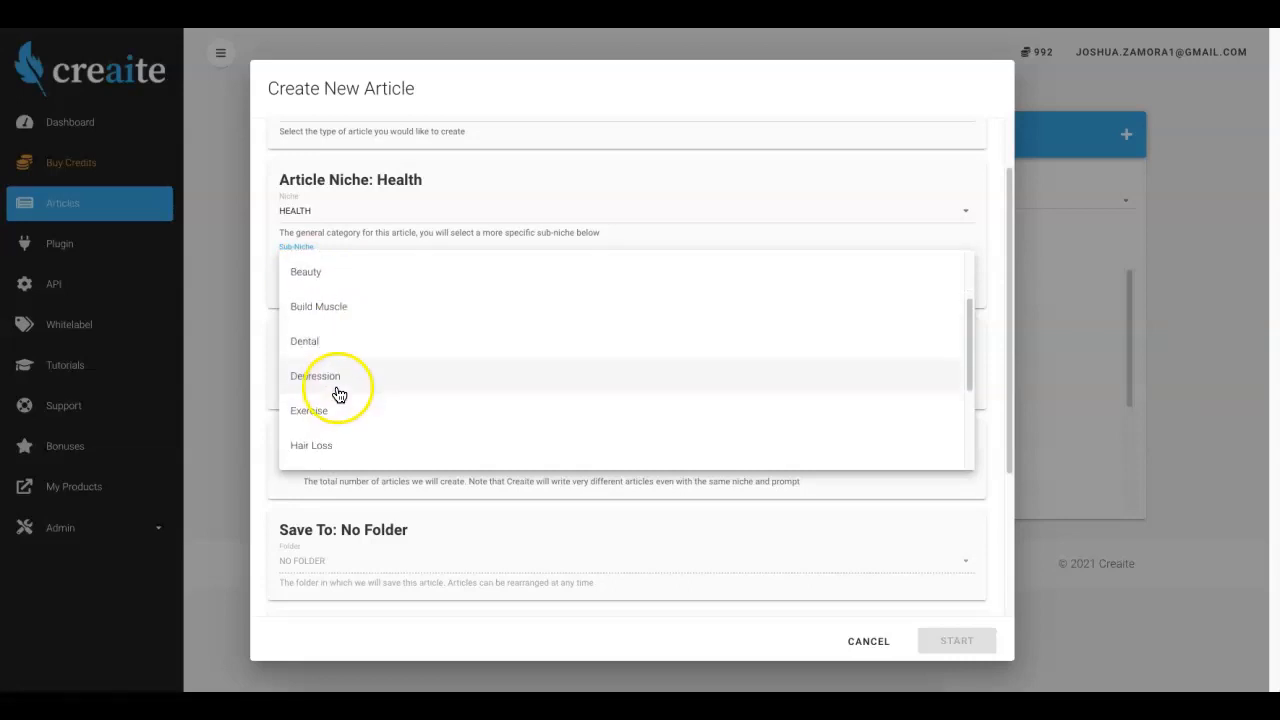
scroll(down, 3)
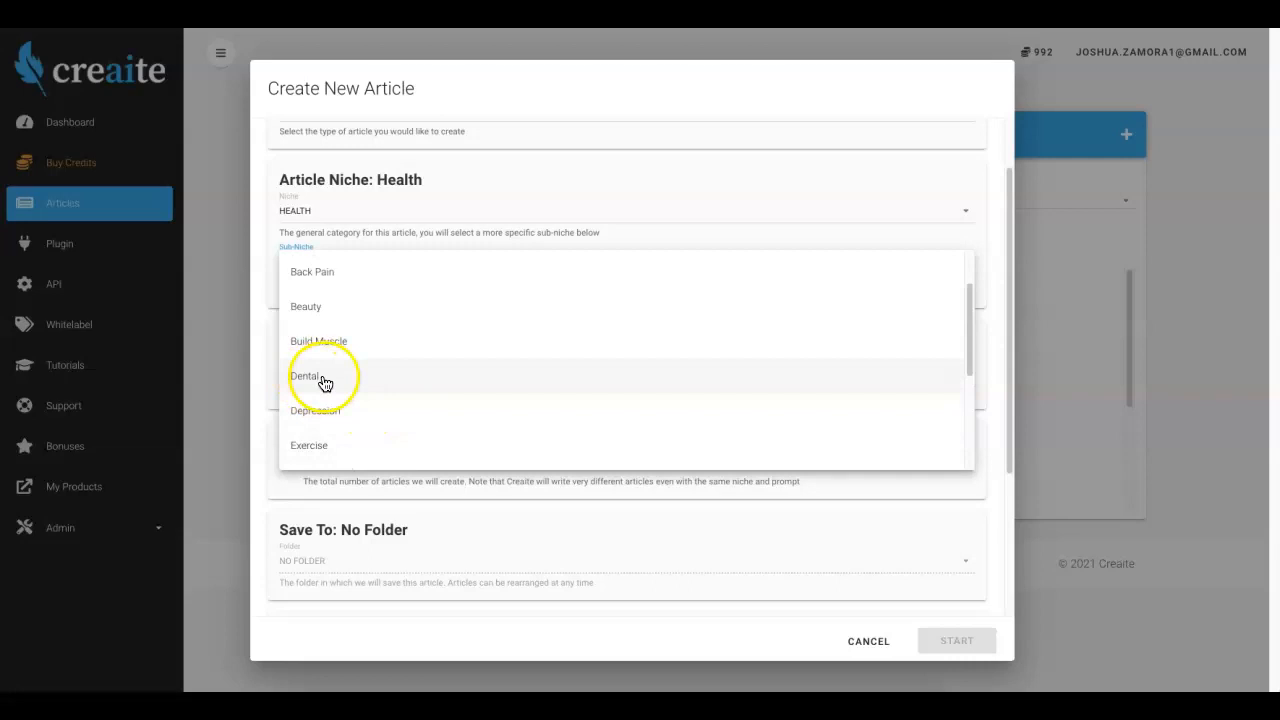
click(305, 375)
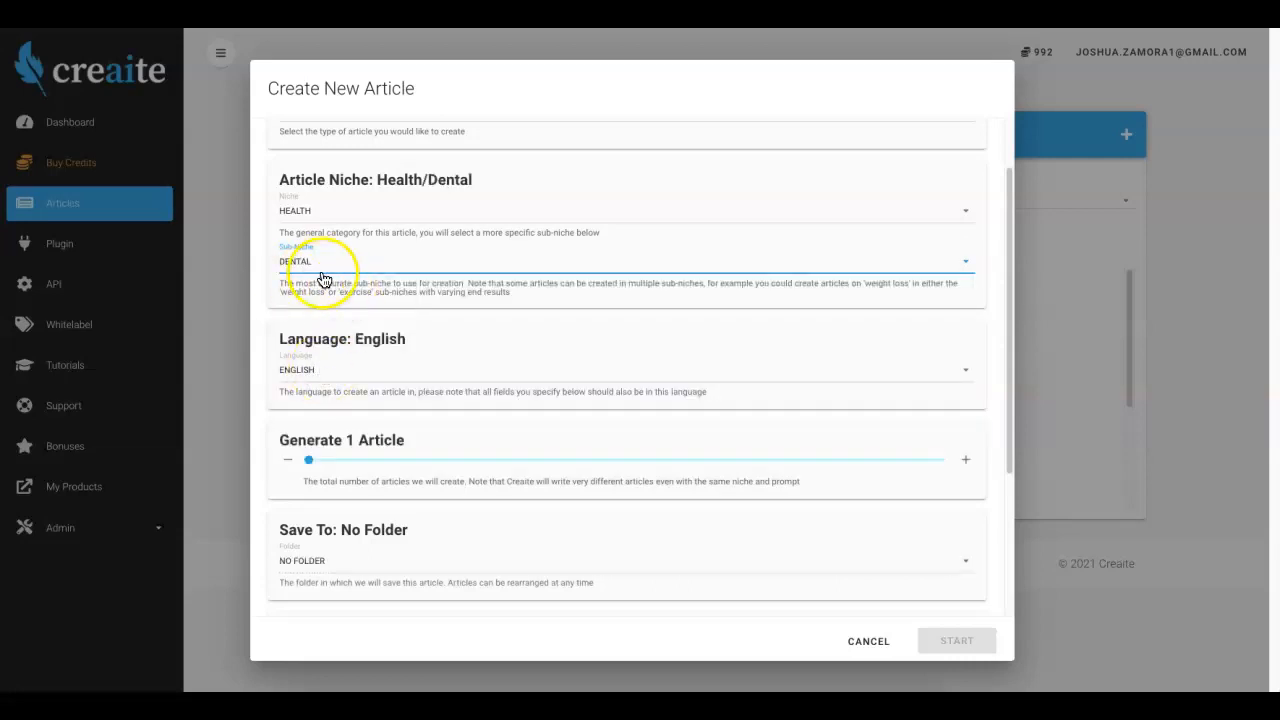
mouse_move(397, 281)
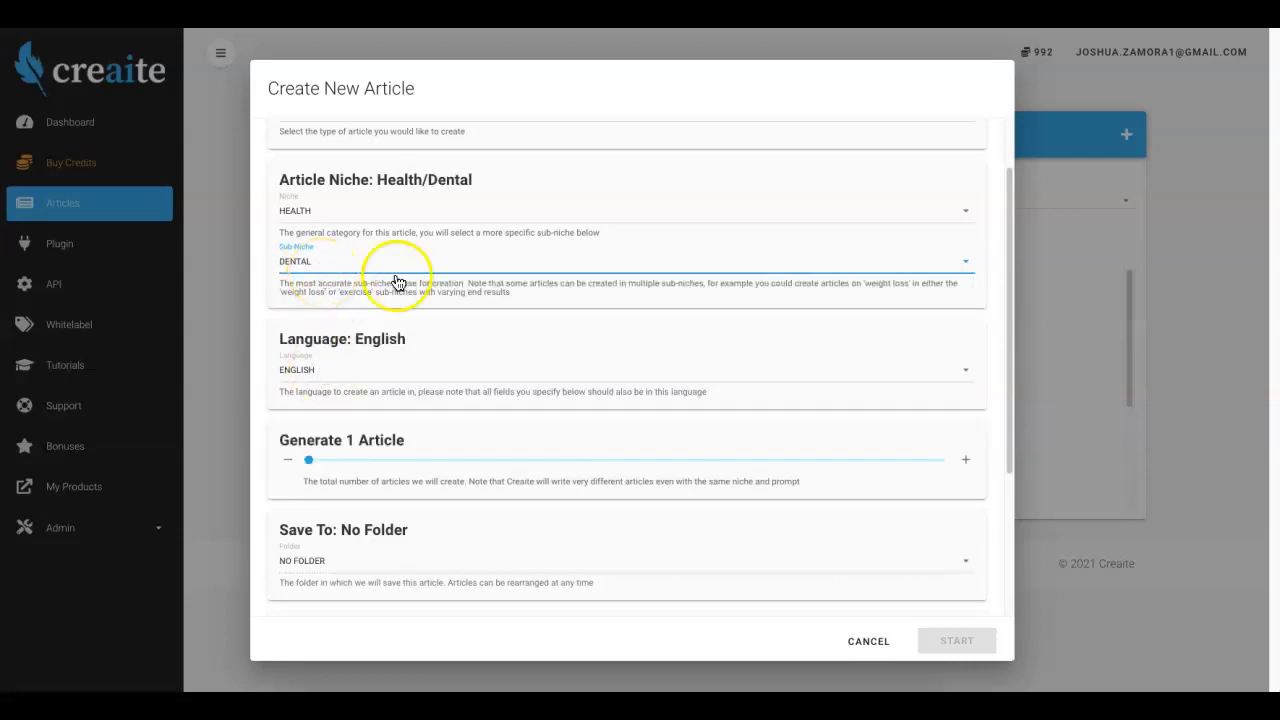
- Scroll down the form, keeping English and 1 article, to the Starting Prompt box
scroll(down, 3)
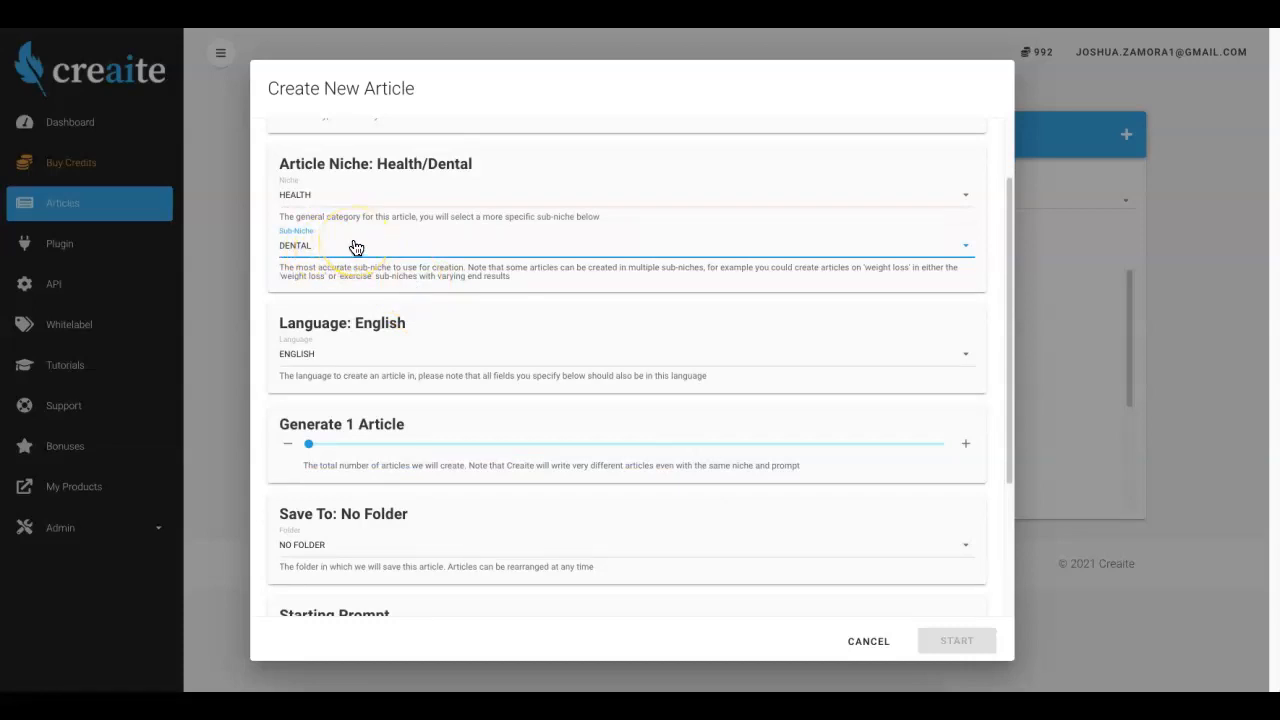
scroll(down, 3)
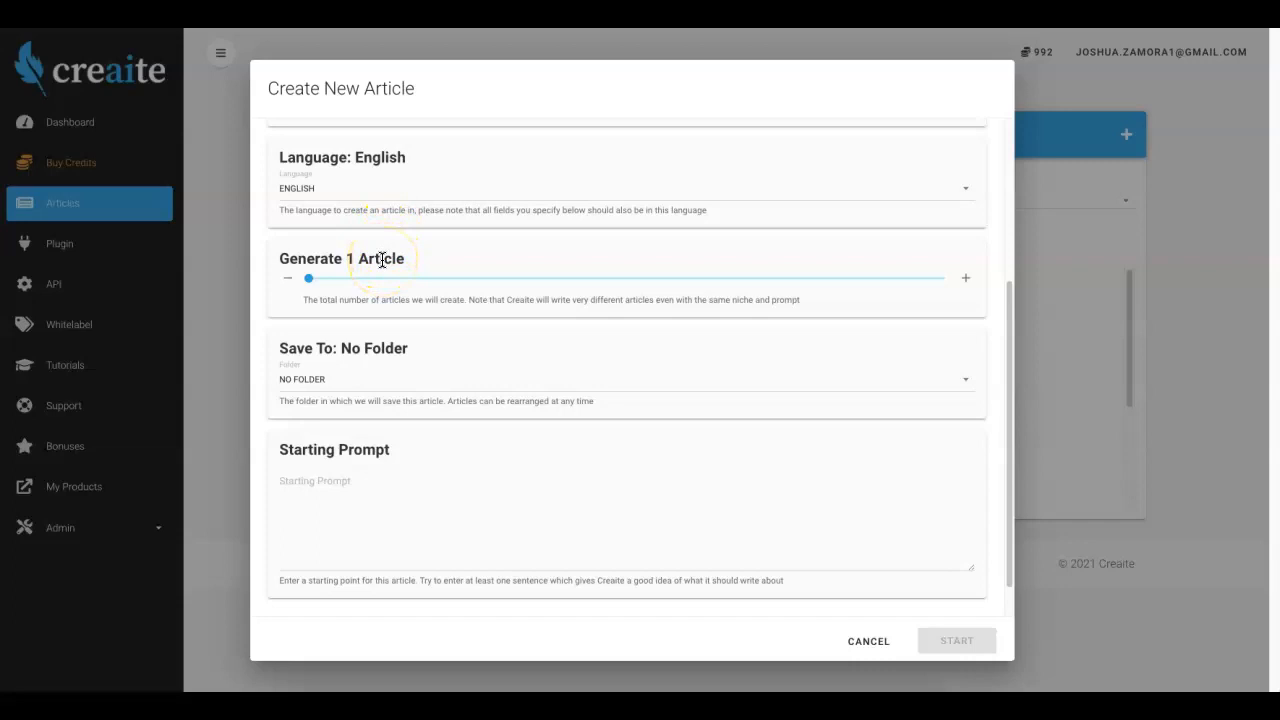
scroll(down, 3)
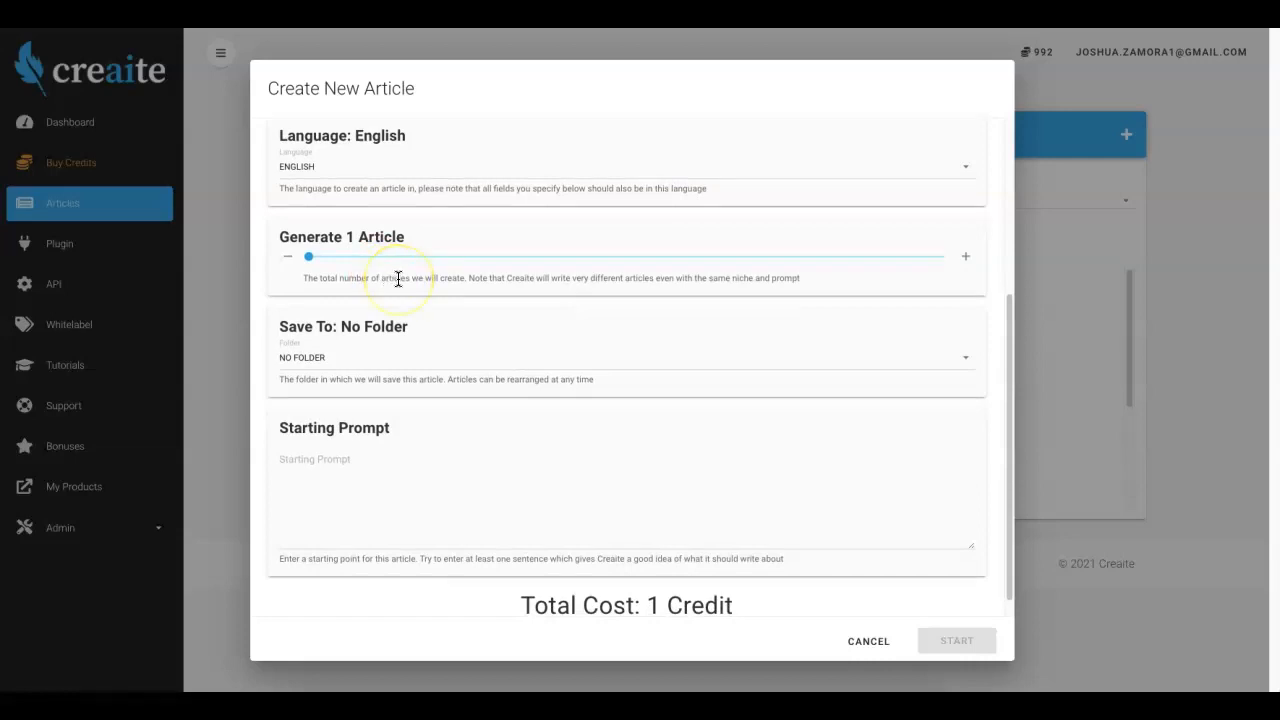
scroll(down, 3)
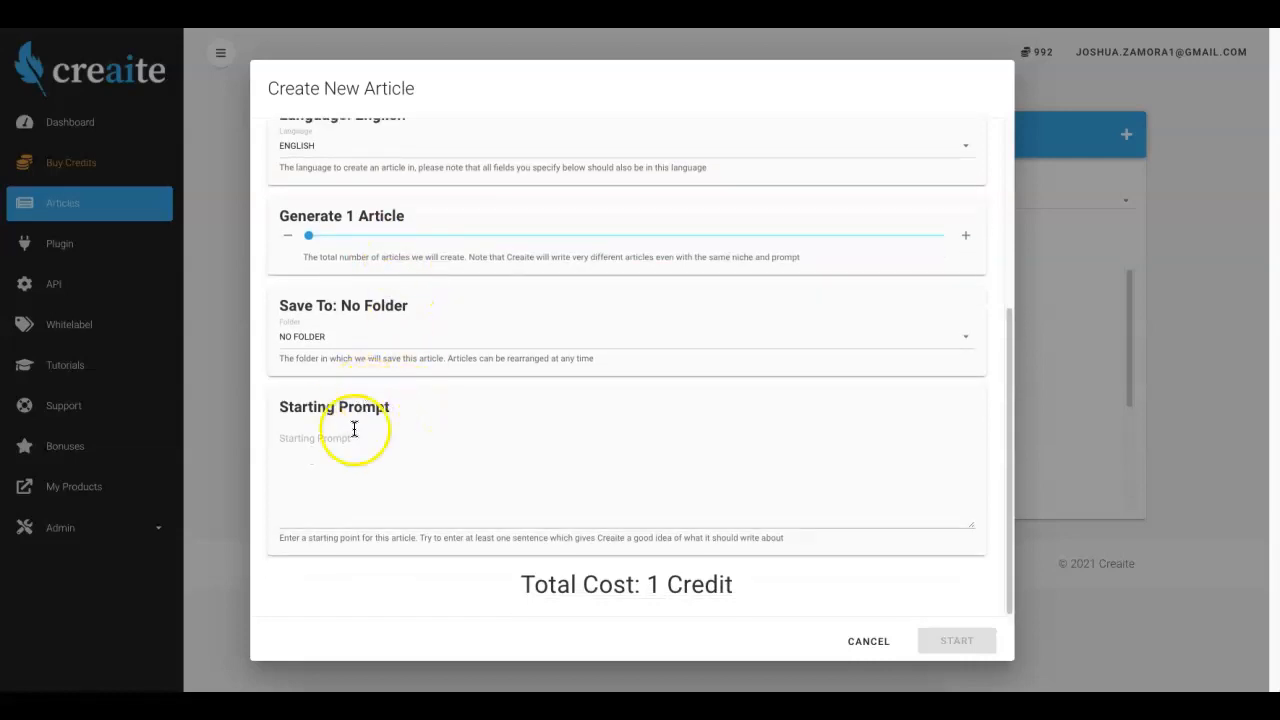
click(353, 435)
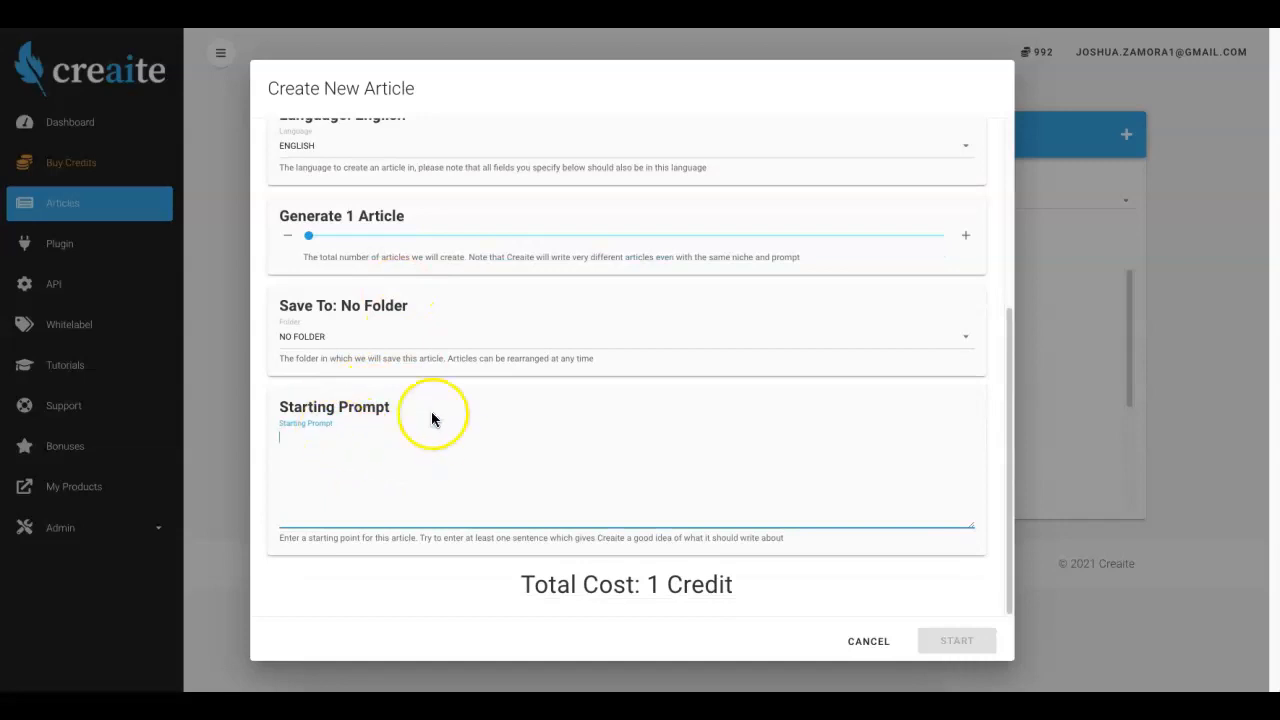
mouse_move(371, 306)
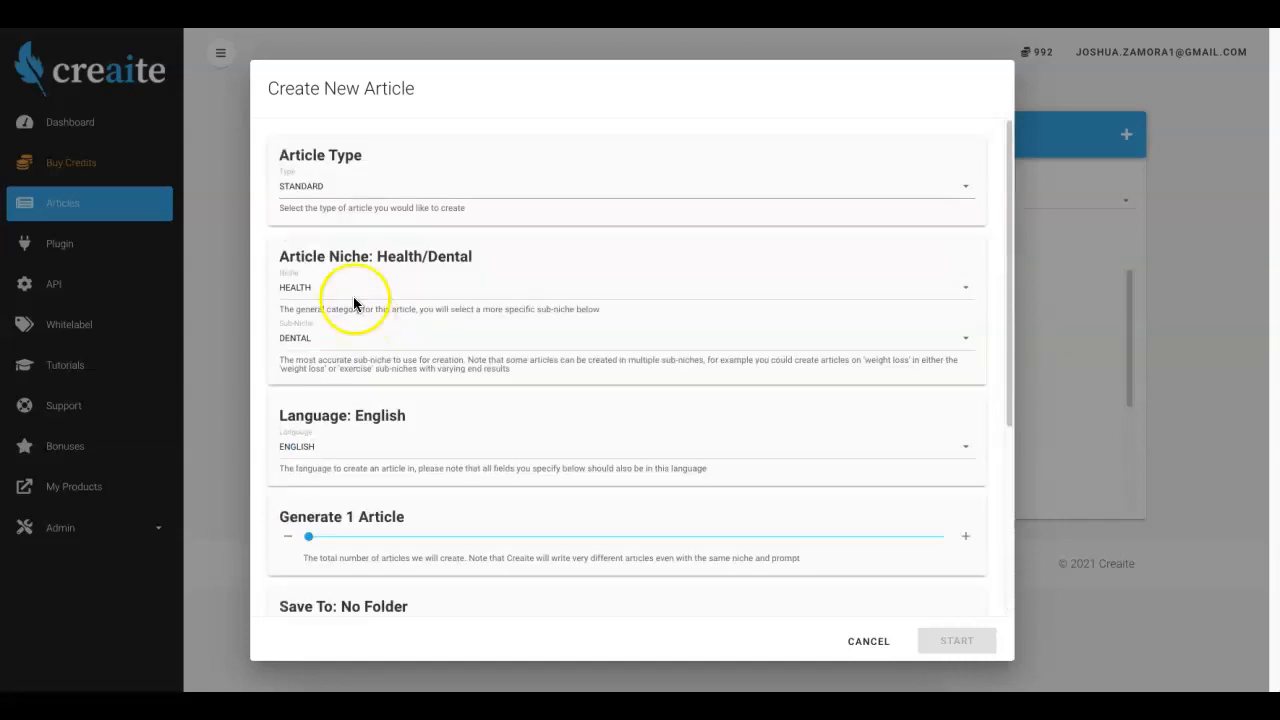
- Save the article to No Folder and place the cursor in the Starting Prompt box
scroll(down, 3)
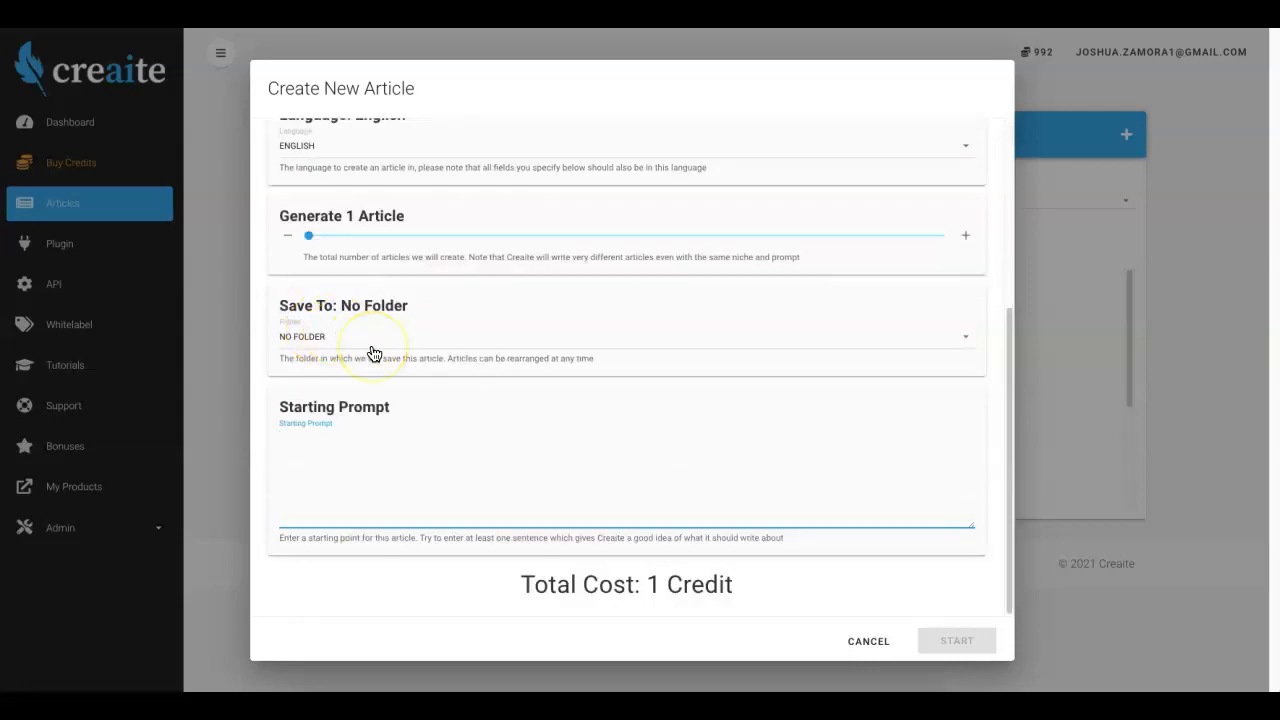
click(626, 336)
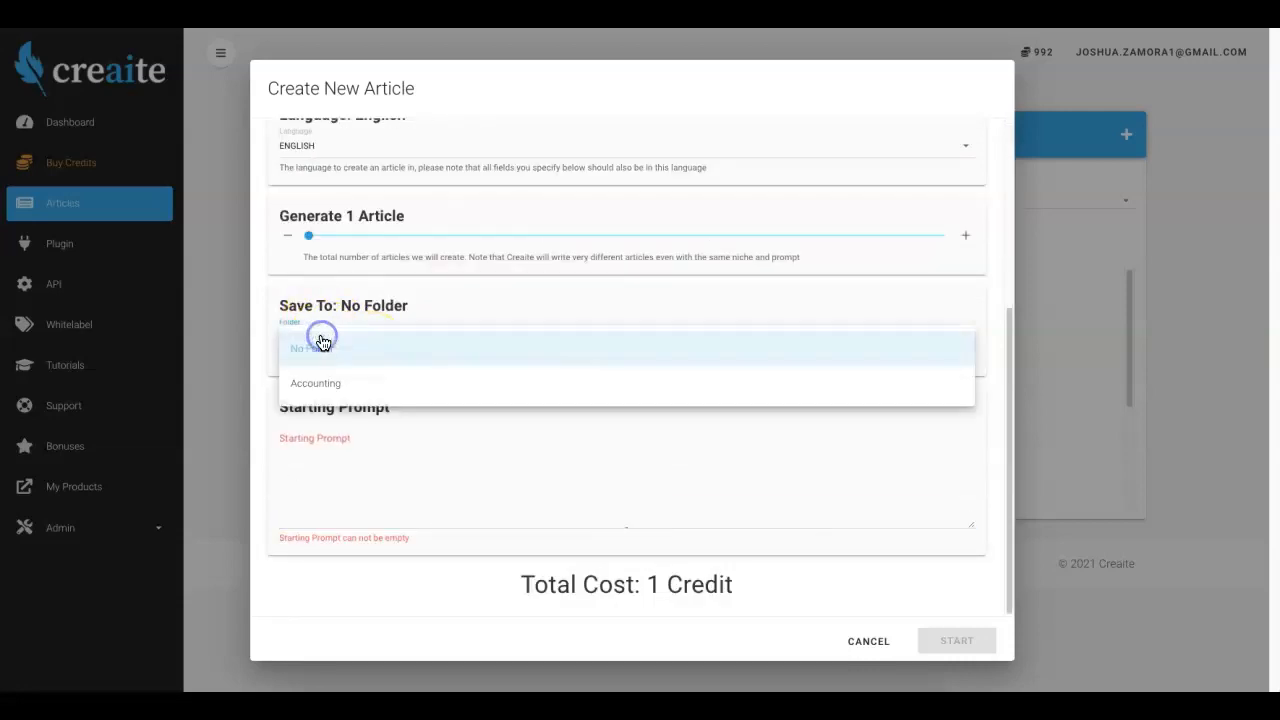
click(313, 347)
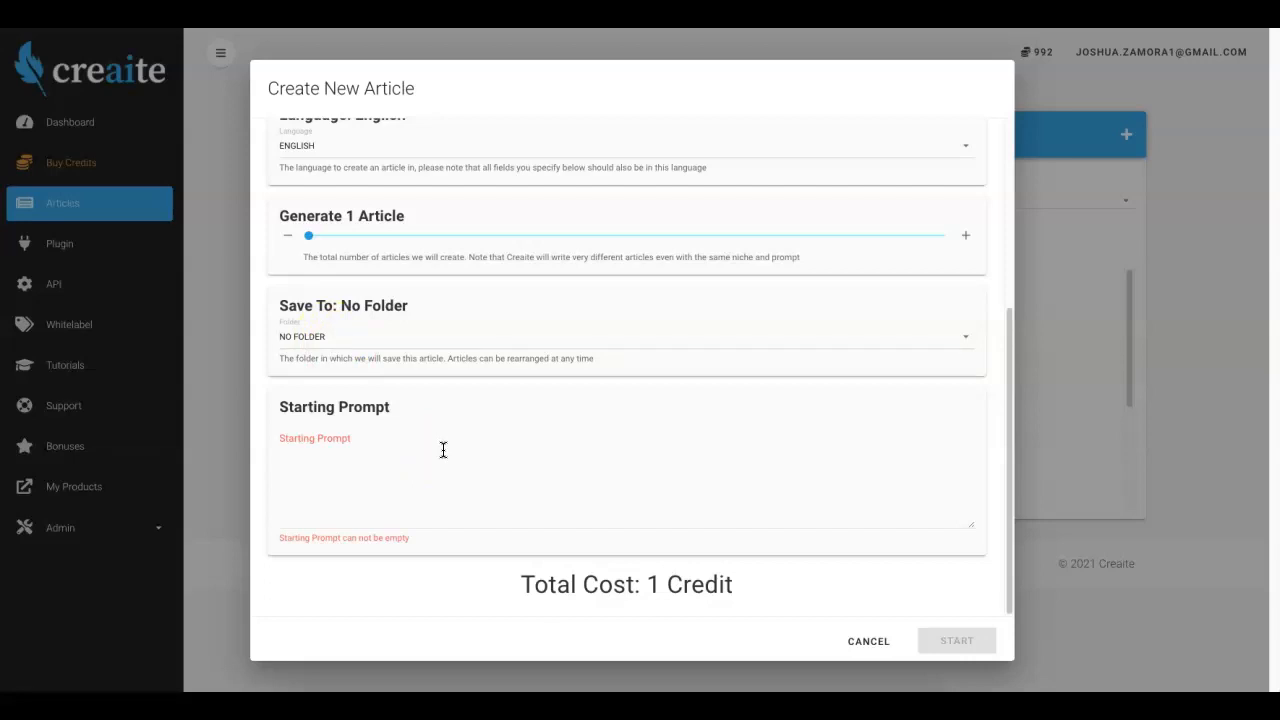
click(440, 460)
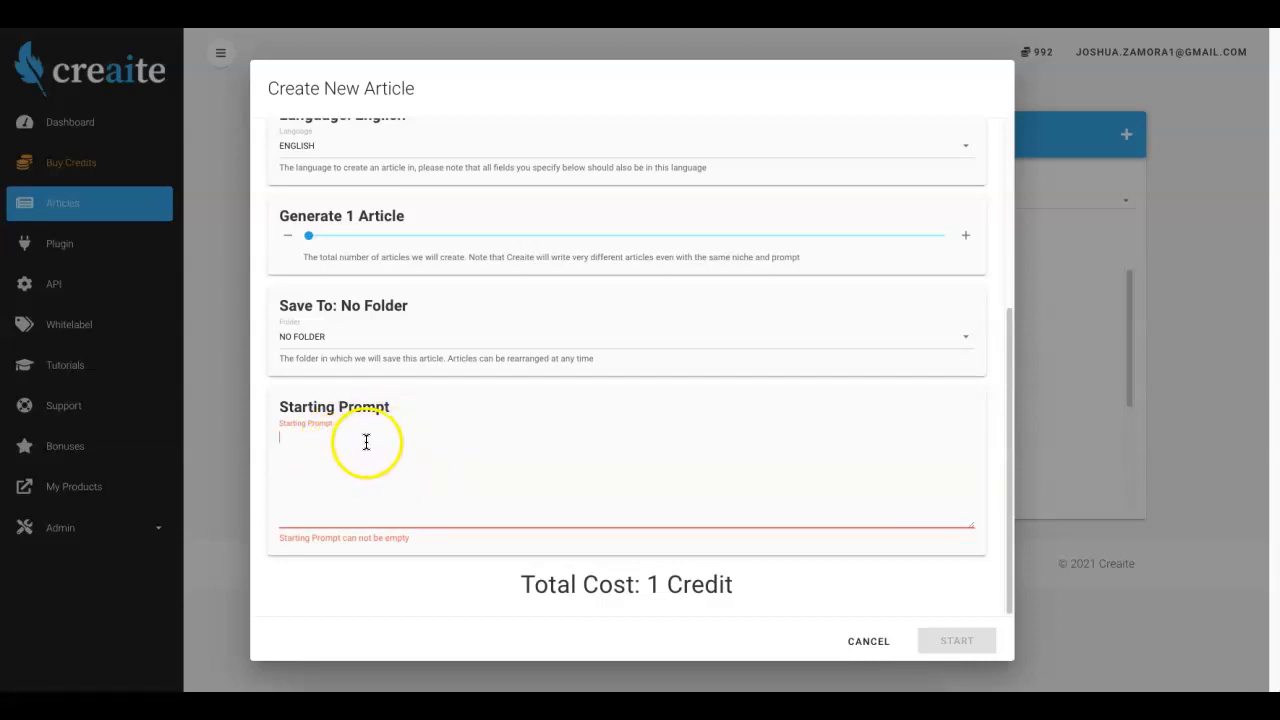
click(366, 442)
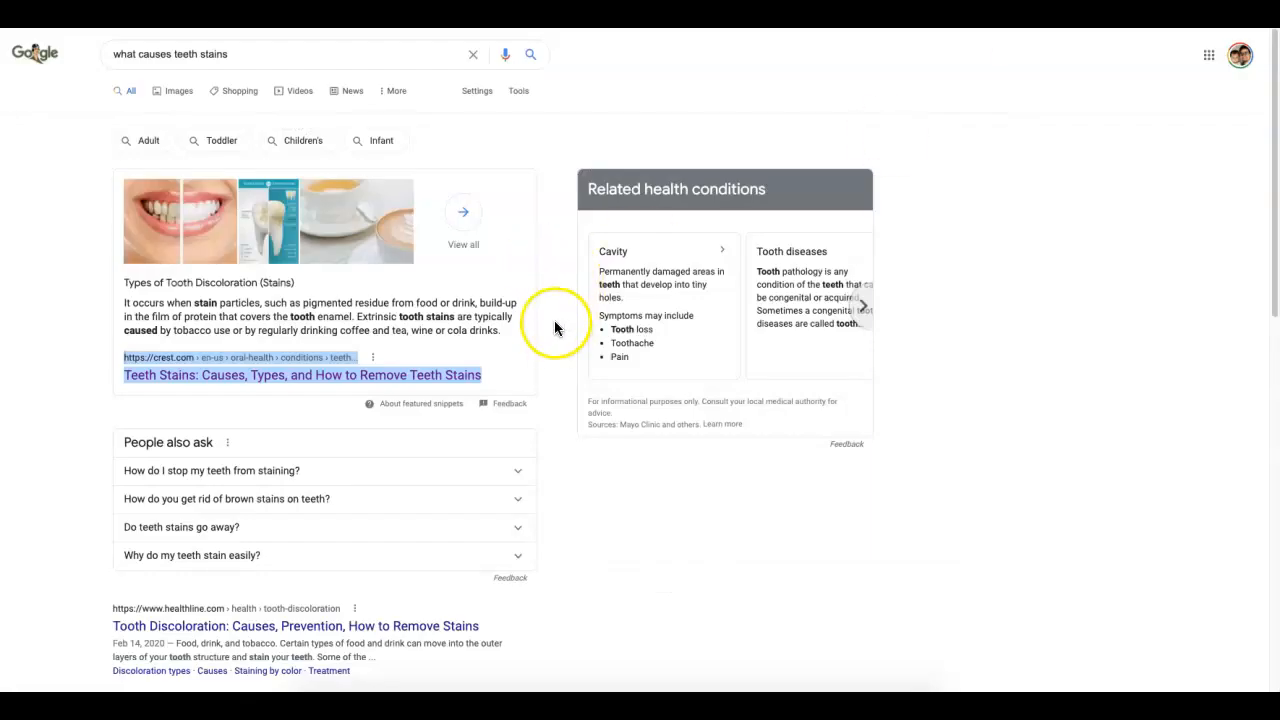
mouse_move(545, 265)
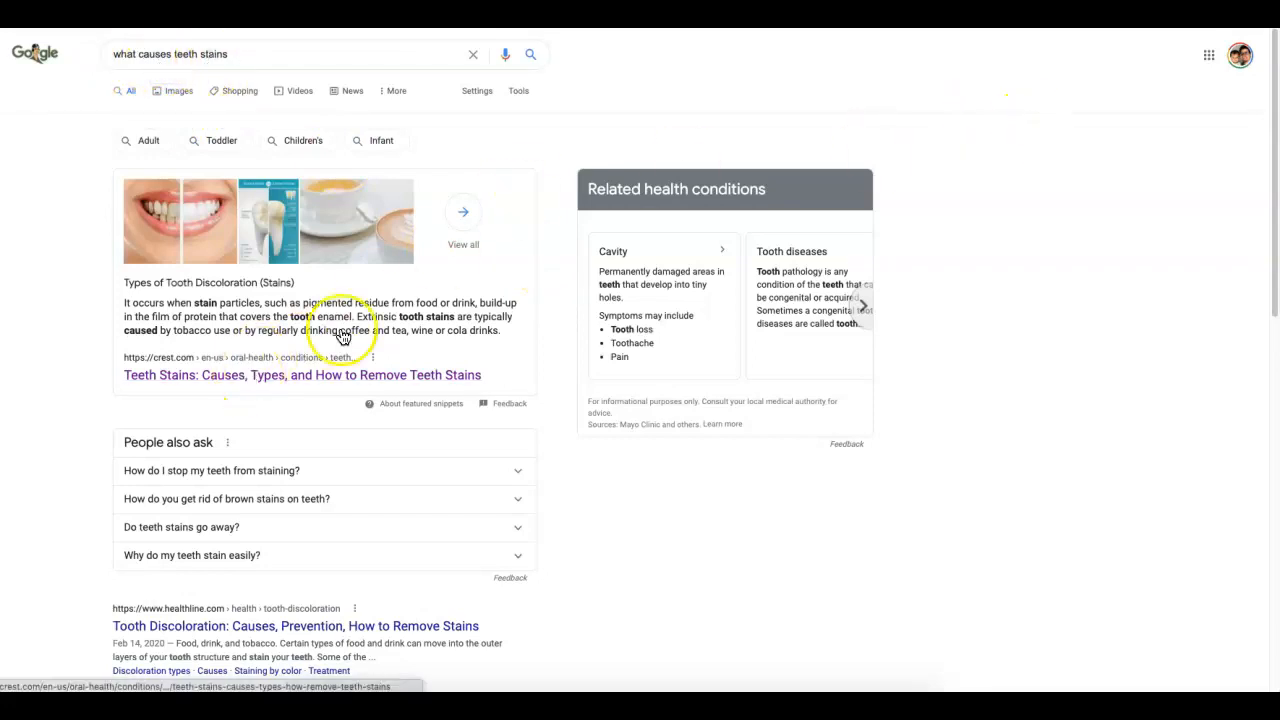
- Open the crest.com result 'Teeth Stains: Causes, Types, and How to Remove Teeth Stains'
click(302, 374)
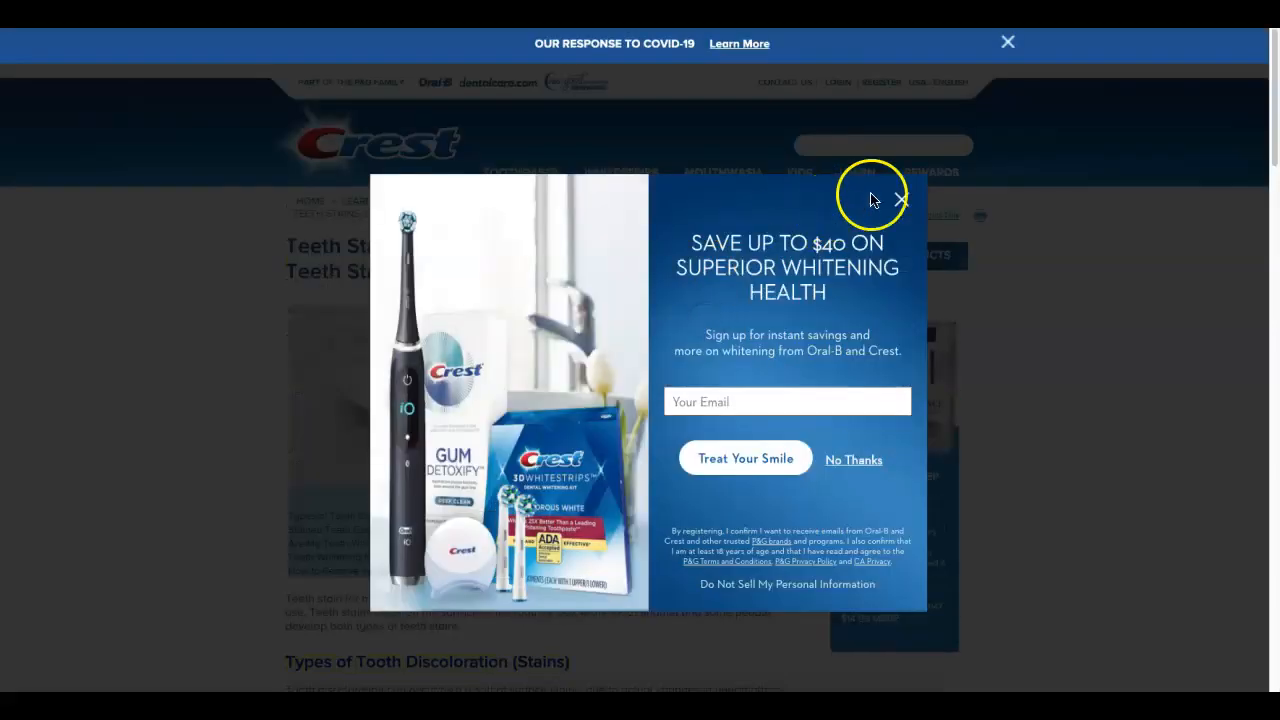
- Close the Crest whitening popup and select the article's opening sentence on teeth staining
click(899, 197)
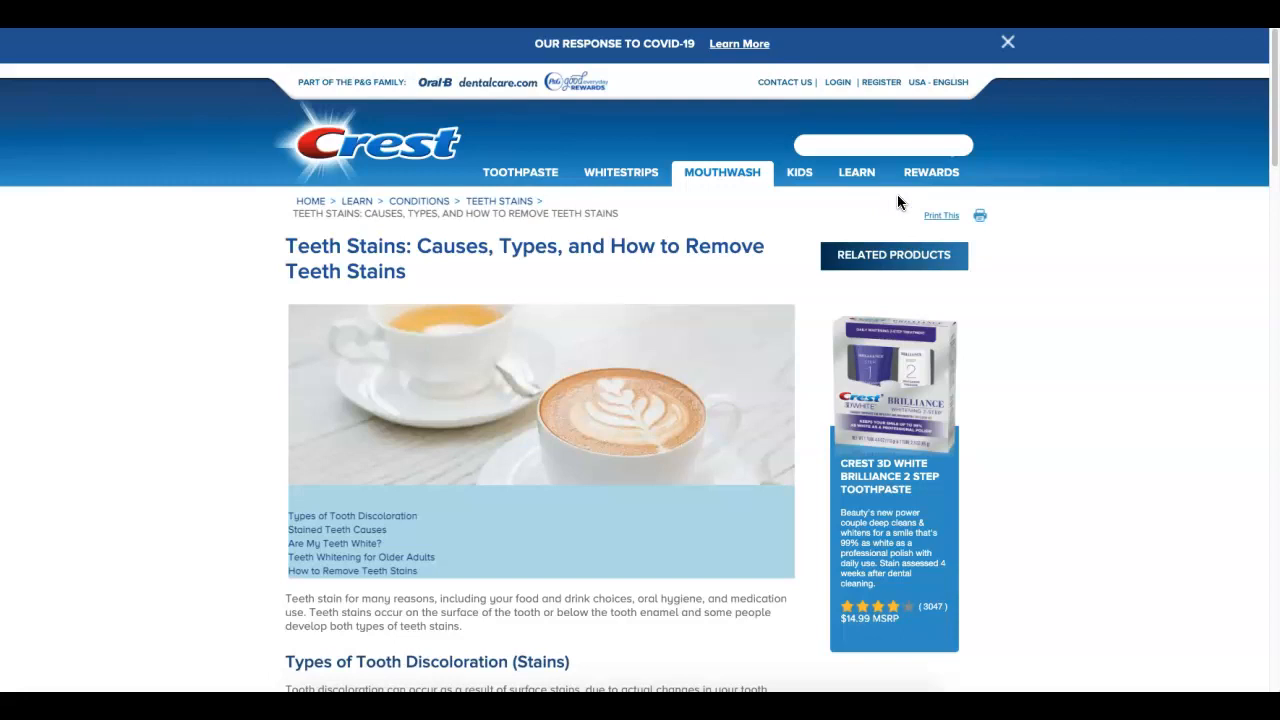
scroll(down, 3)
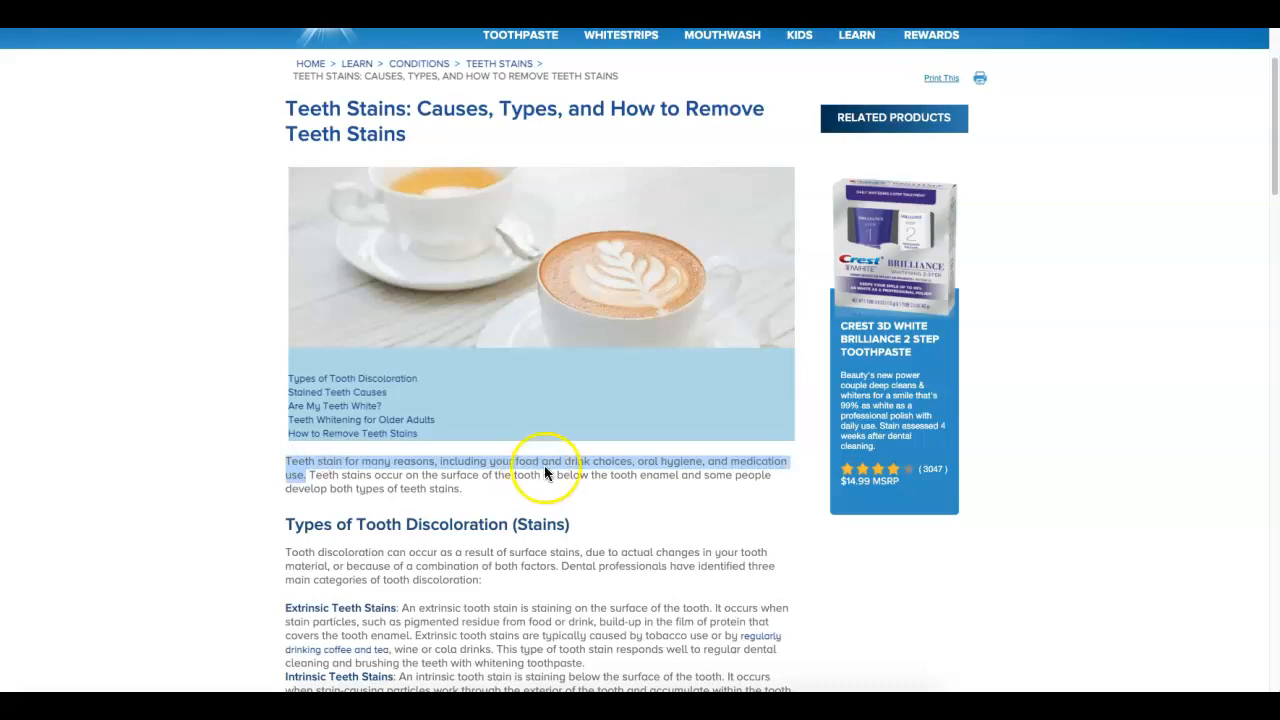
mouse_move(367, 490)
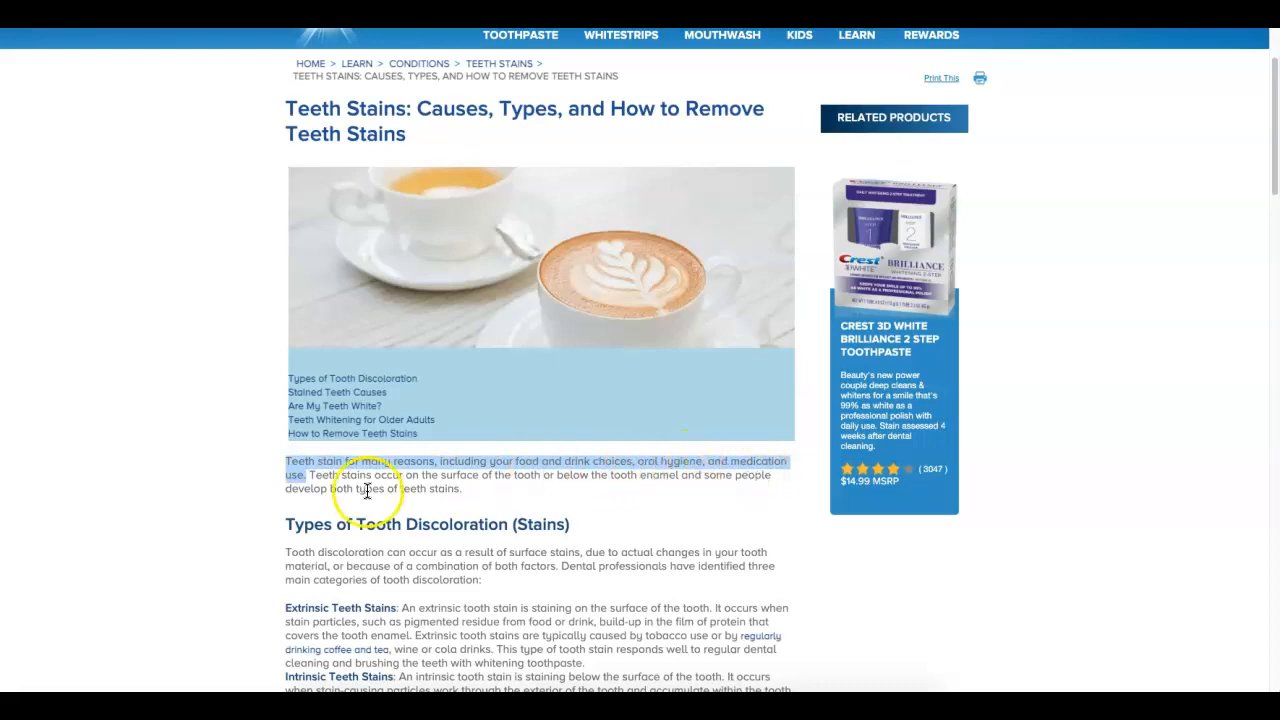
click(367, 490)
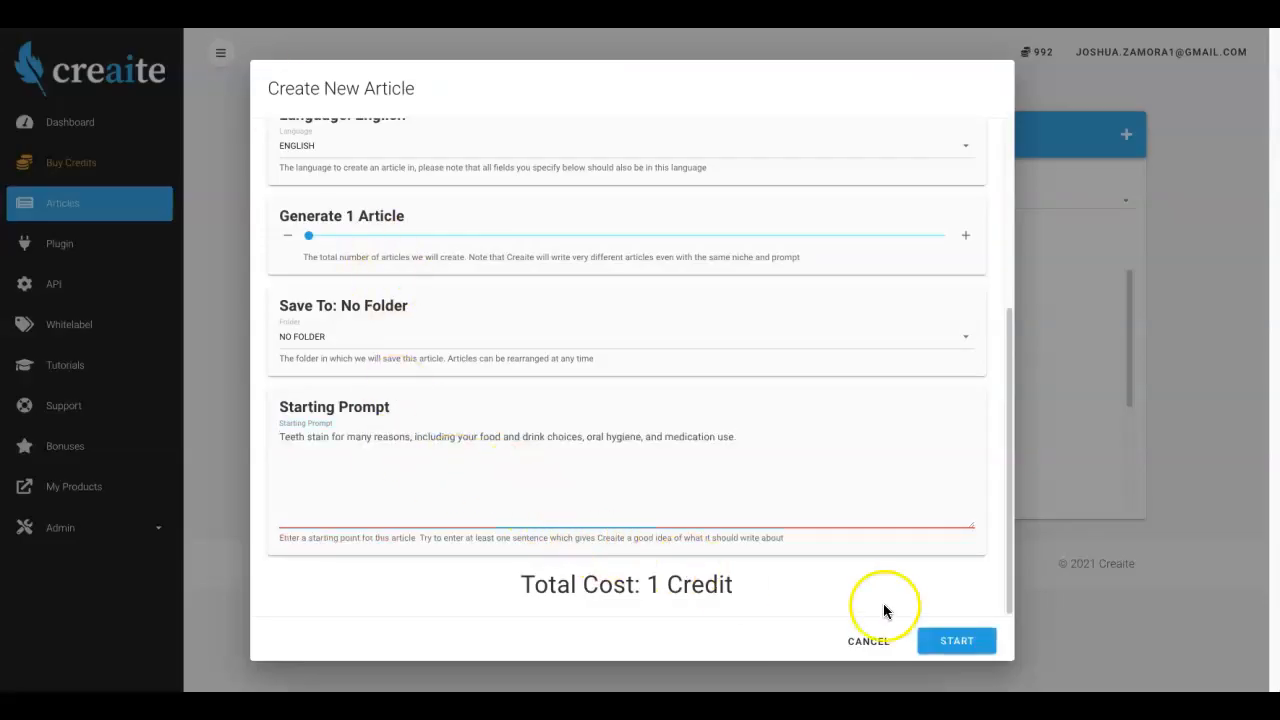
- Use the Crest teeth-staining sentence as the prompt and launch article generation
click(956, 640)
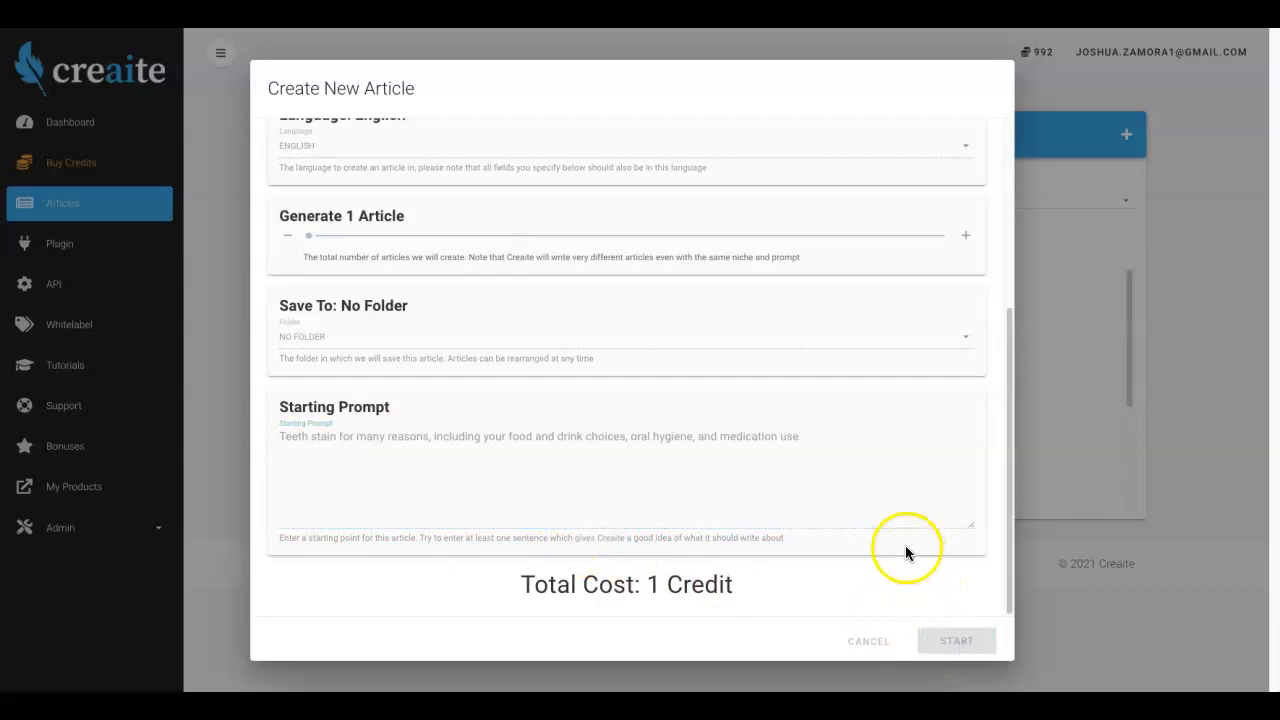
click(955, 640)
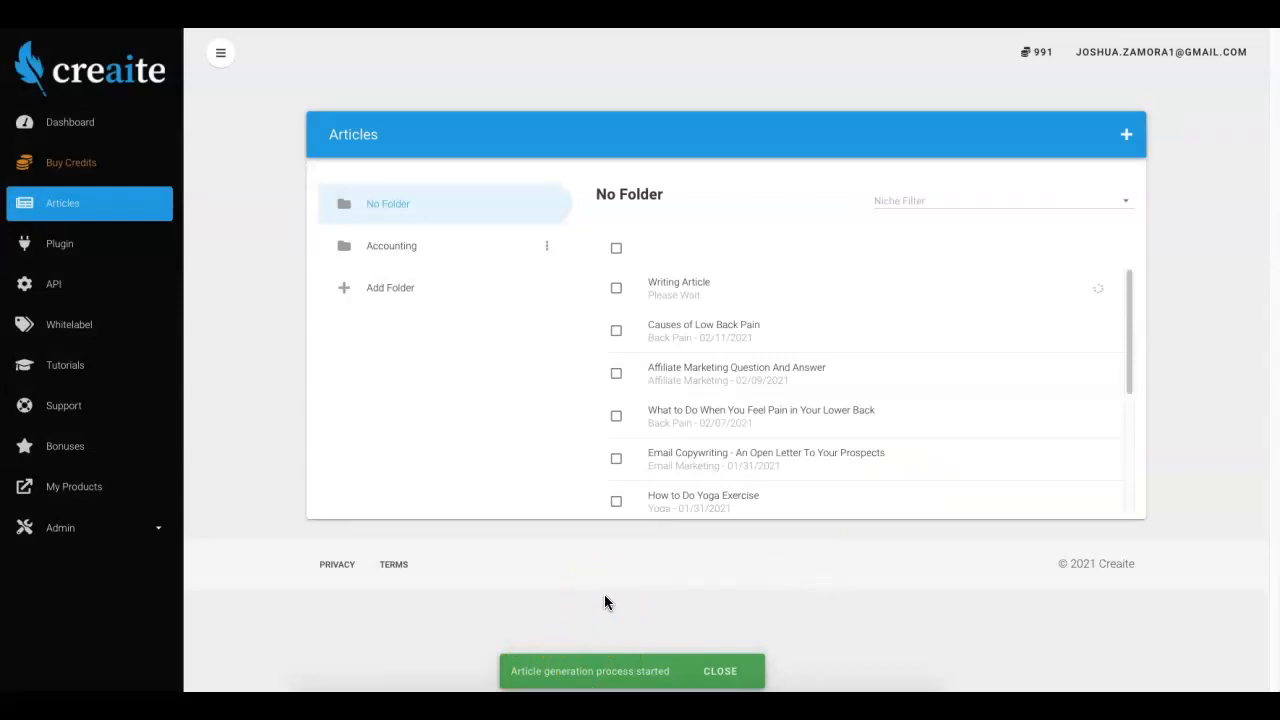
- Dismiss the generation notice and open 'Teeth Whitening - Why Does My Teeth Stain?' from the list
click(720, 671)
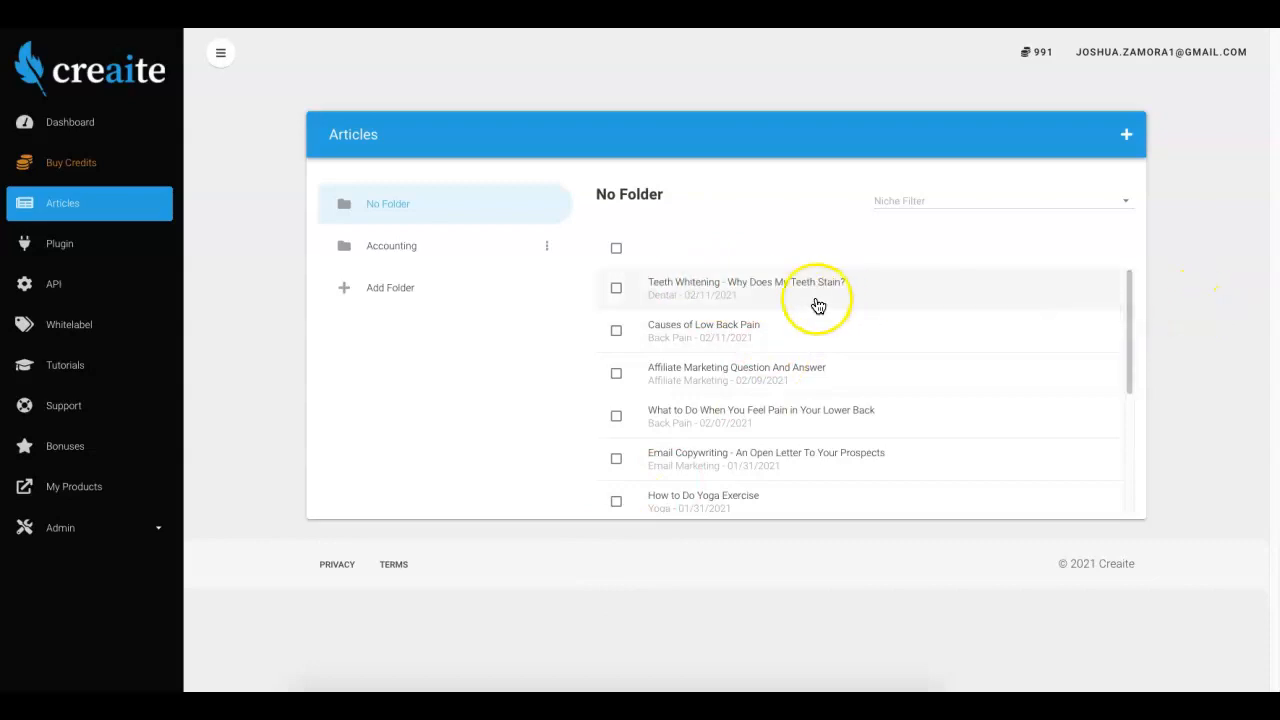
click(730, 288)
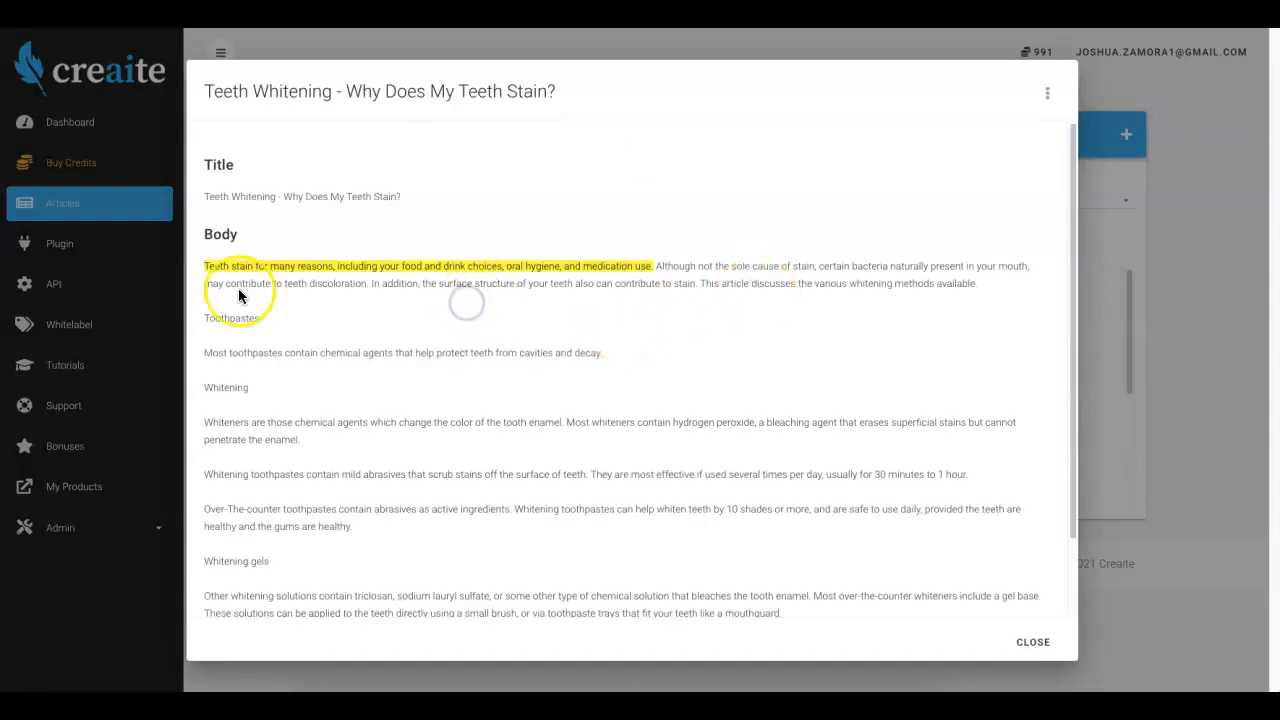
mouse_move(320, 222)
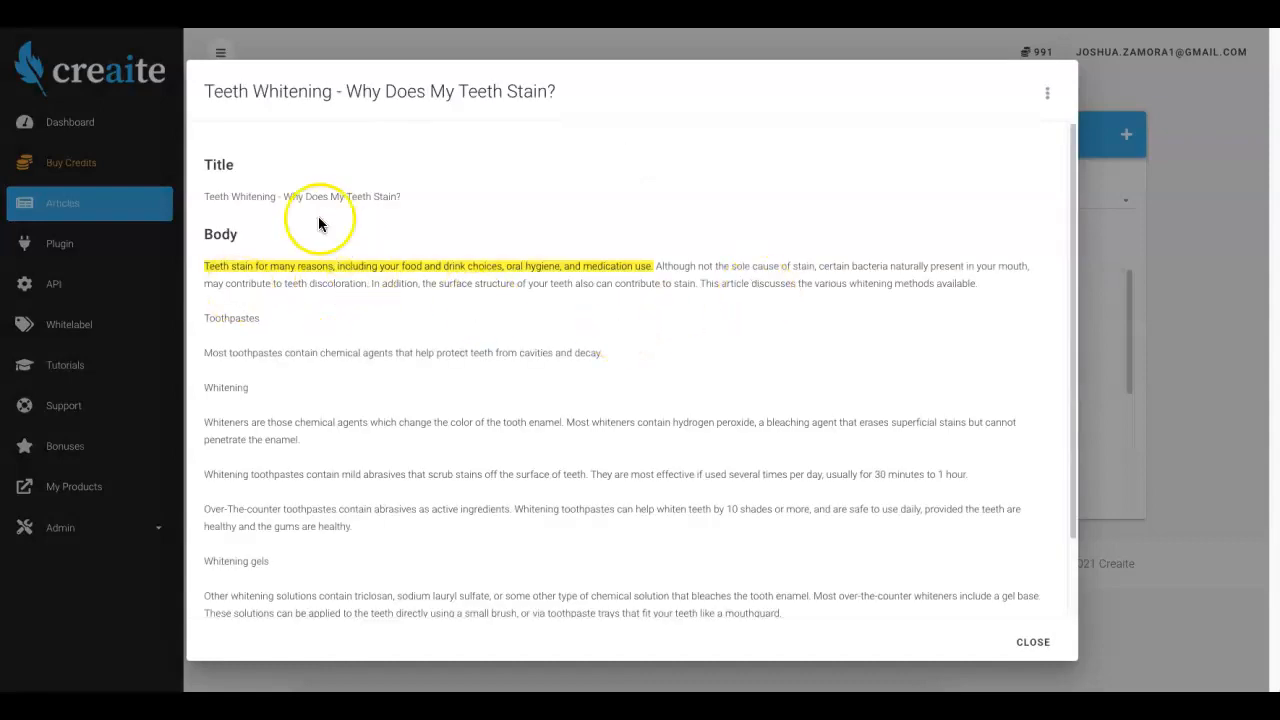
triple_click(379, 91)
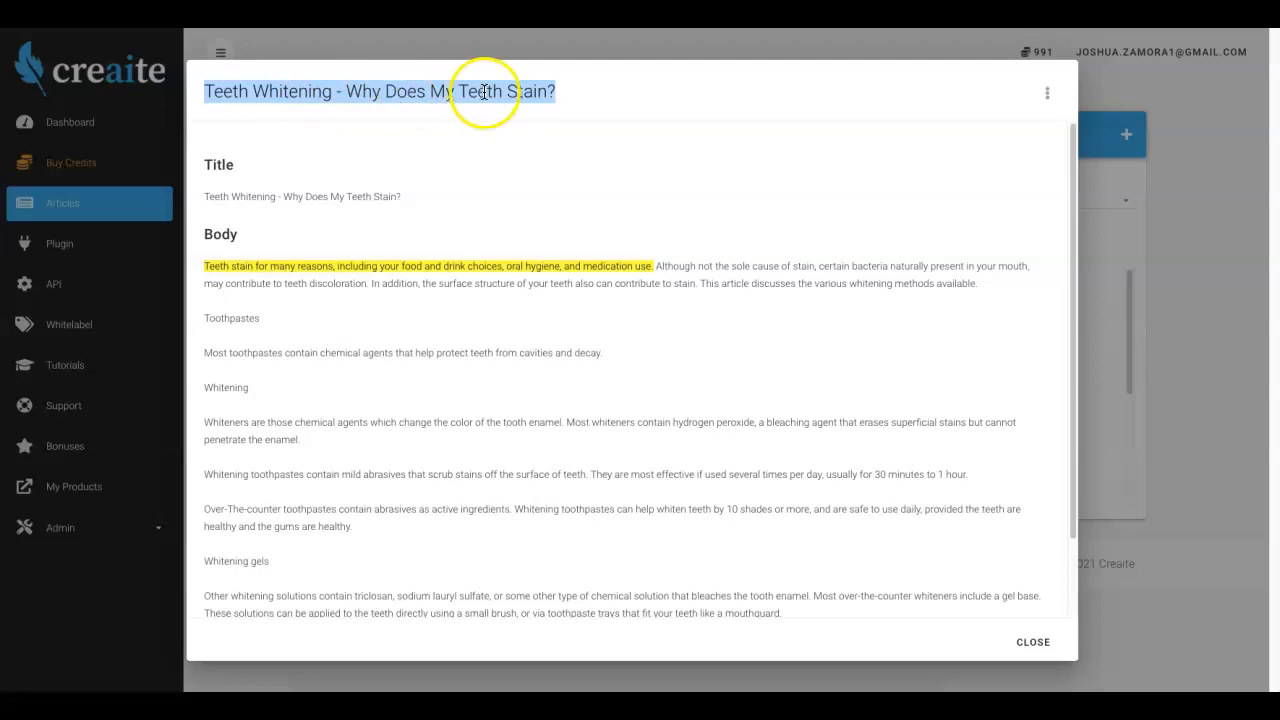
scroll(down, 3)
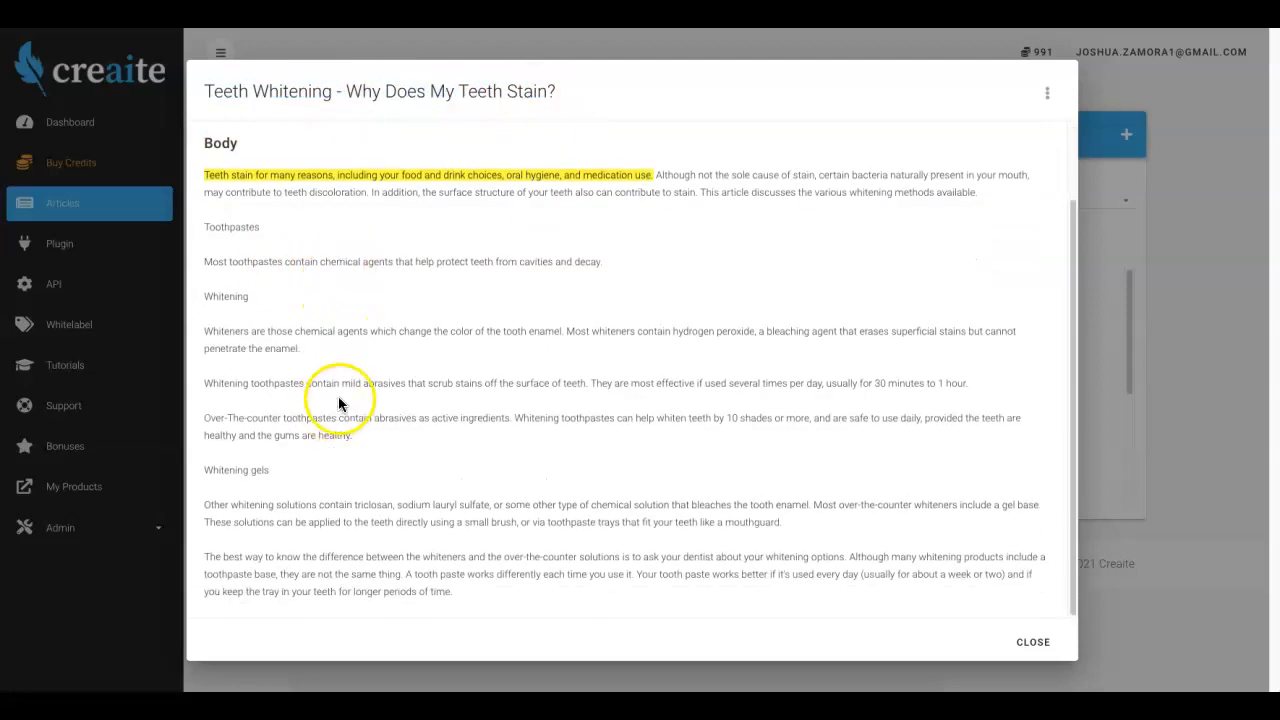
scroll(up, 3)
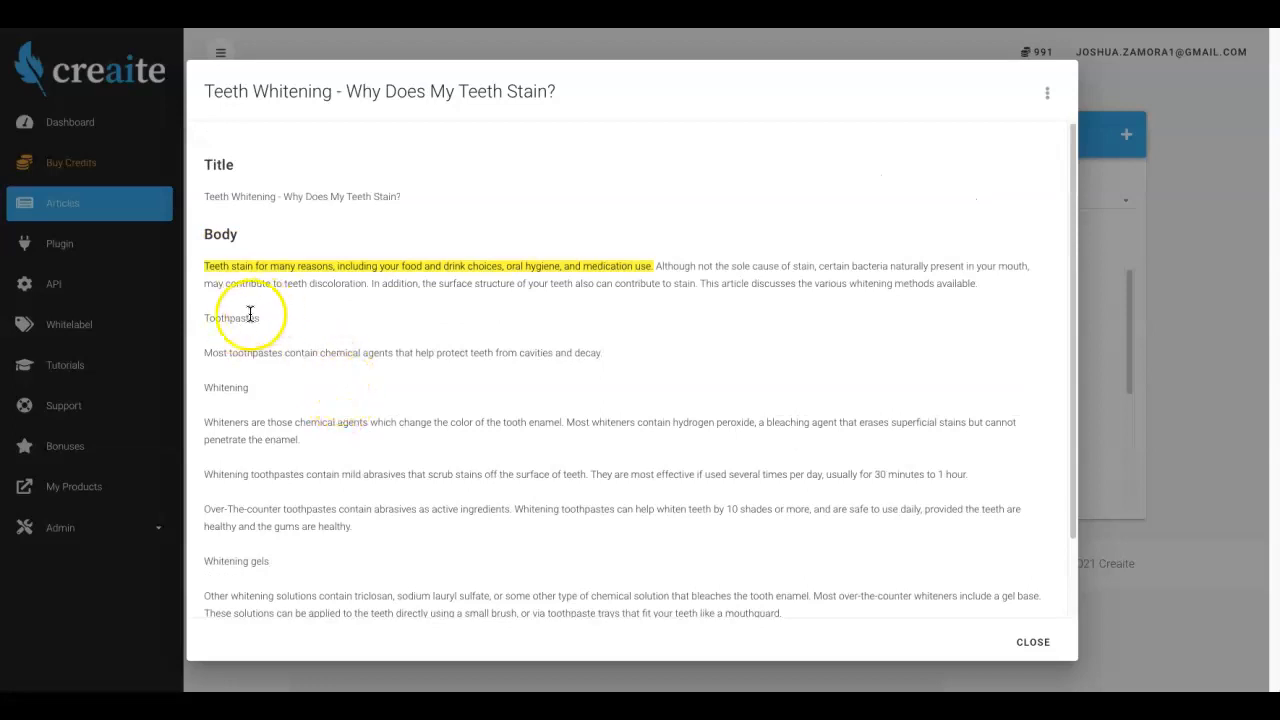
scroll(down, 3)
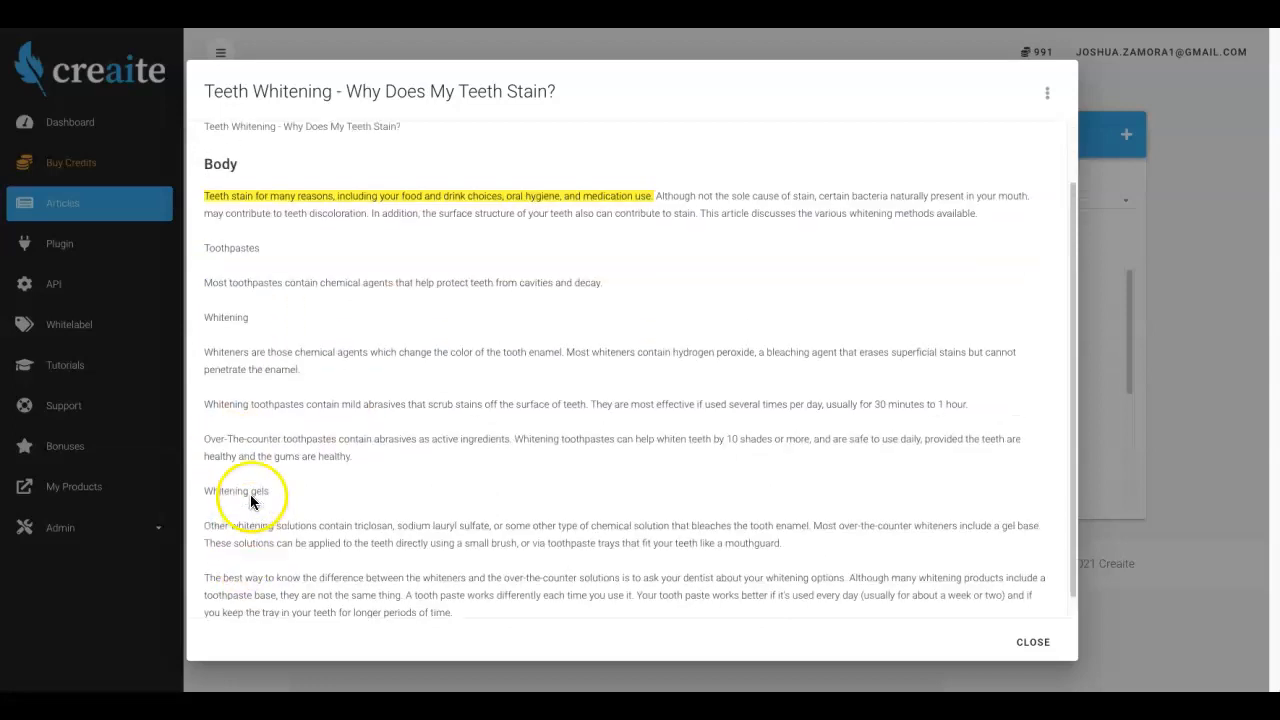
double_click(245, 248)
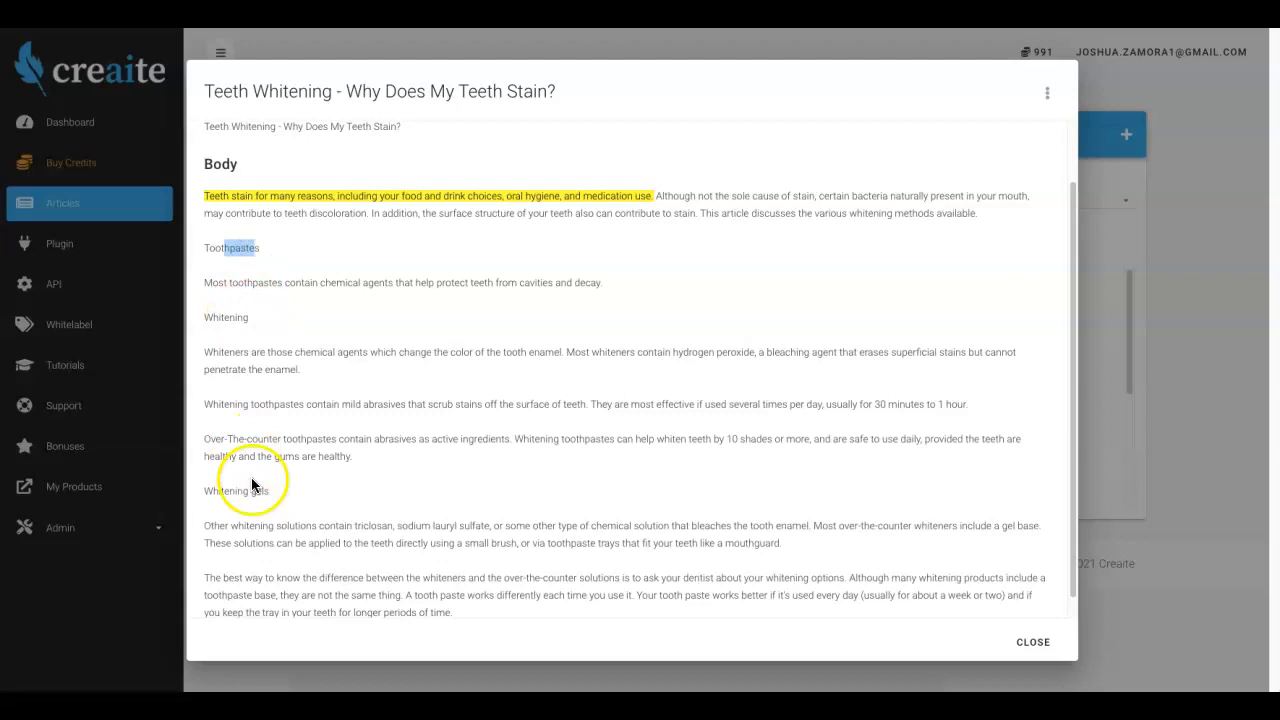
scroll(up, 3)
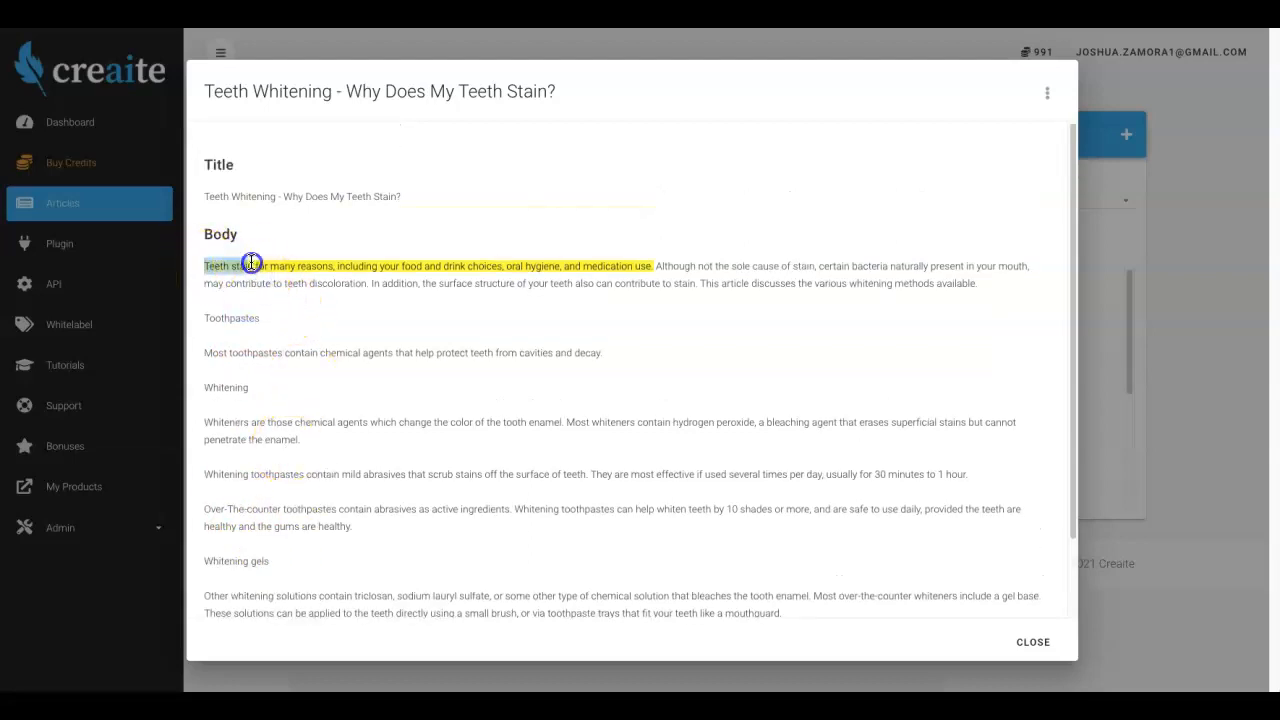
drag(255, 265, 655, 265)
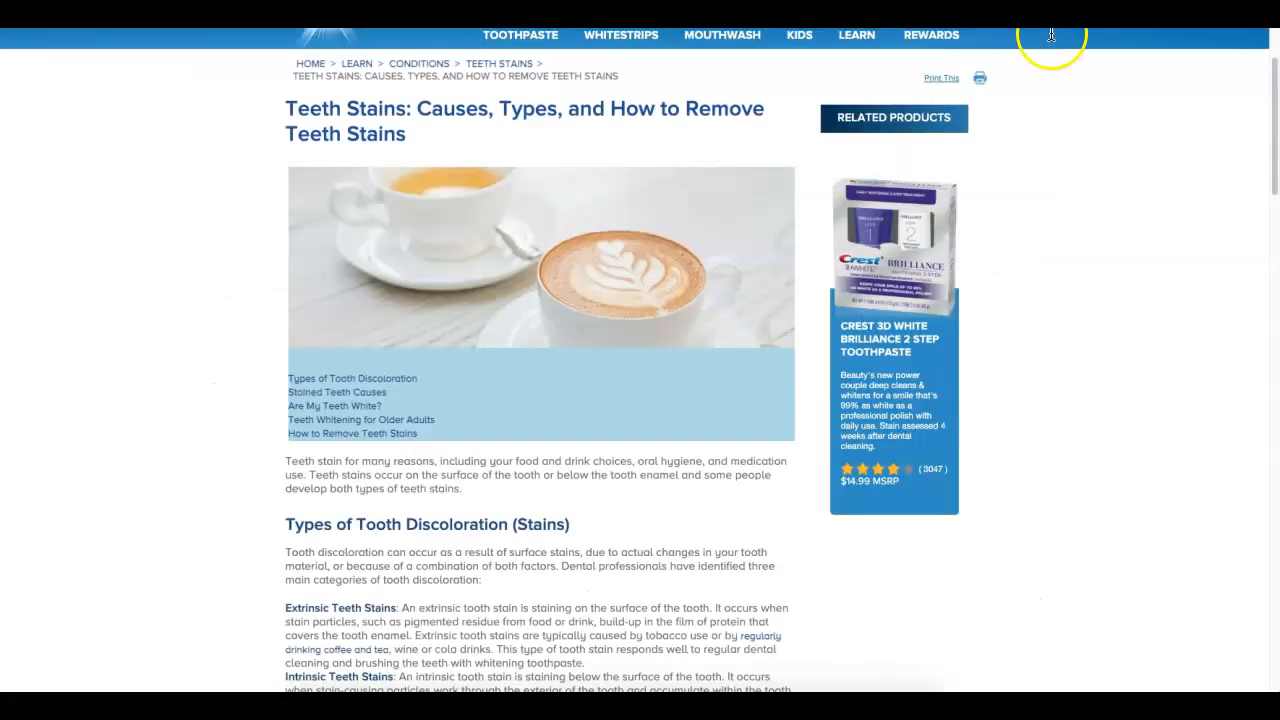
mouse_move(210, 148)
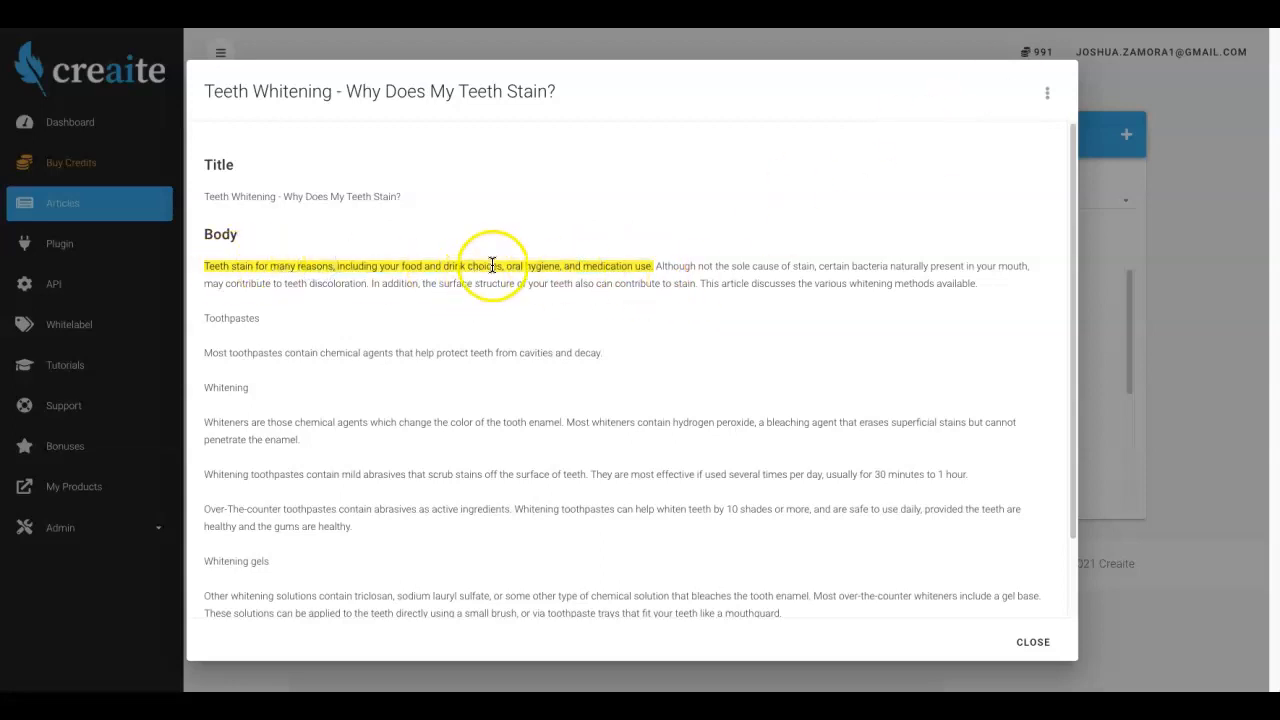
- Read through the article and select the body text after the highlighted opening sentence
scroll(down, 3)
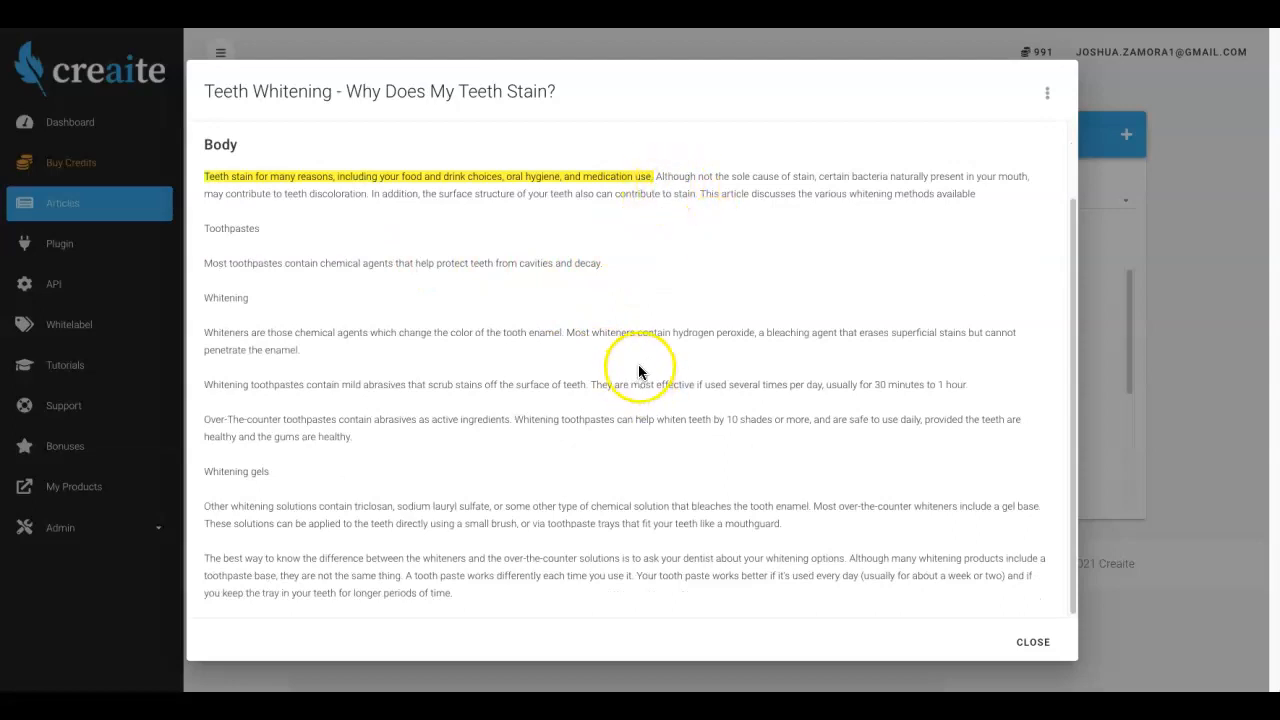
mouse_move(658, 237)
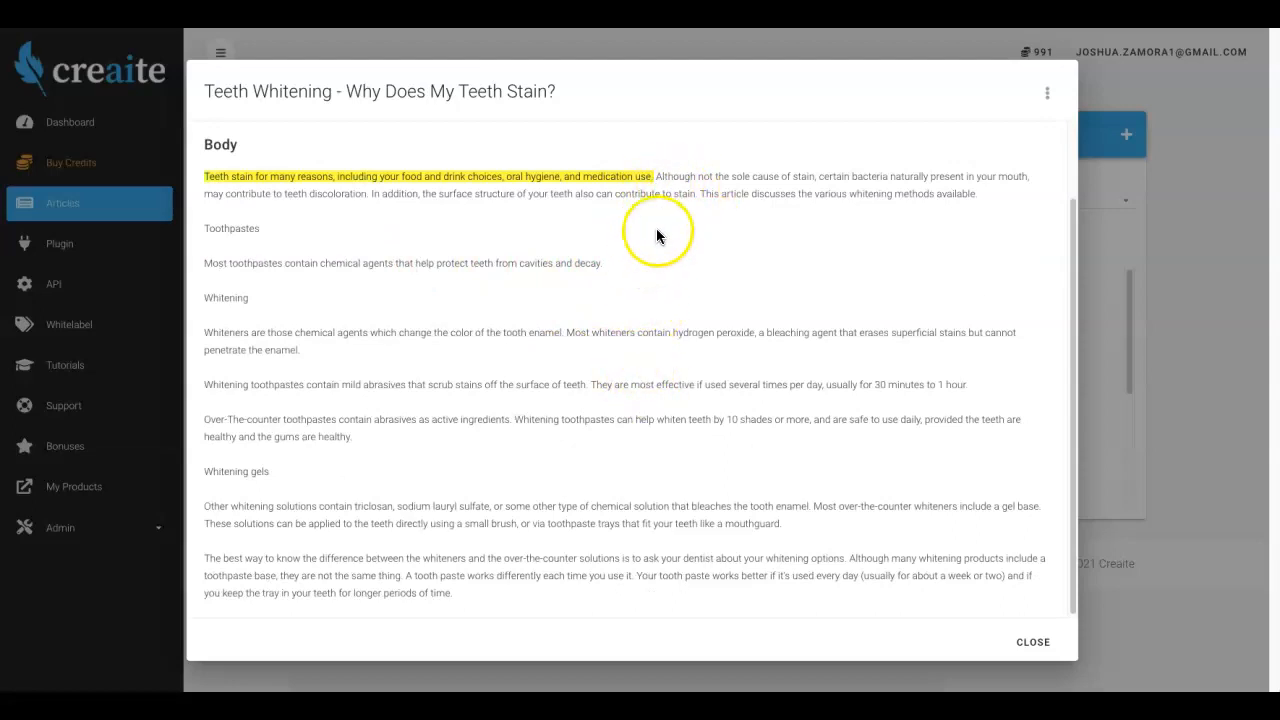
mouse_move(745, 178)
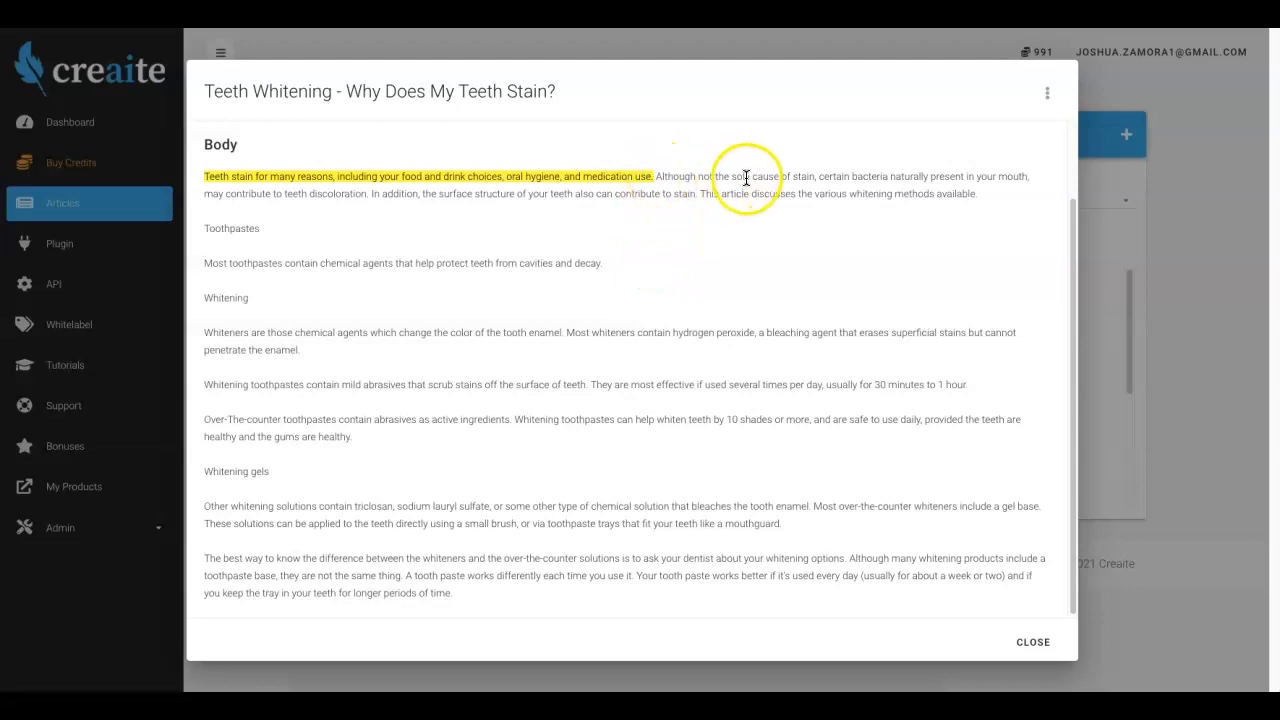
mouse_move(943, 175)
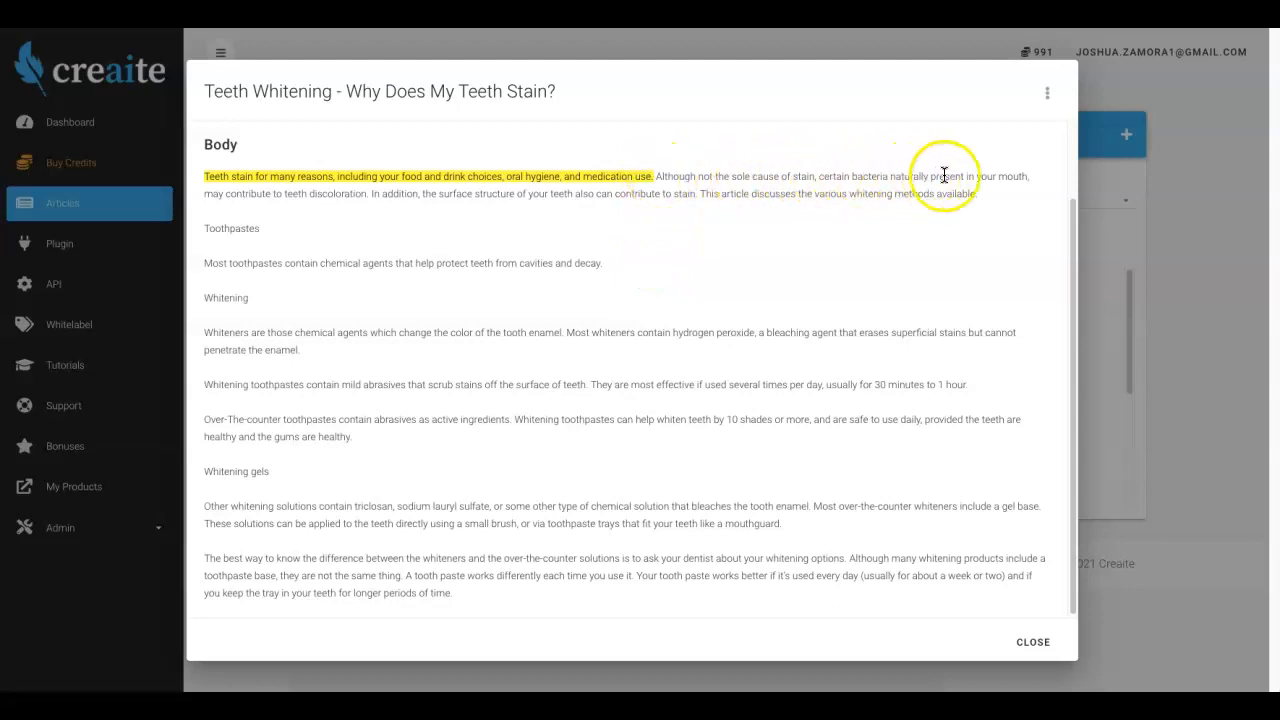
mouse_move(294, 195)
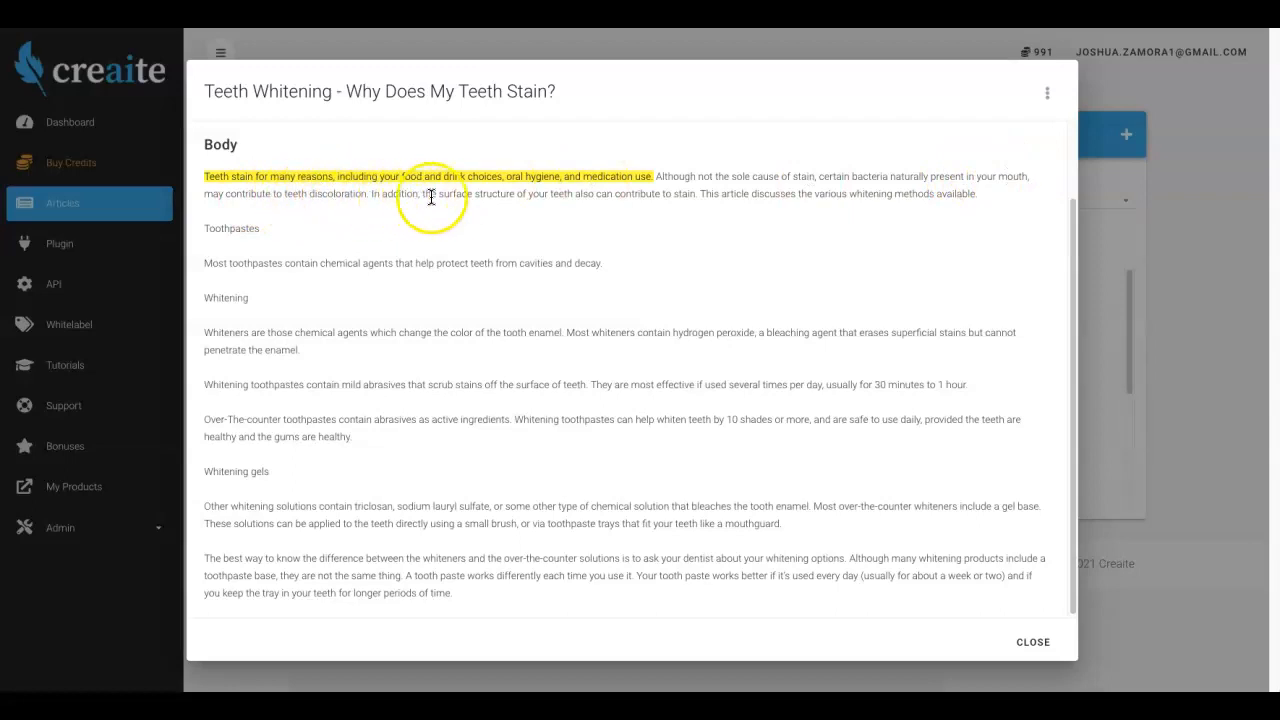
mouse_move(647, 198)
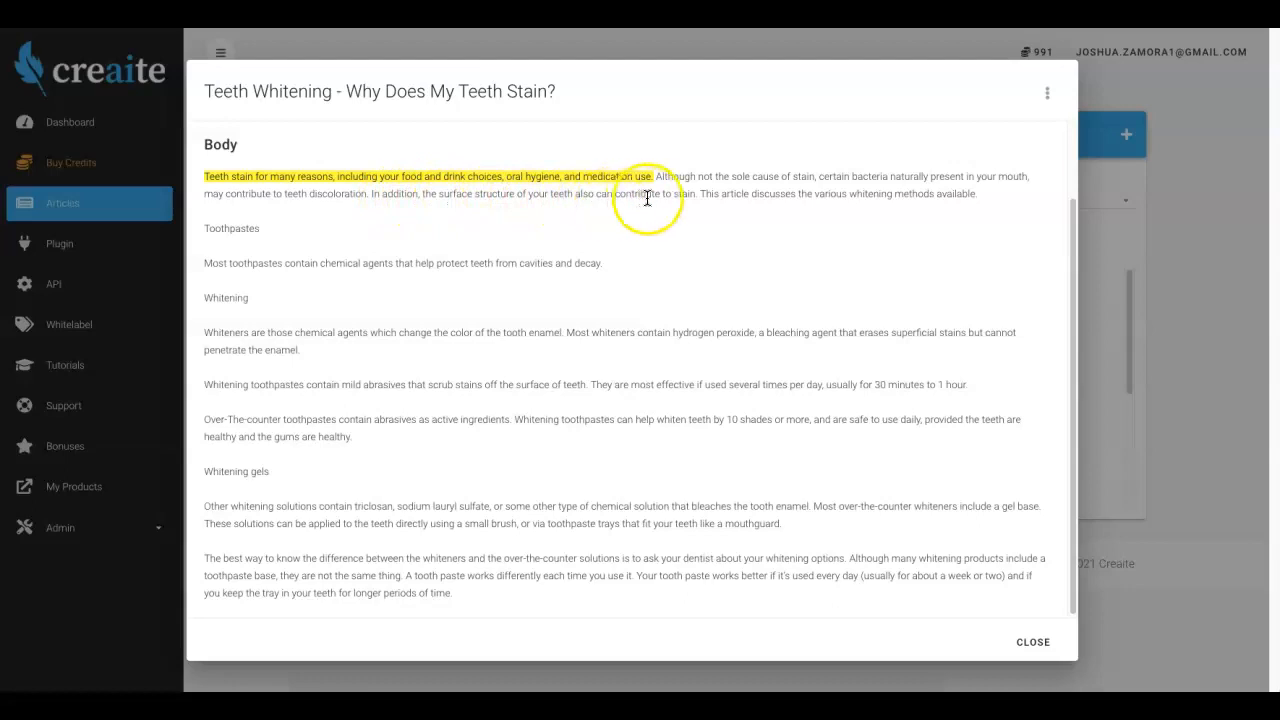
mouse_move(810, 204)
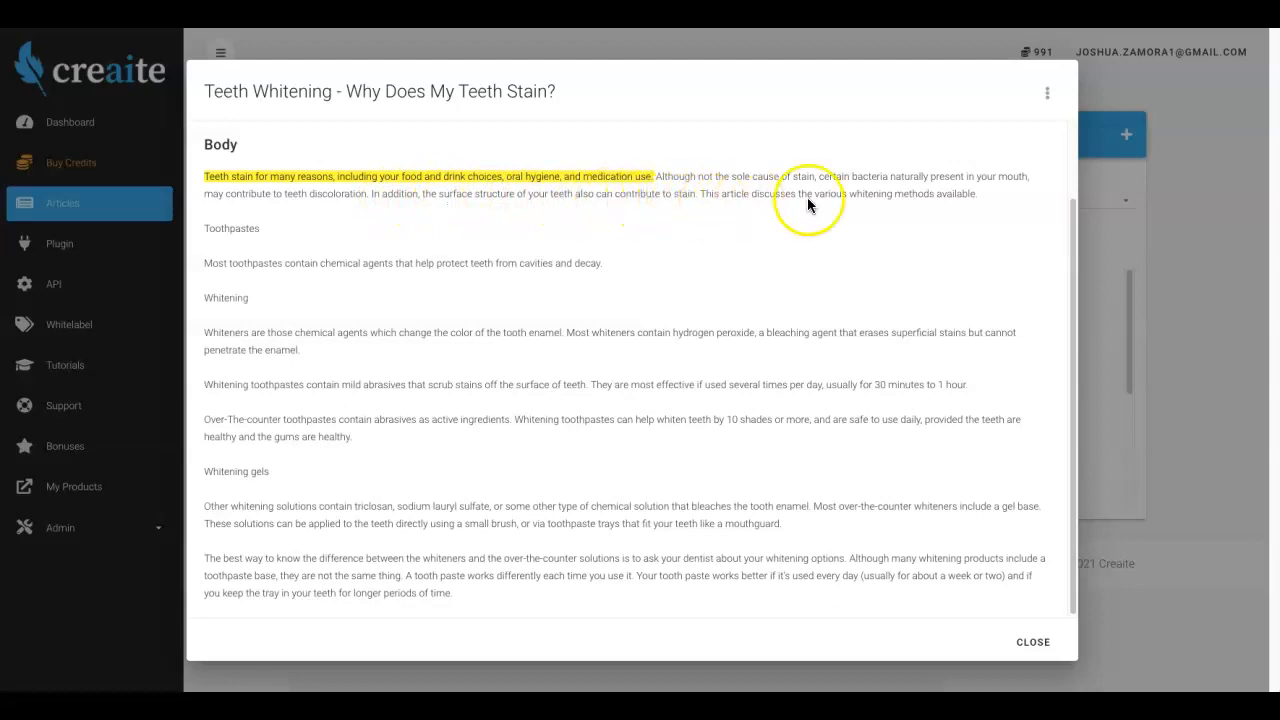
mouse_move(283, 228)
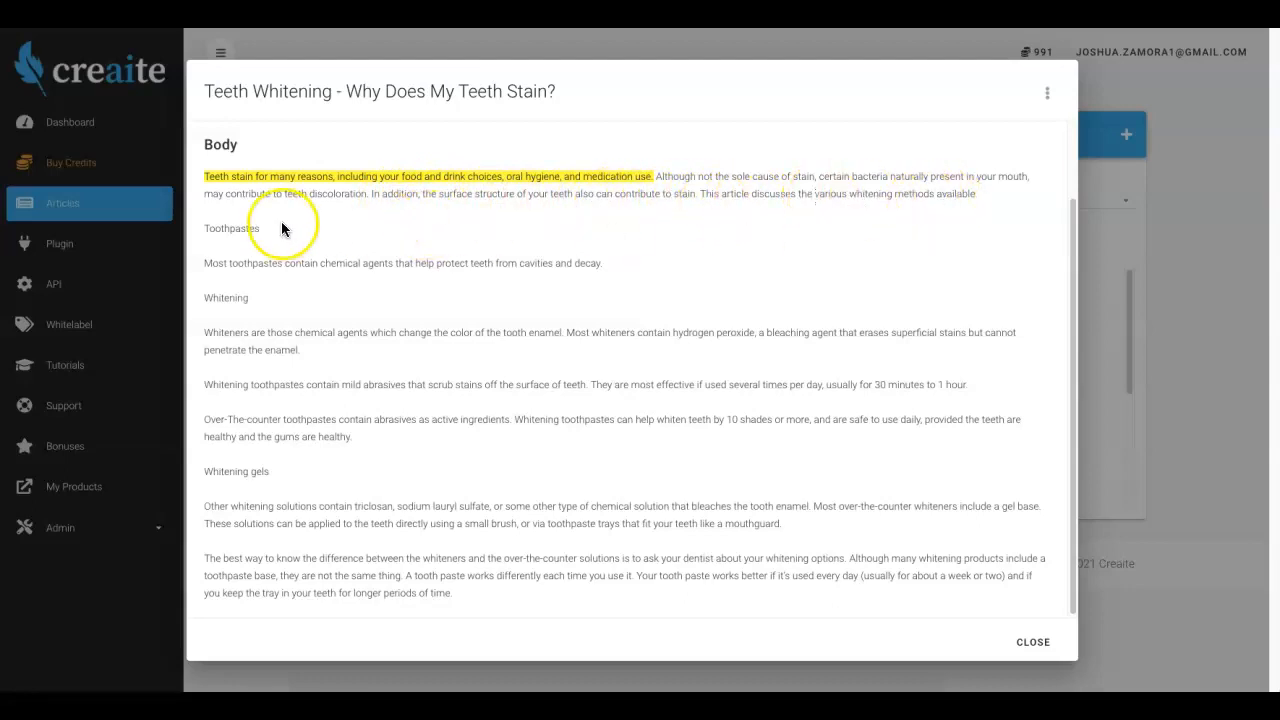
mouse_move(280, 268)
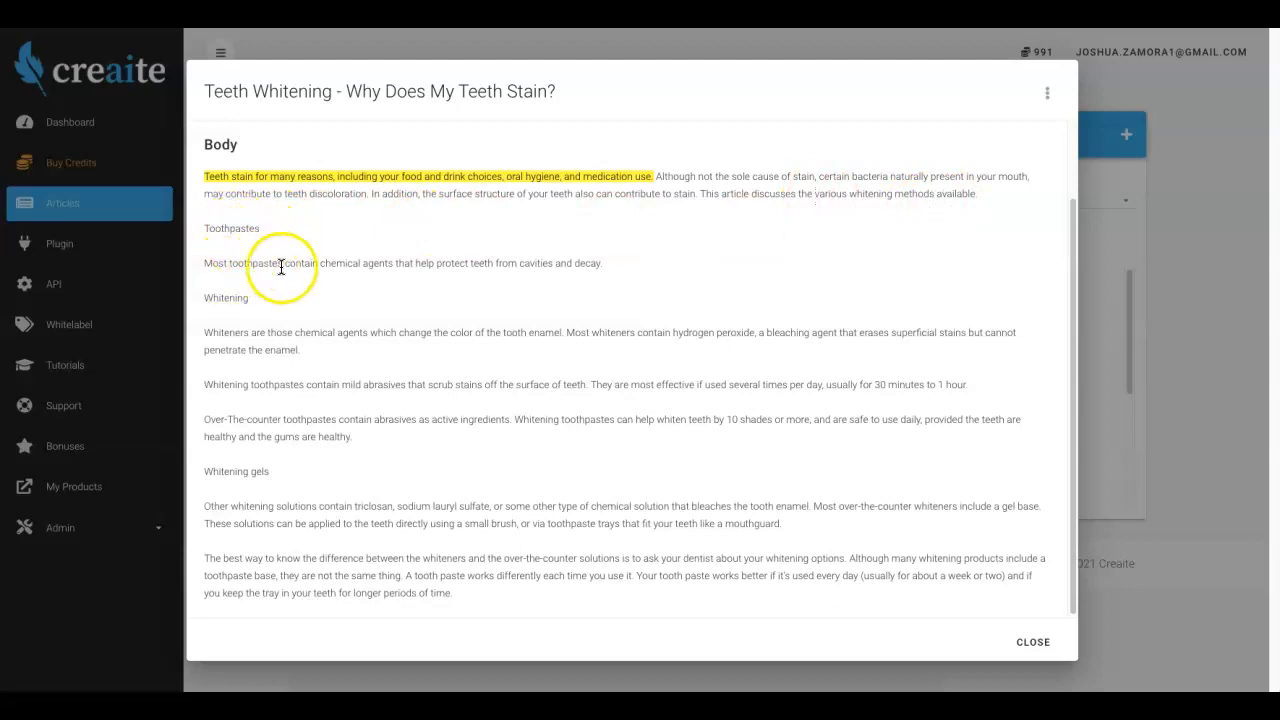
mouse_move(427, 262)
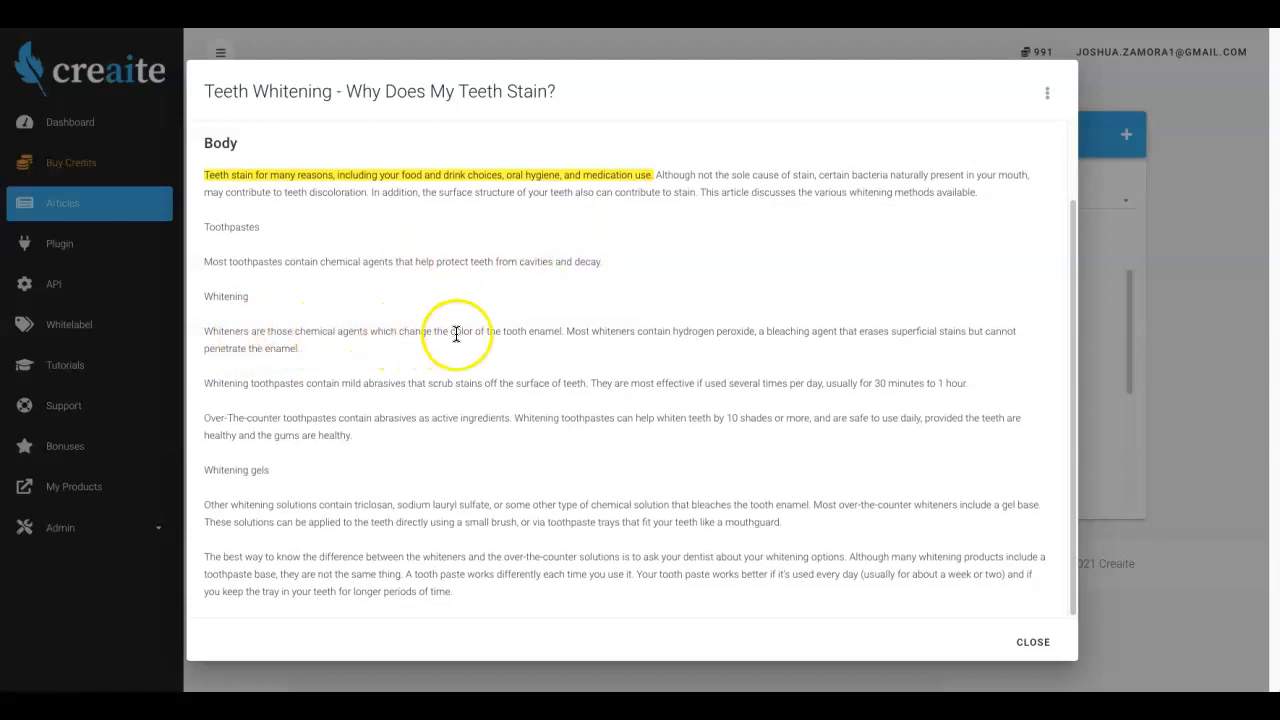
mouse_move(640, 343)
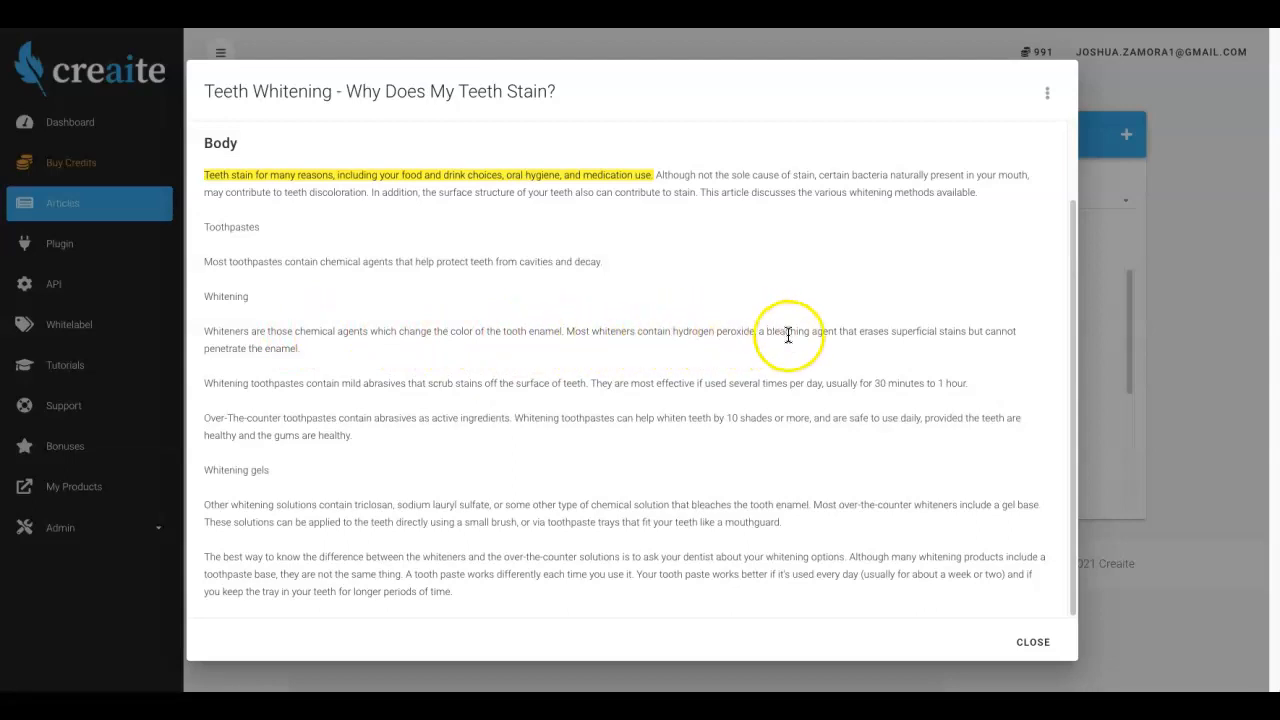
mouse_move(938, 336)
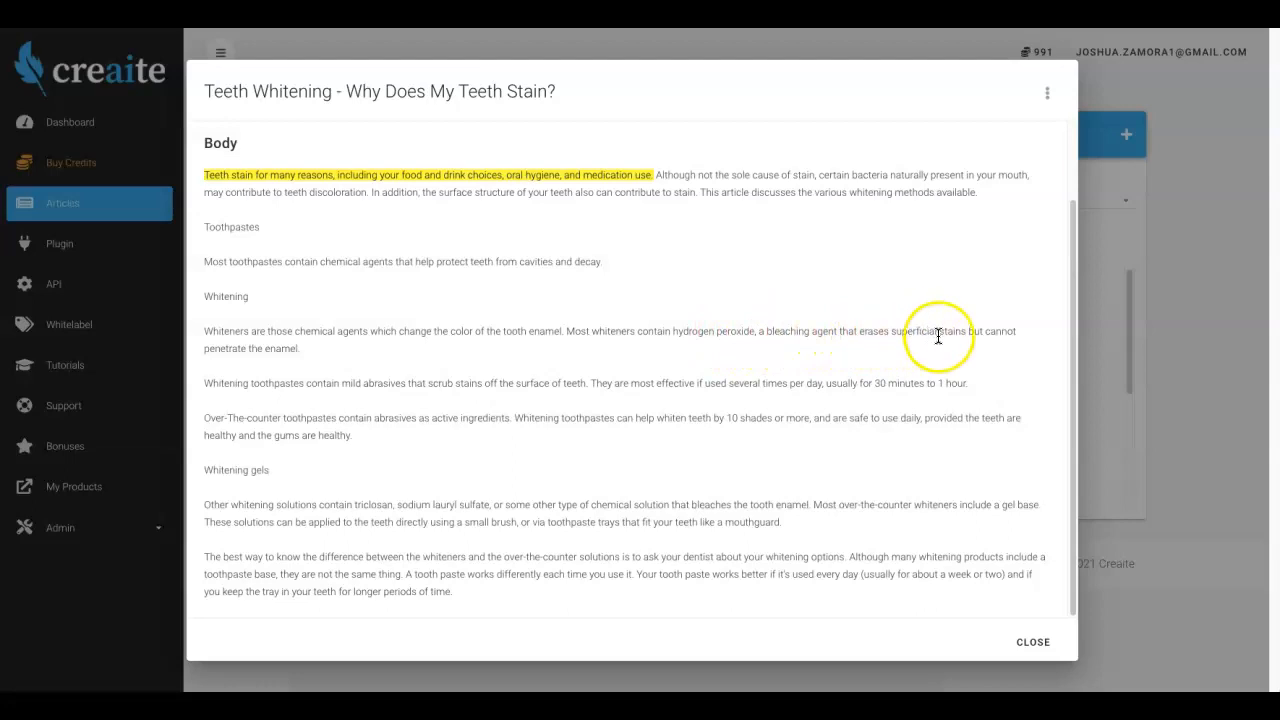
mouse_move(280, 352)
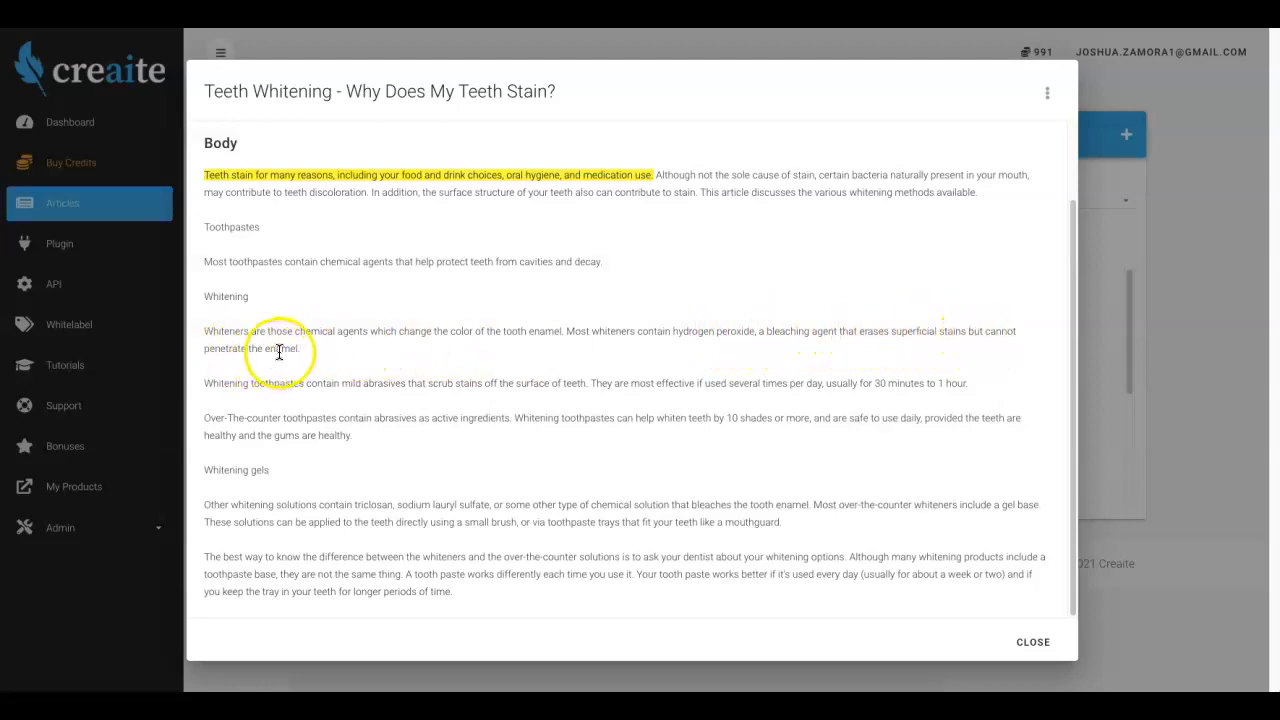
mouse_move(353, 383)
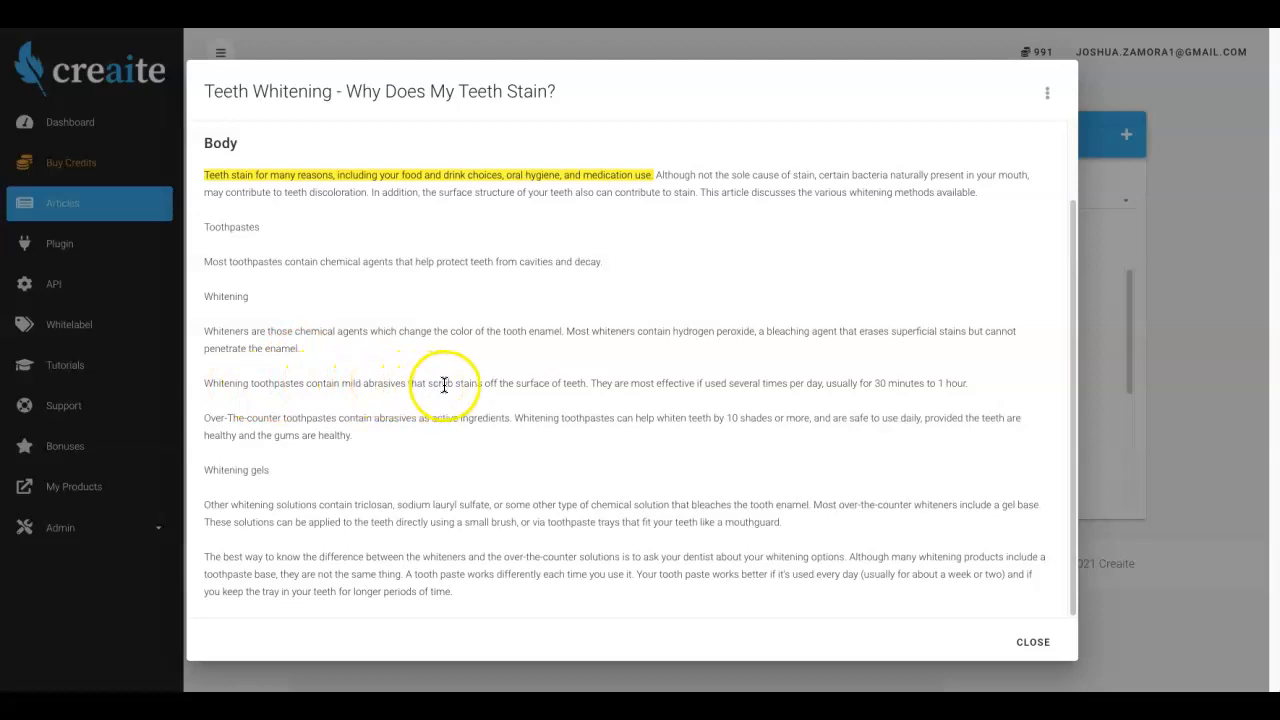
mouse_move(547, 386)
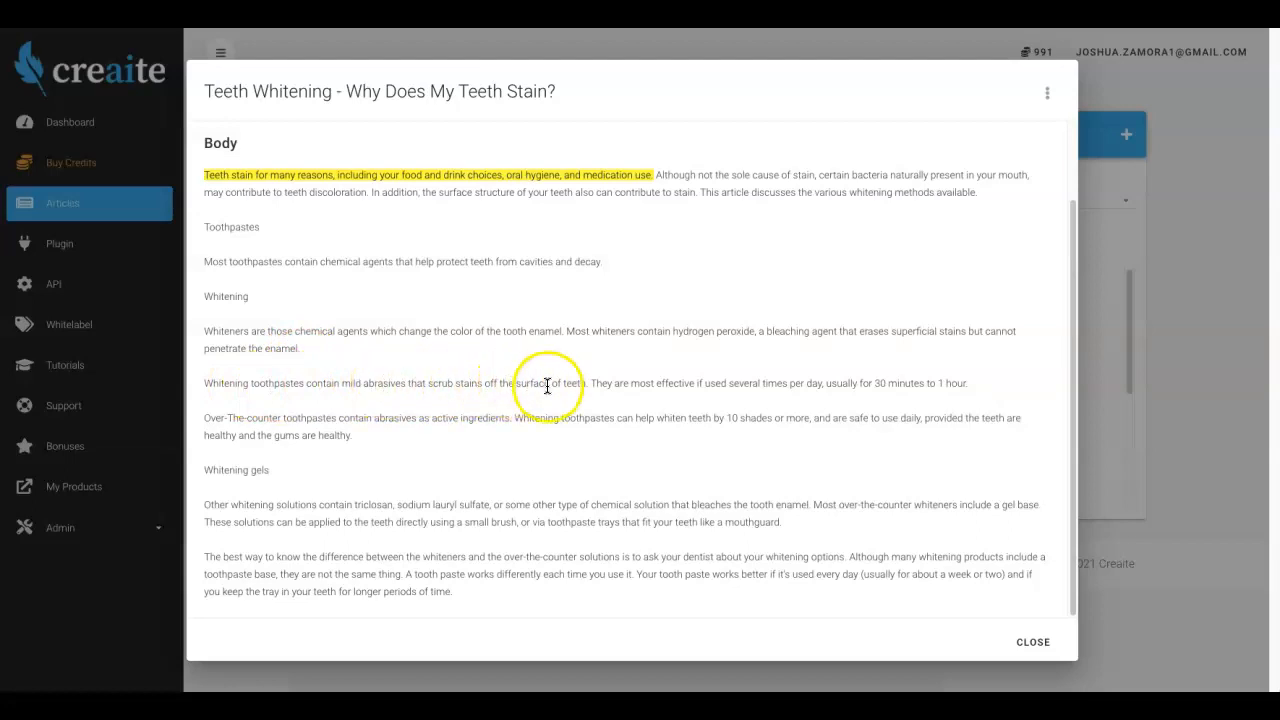
mouse_move(763, 388)
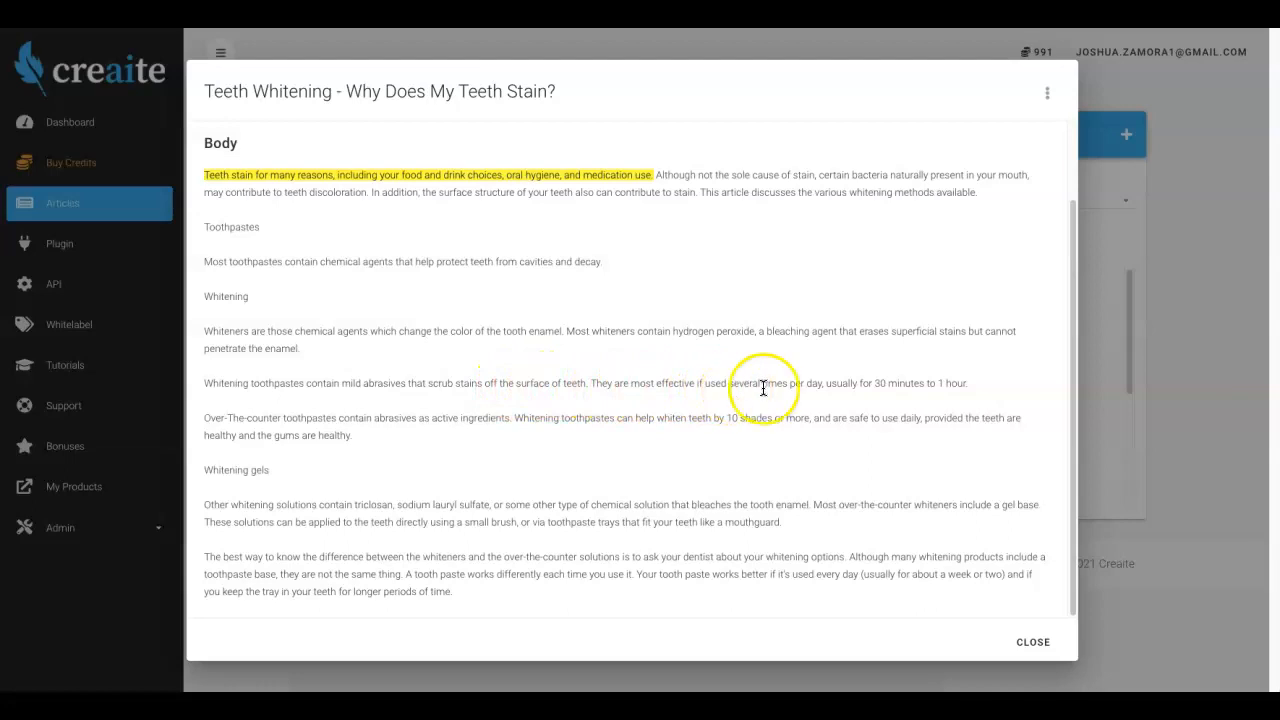
mouse_move(888, 388)
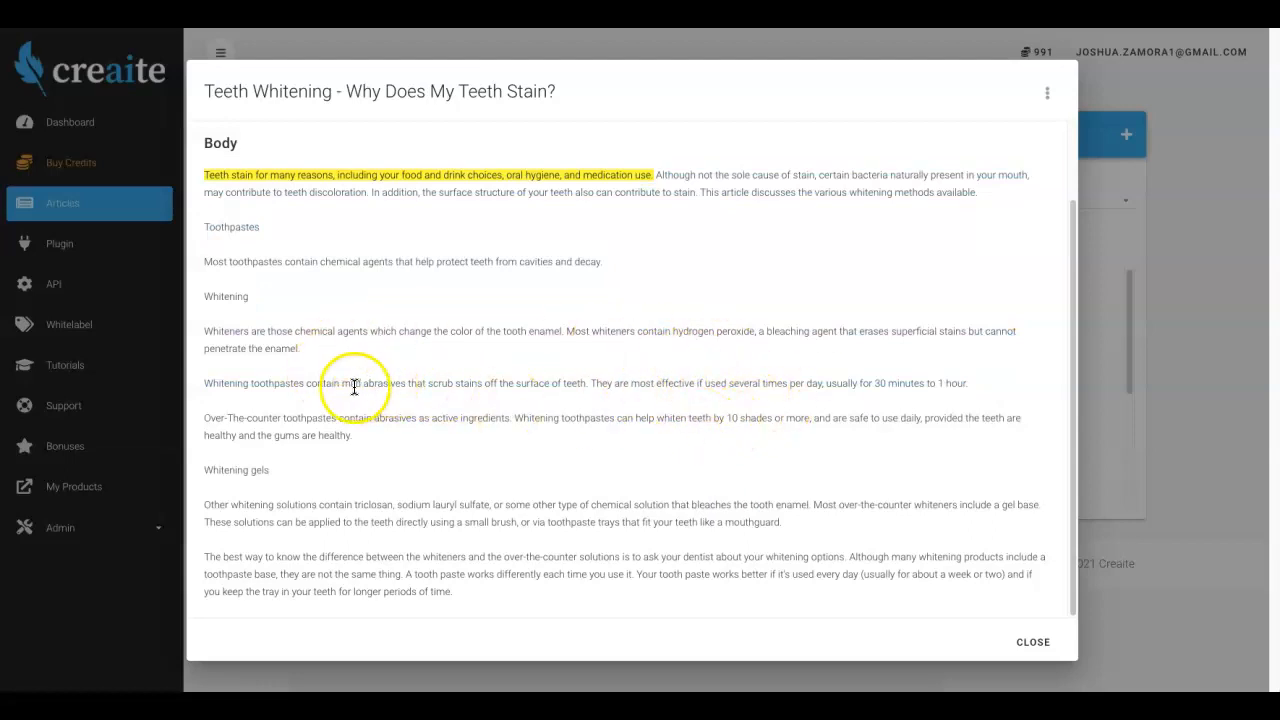
mouse_move(308, 281)
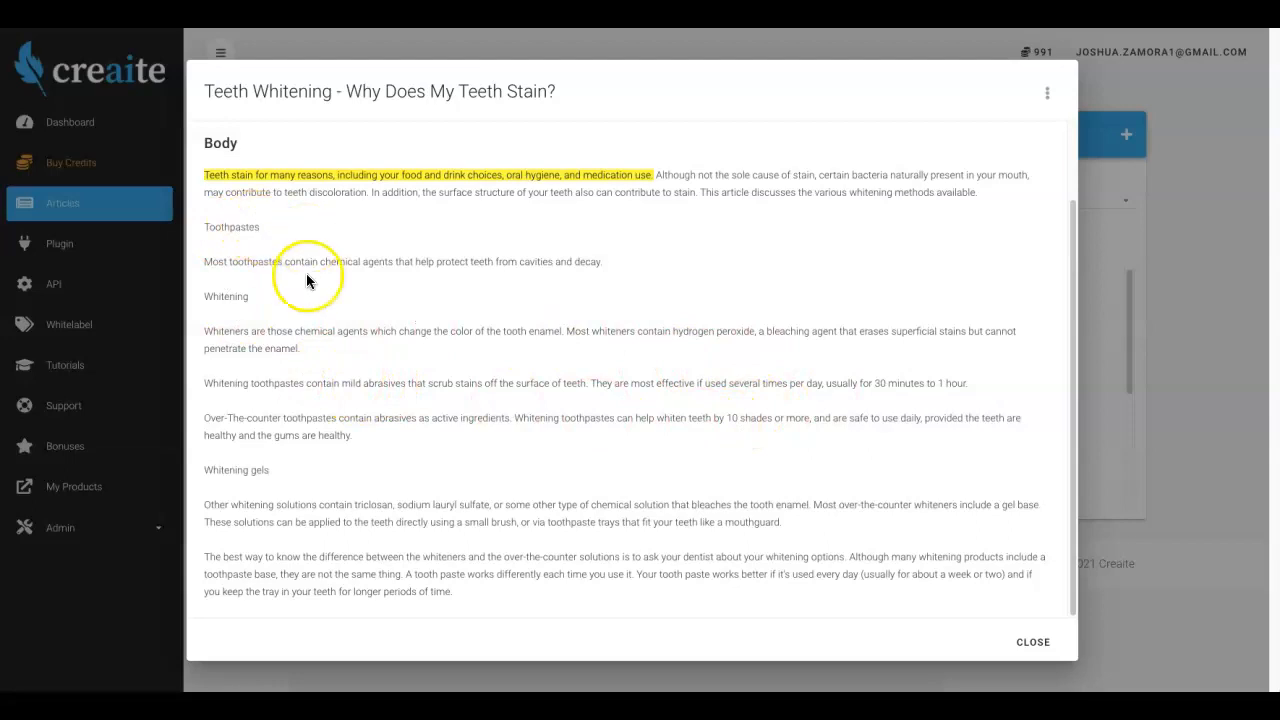
double_click(231, 227)
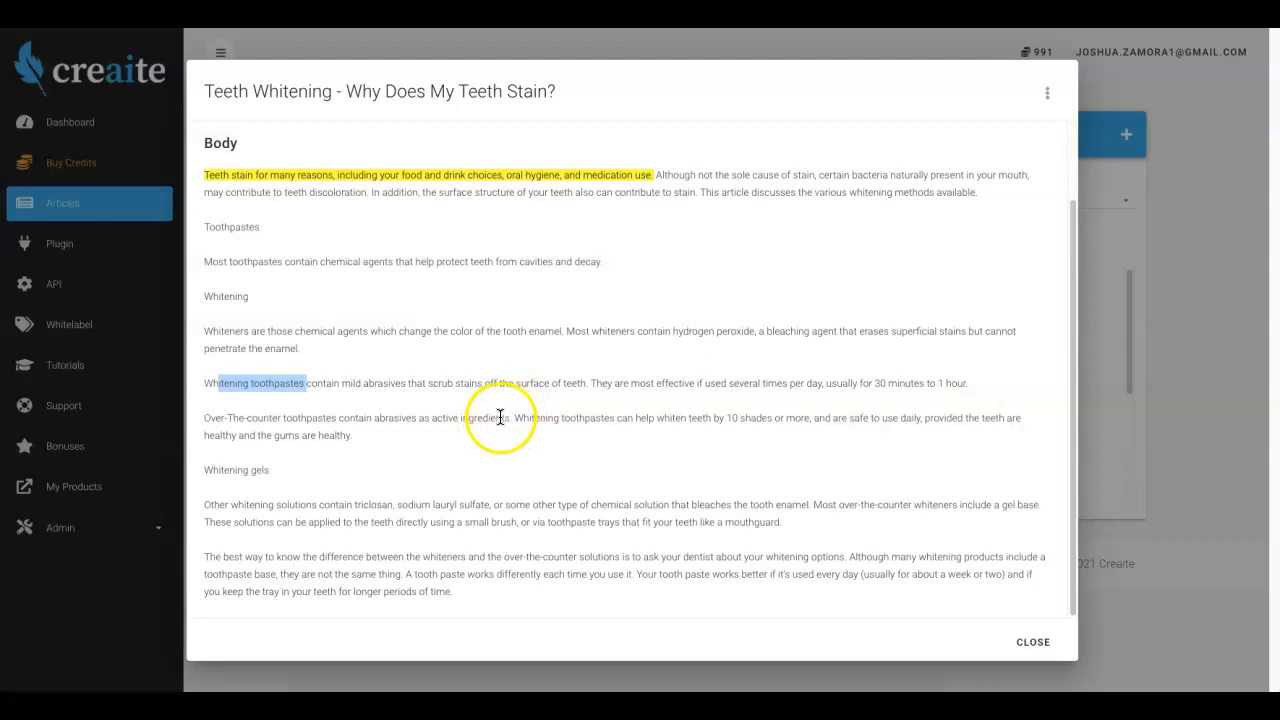
mouse_move(507, 410)
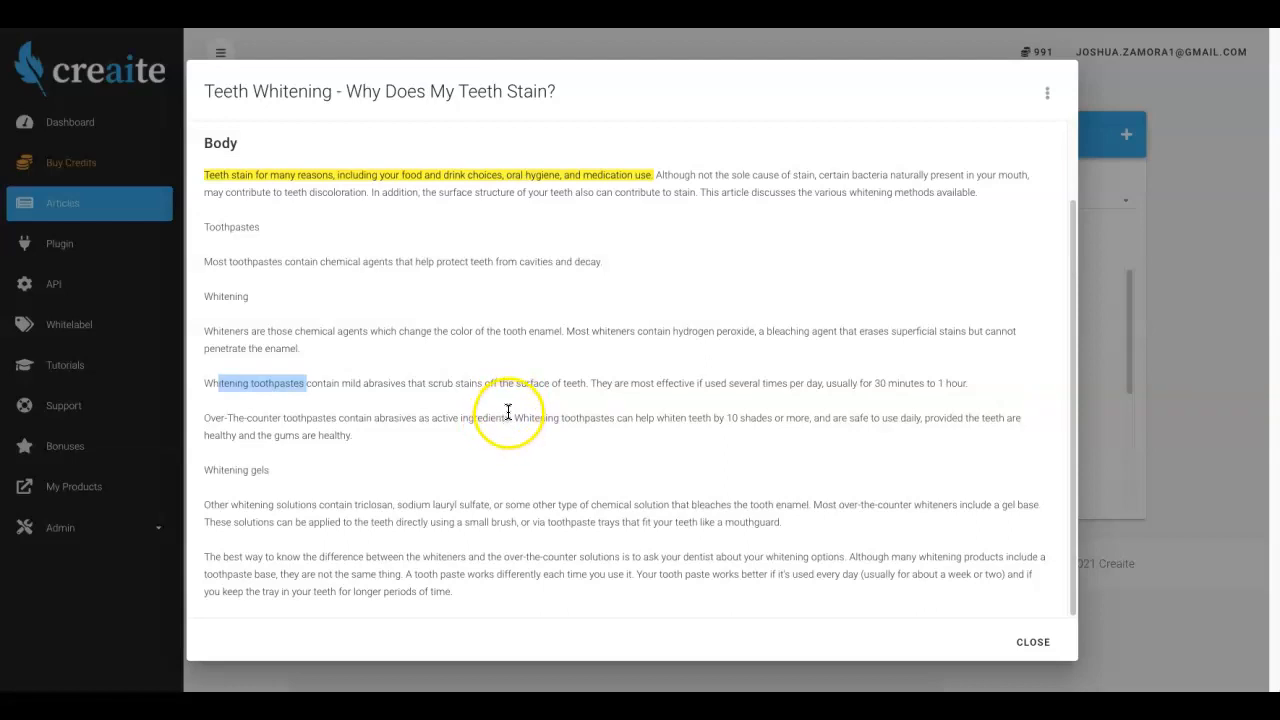
mouse_move(470, 406)
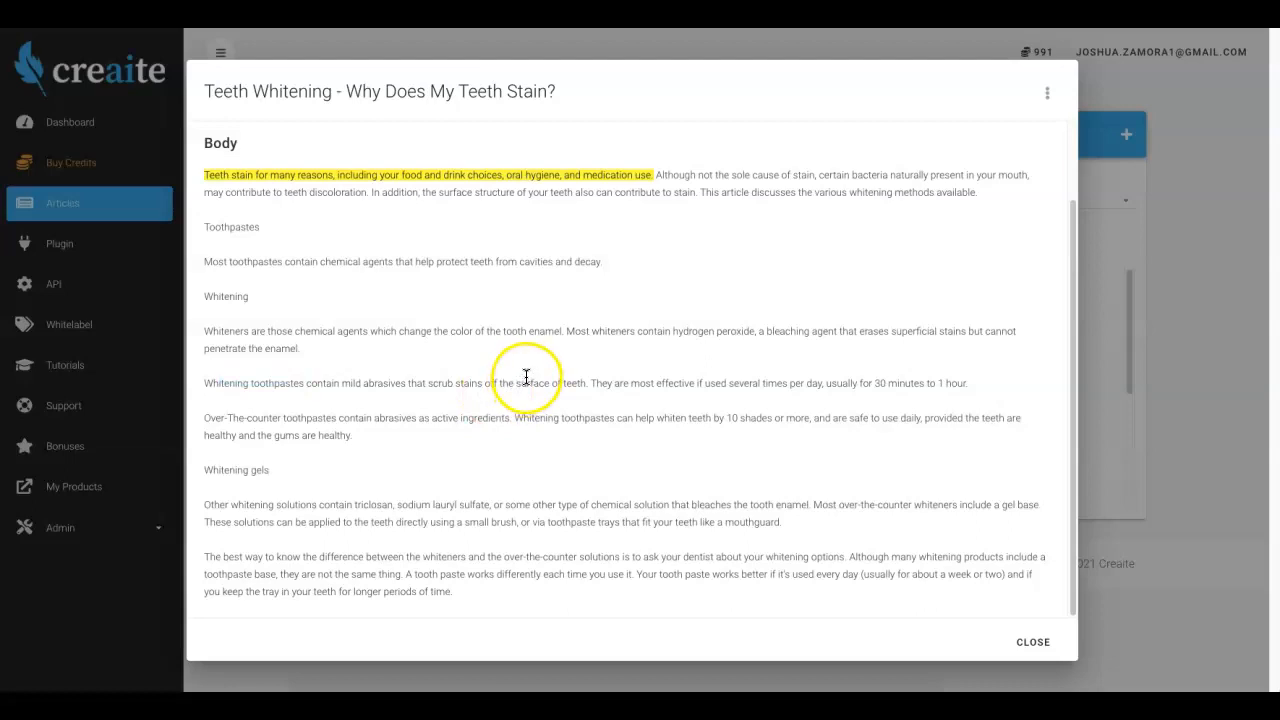
mouse_move(668, 253)
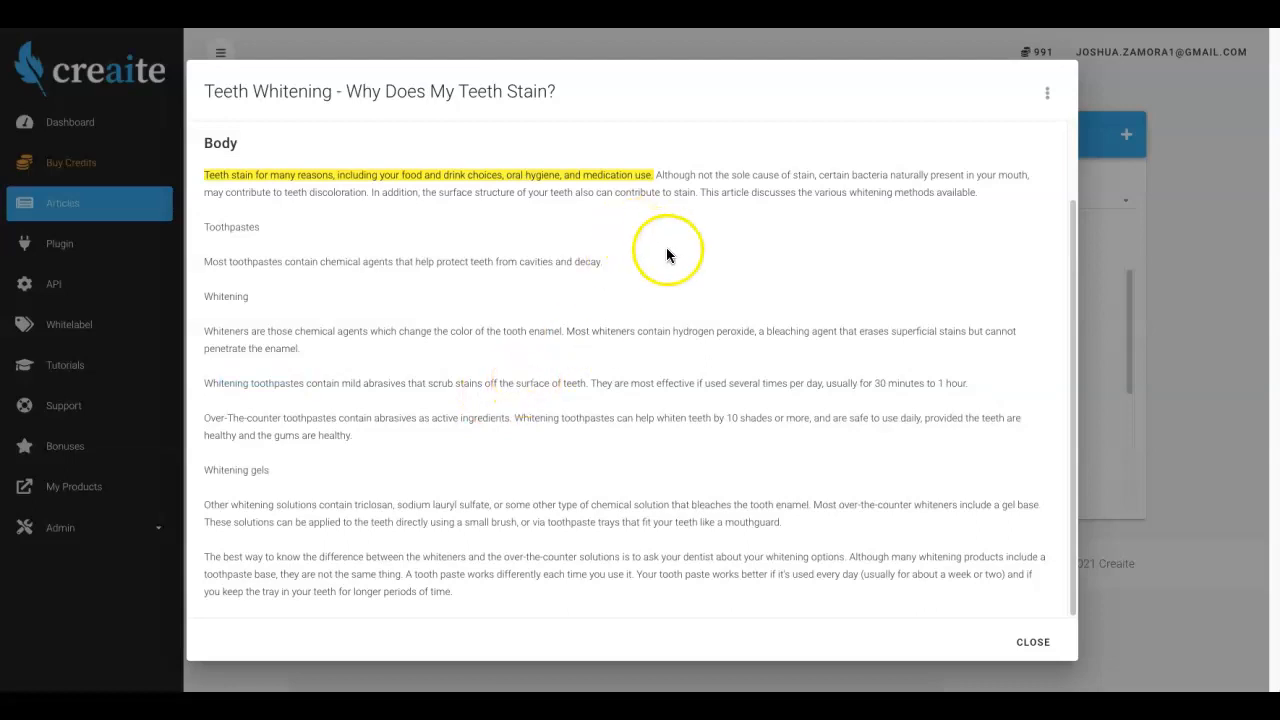
click(668, 247)
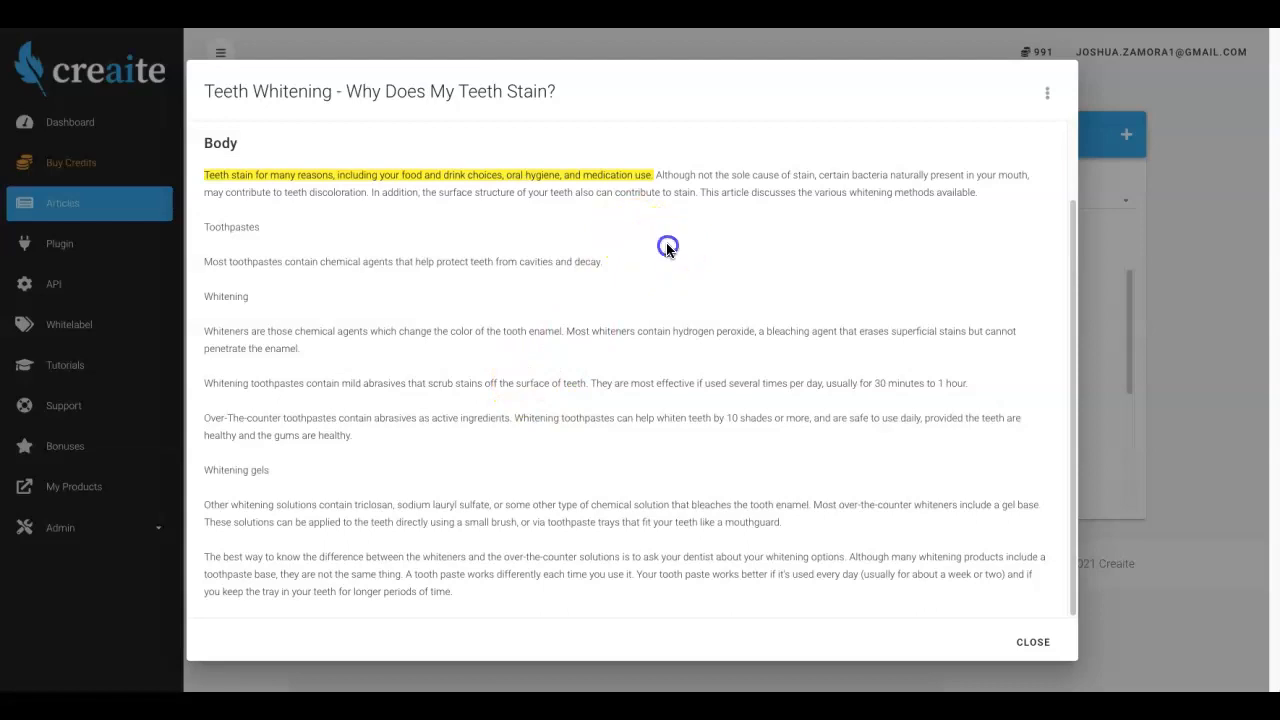
mouse_move(648, 174)
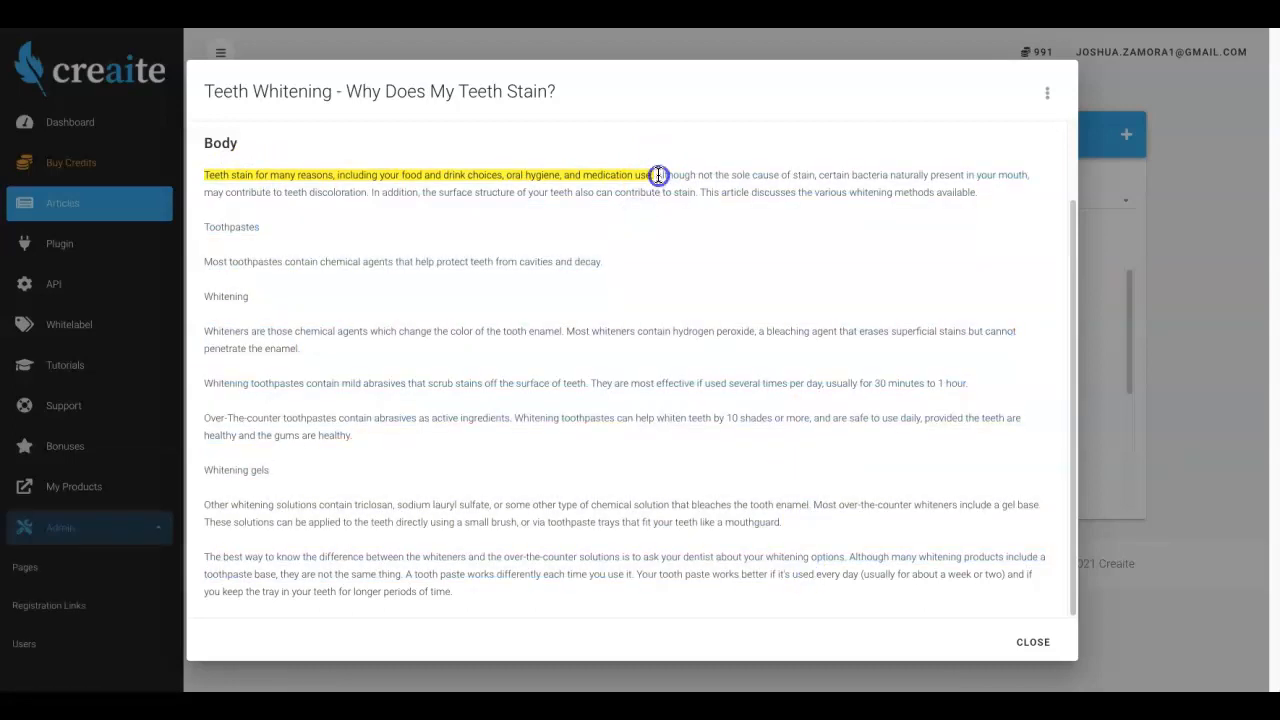
drag(658, 175, 805, 600)
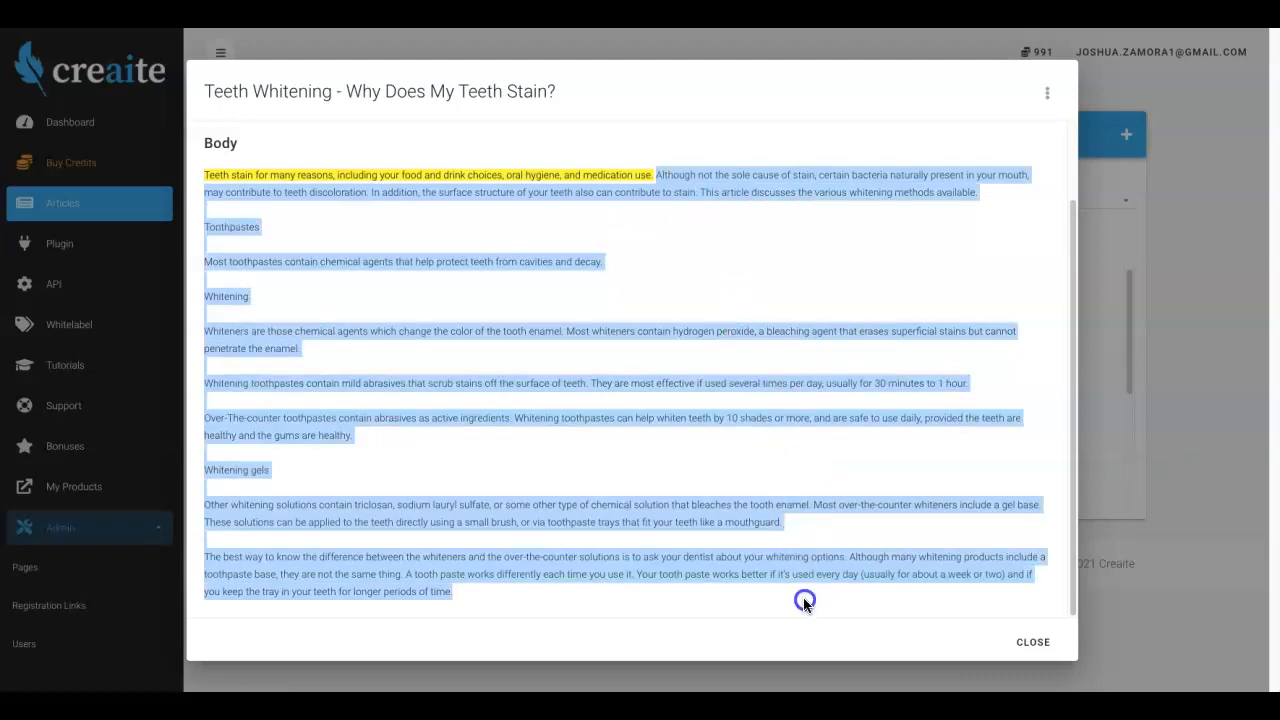
mouse_move(611, 335)
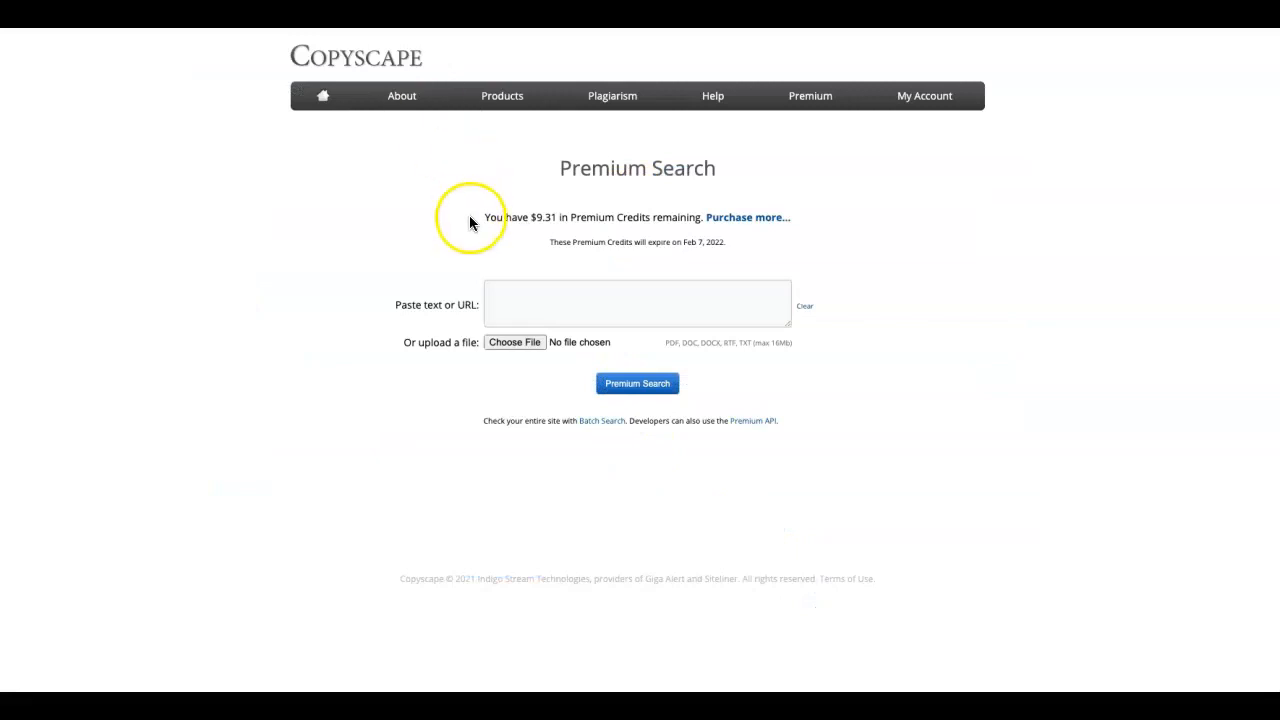
- Paste the article body into Copyscape and run Premium Search on its 286 words
click(637, 303)
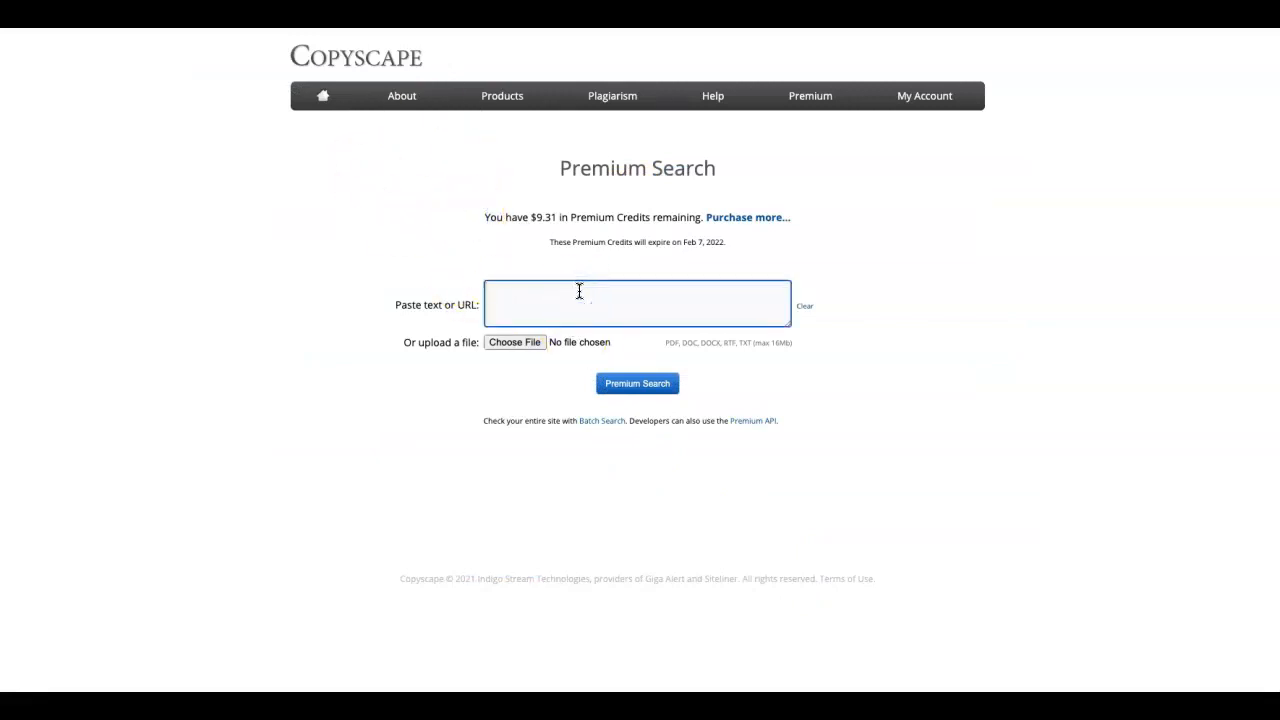
click(637, 383)
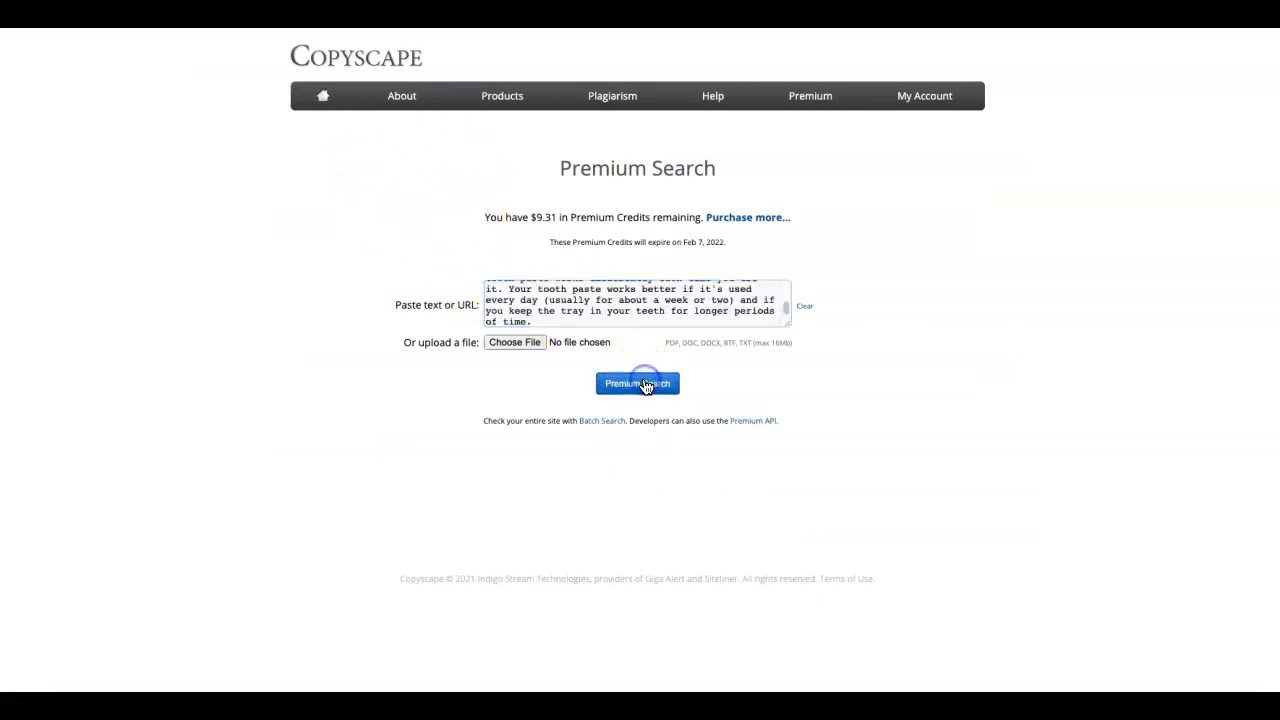
click(637, 383)
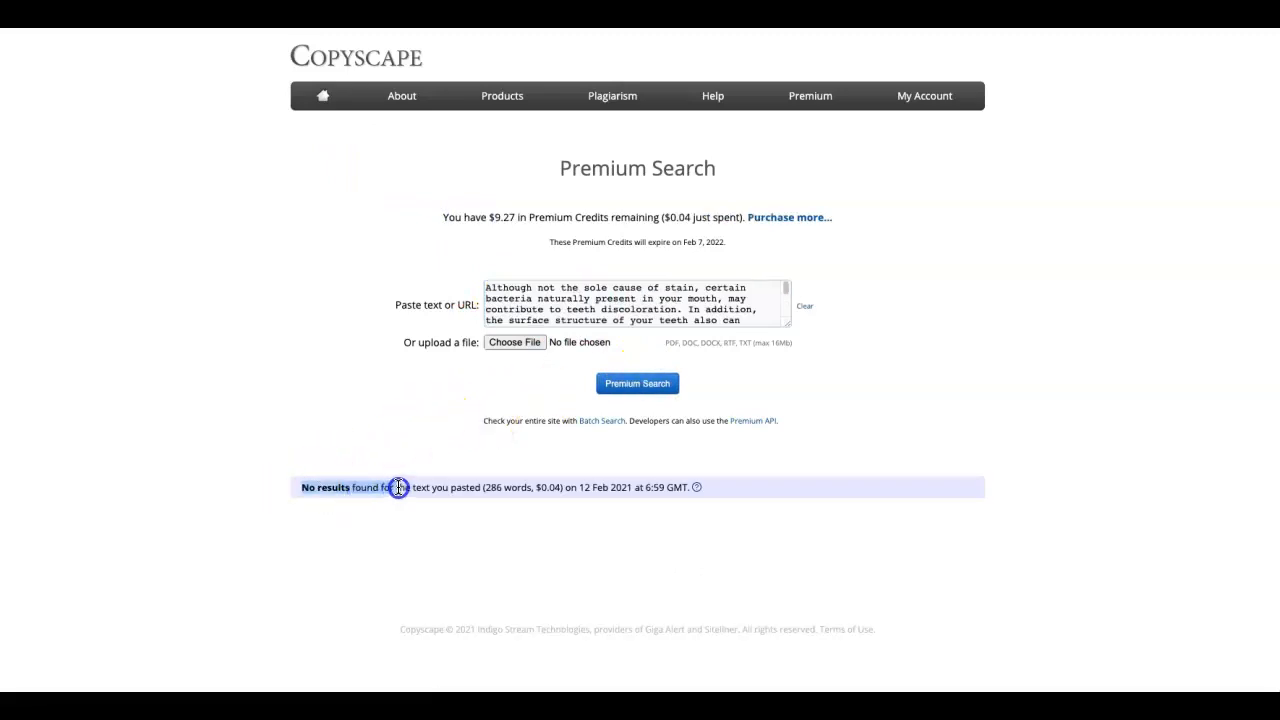
mouse_move(377, 404)
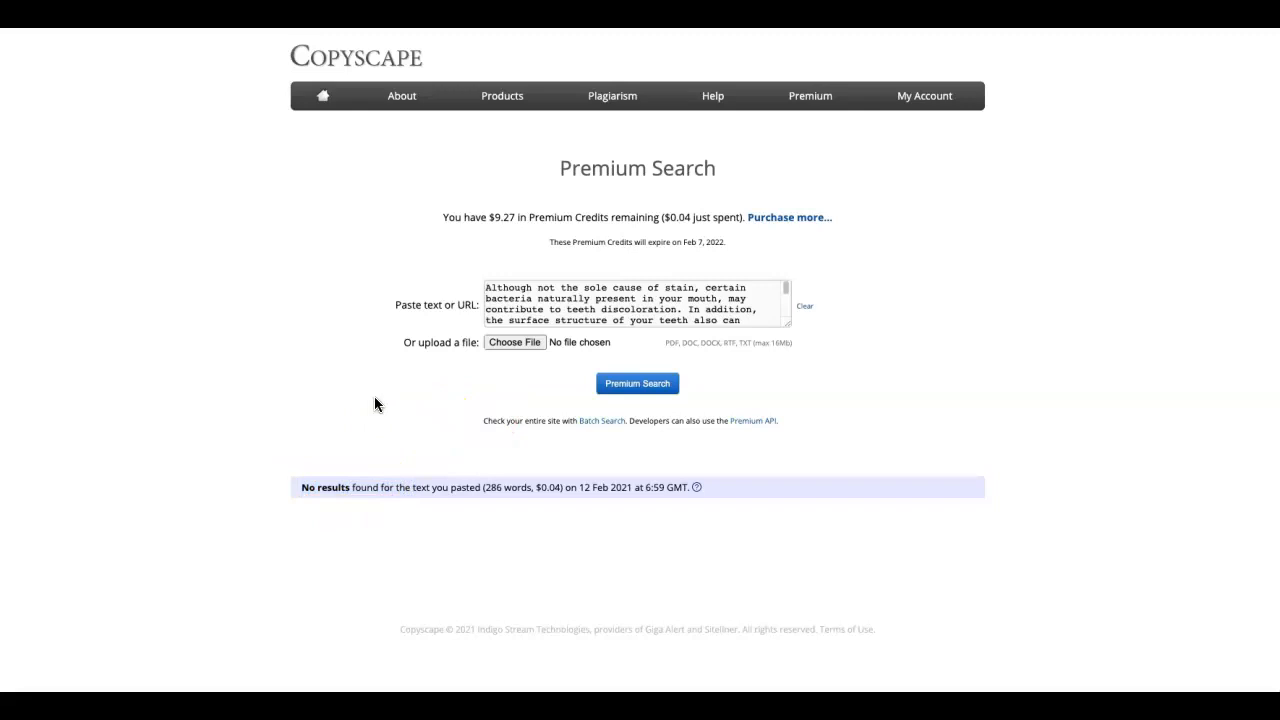